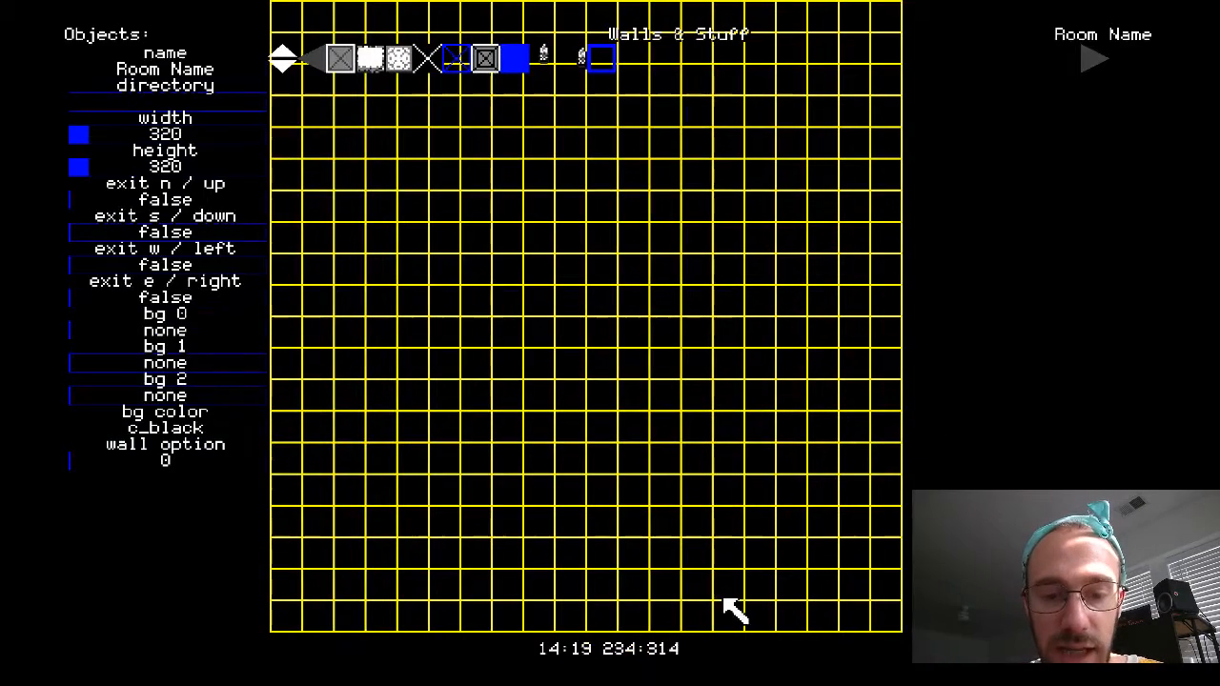
mouse_move(652, 671)
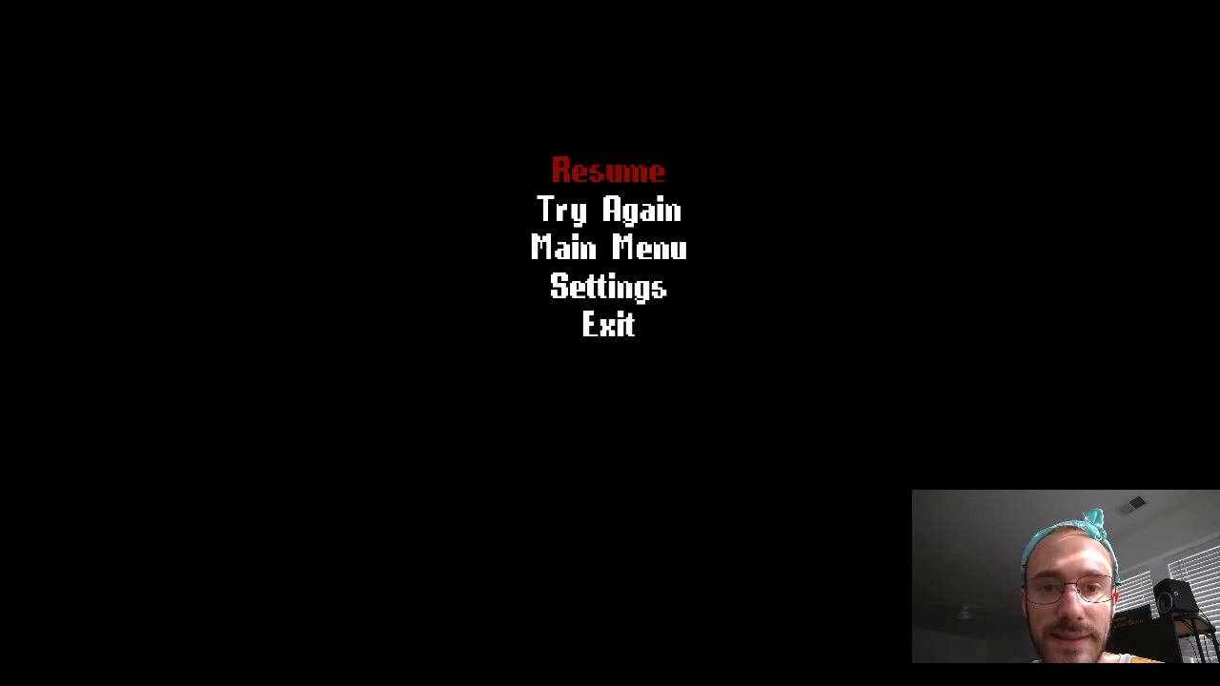
- Show the Settings menu and move the highlight down to the Audio option
left_click(610, 286)
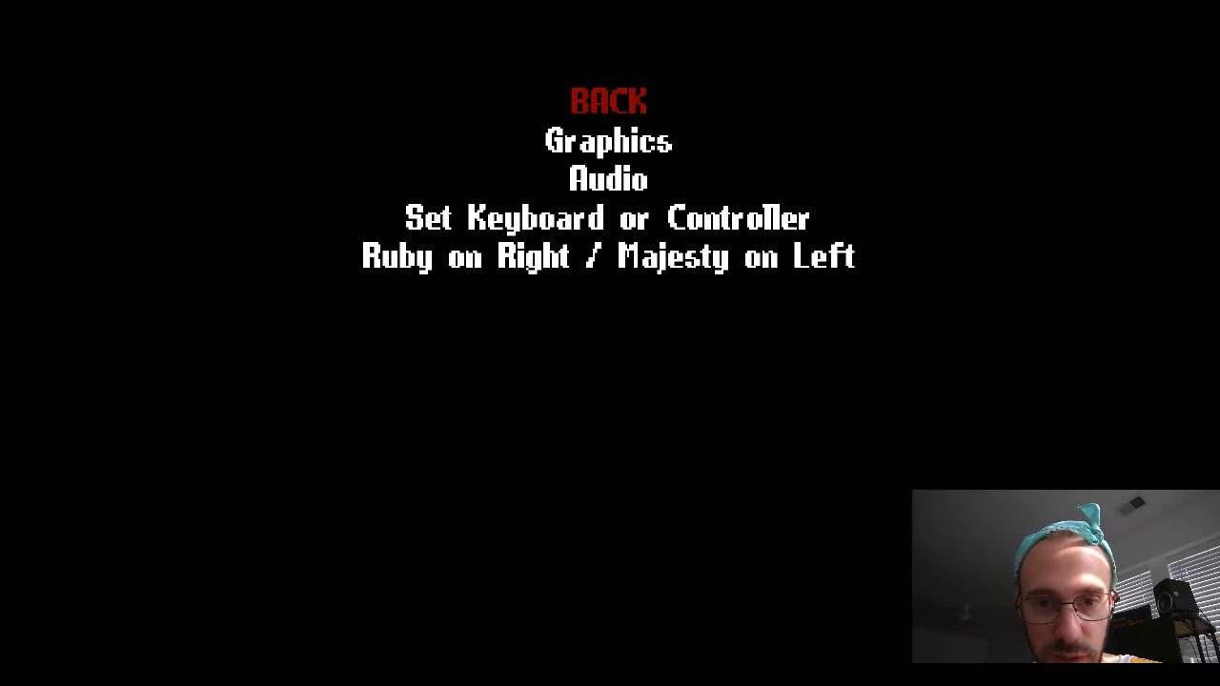
key("down")
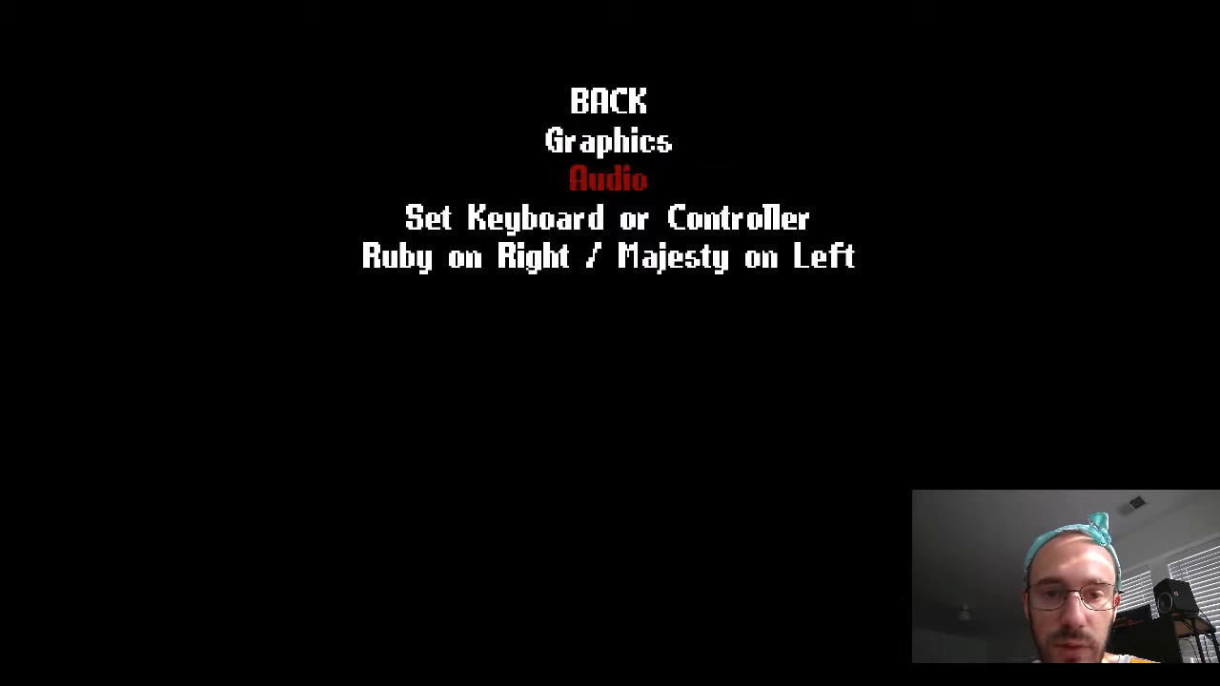
key("up")
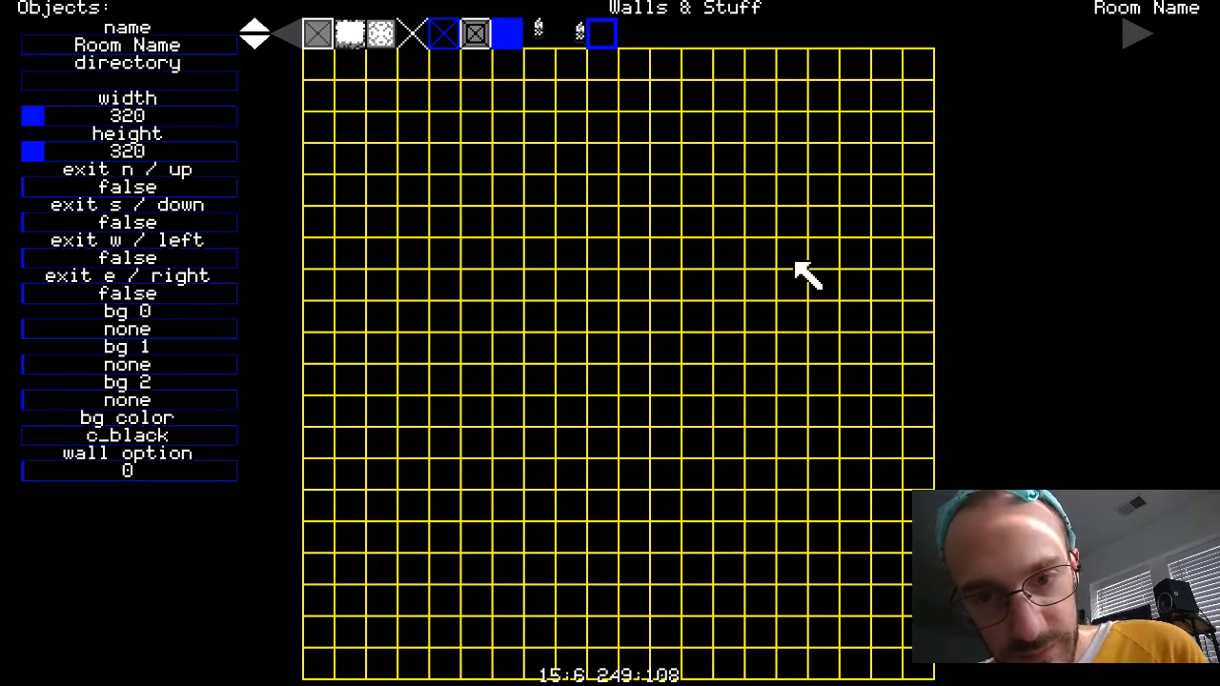
mouse_move(339, 76)
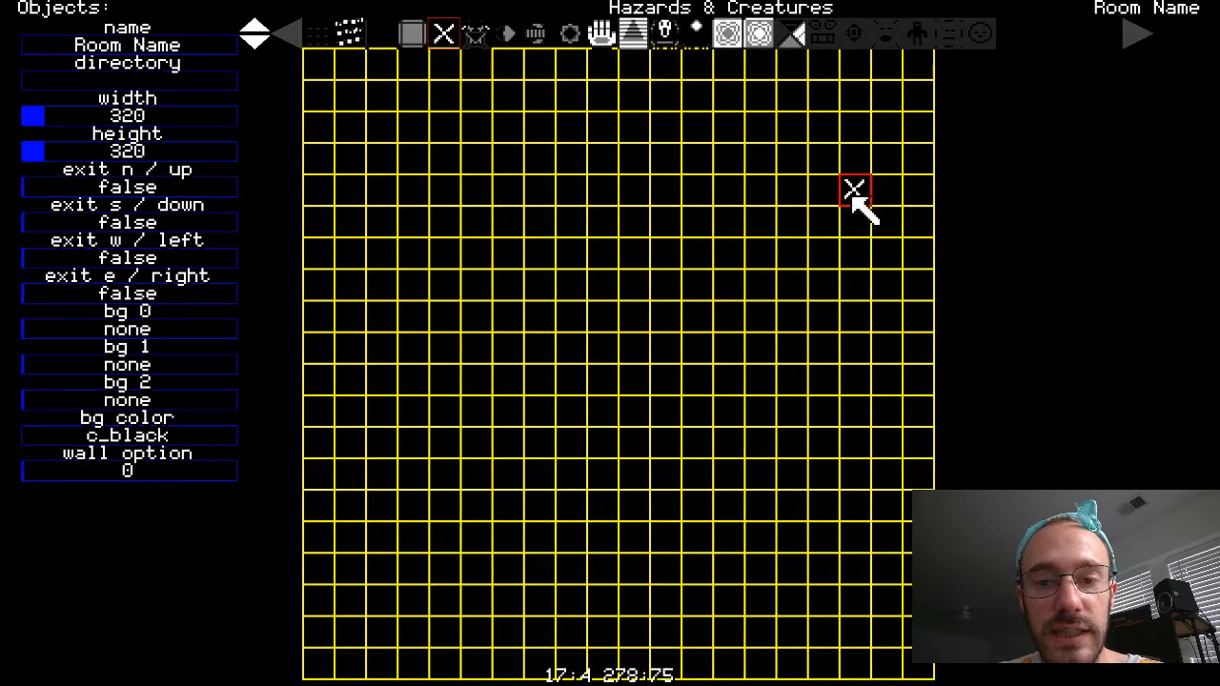
- Place an X hazard near the top-right corner and set its direction to up
left_click(664, 252)
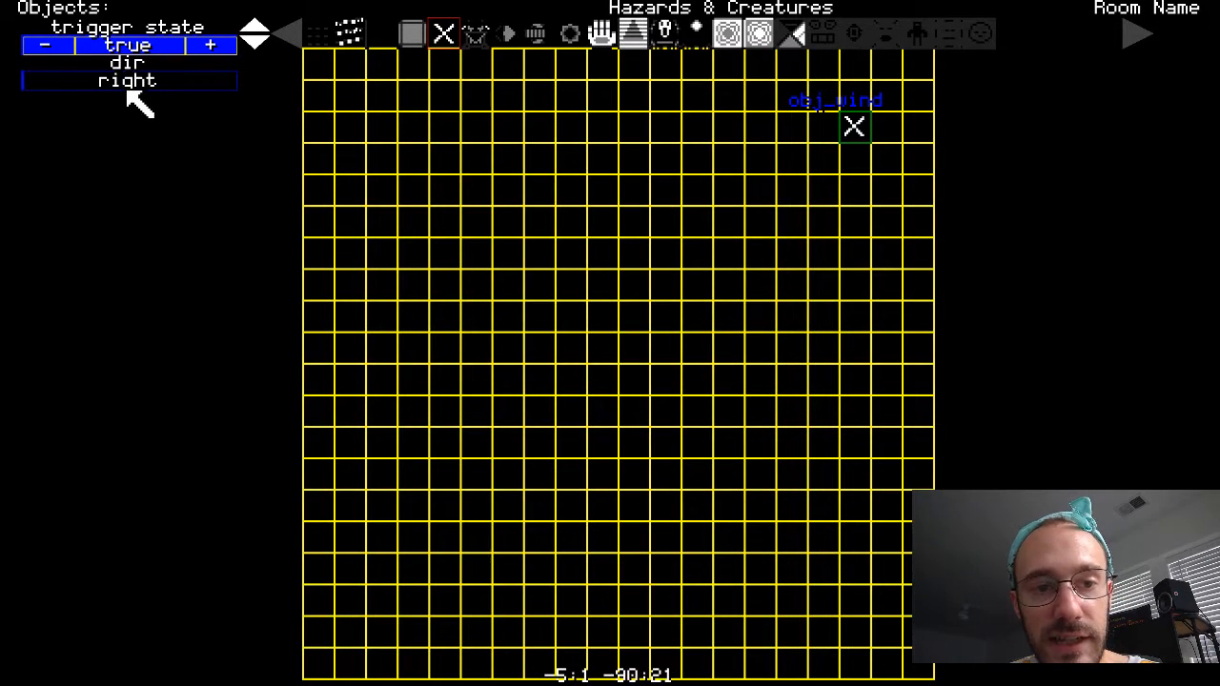
left_click(210, 80)
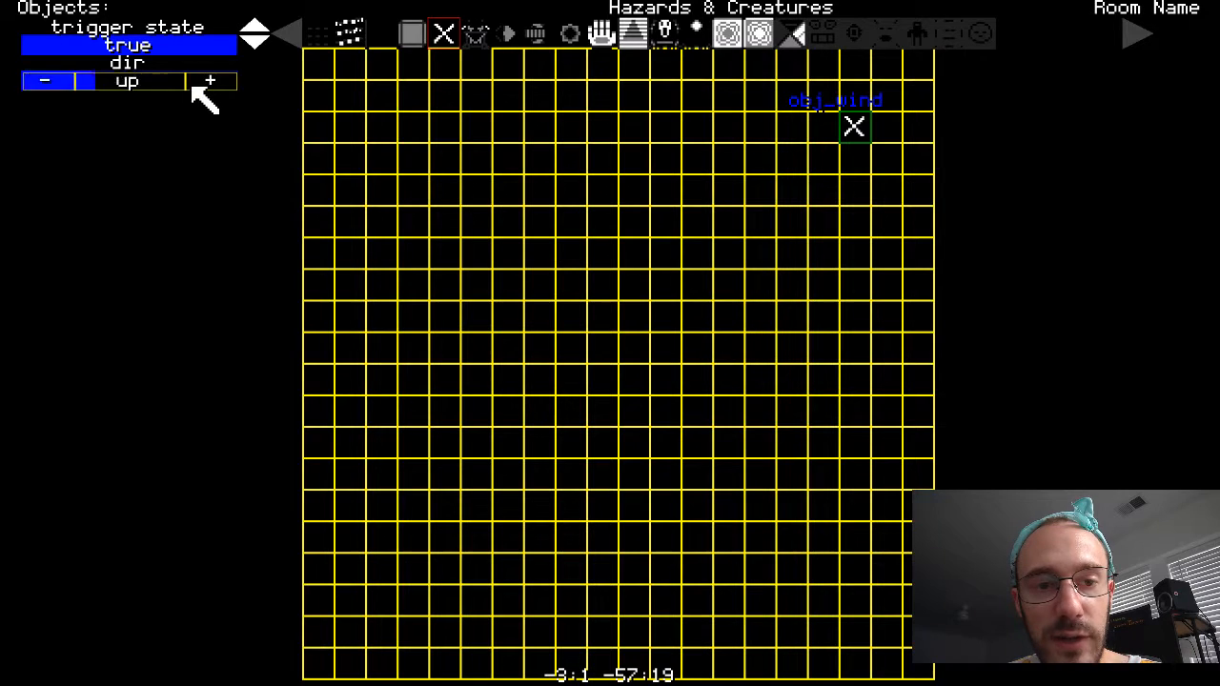
left_click(44, 80)
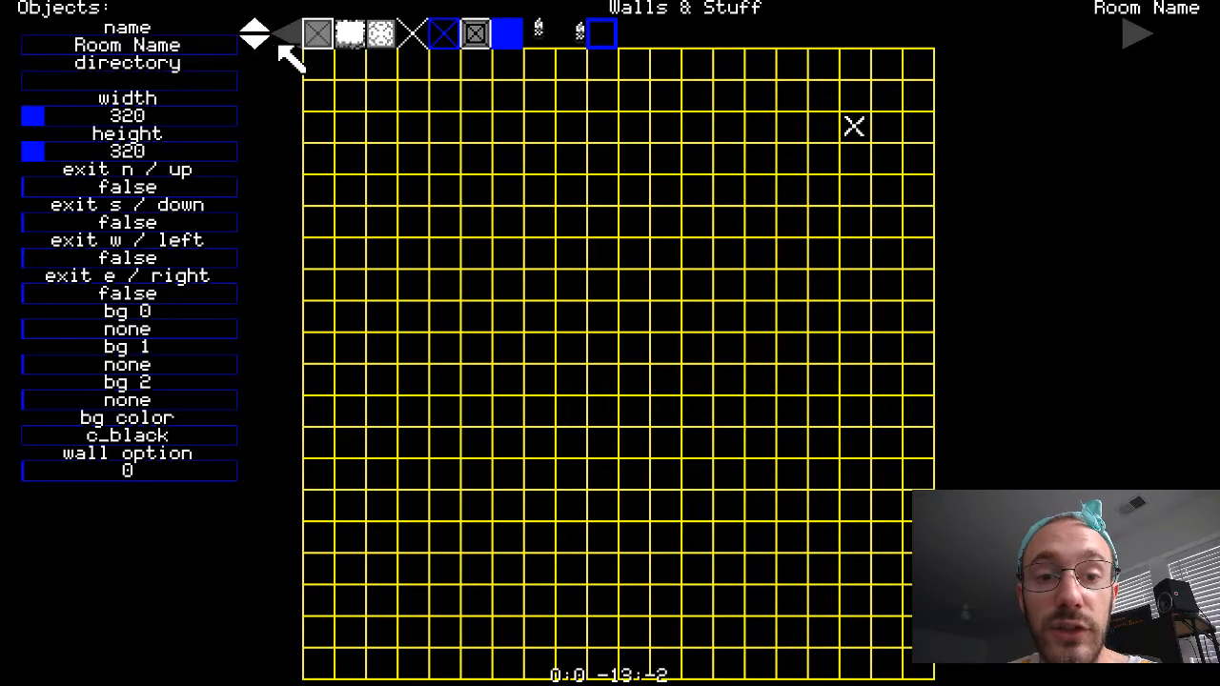
- Paint solid wall blocks into a winding corridor across the upper middle of the room
left_click(477, 157)
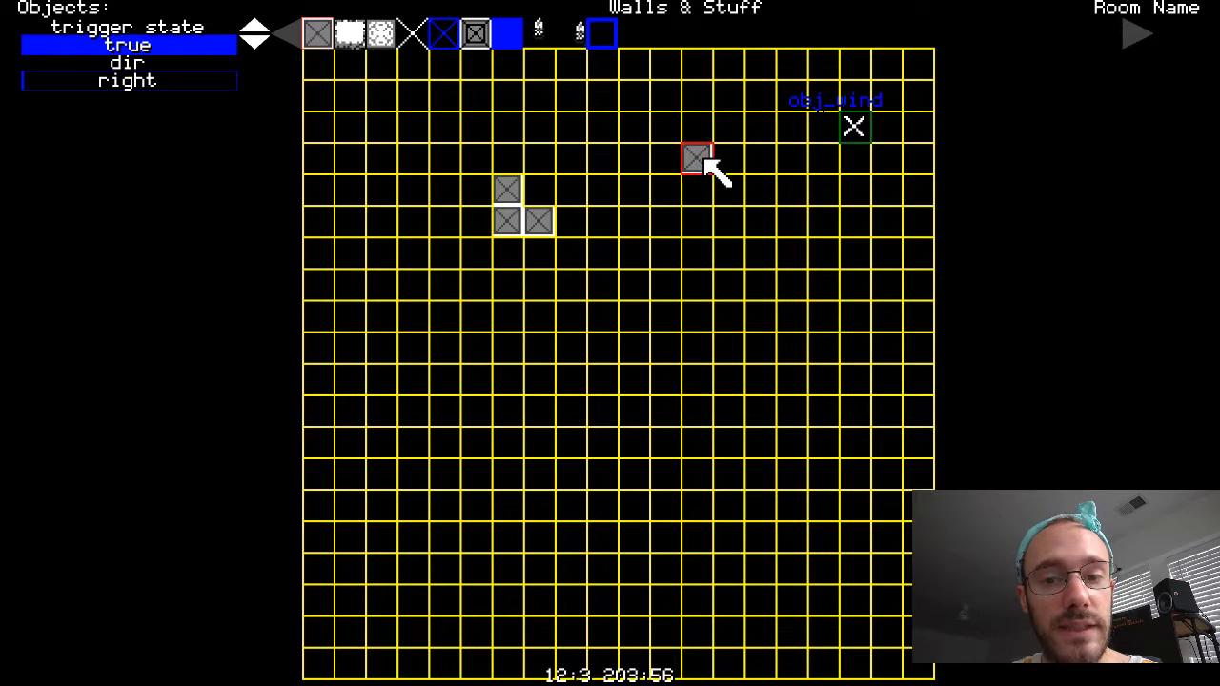
left_click_drag(696, 156, 570, 126)
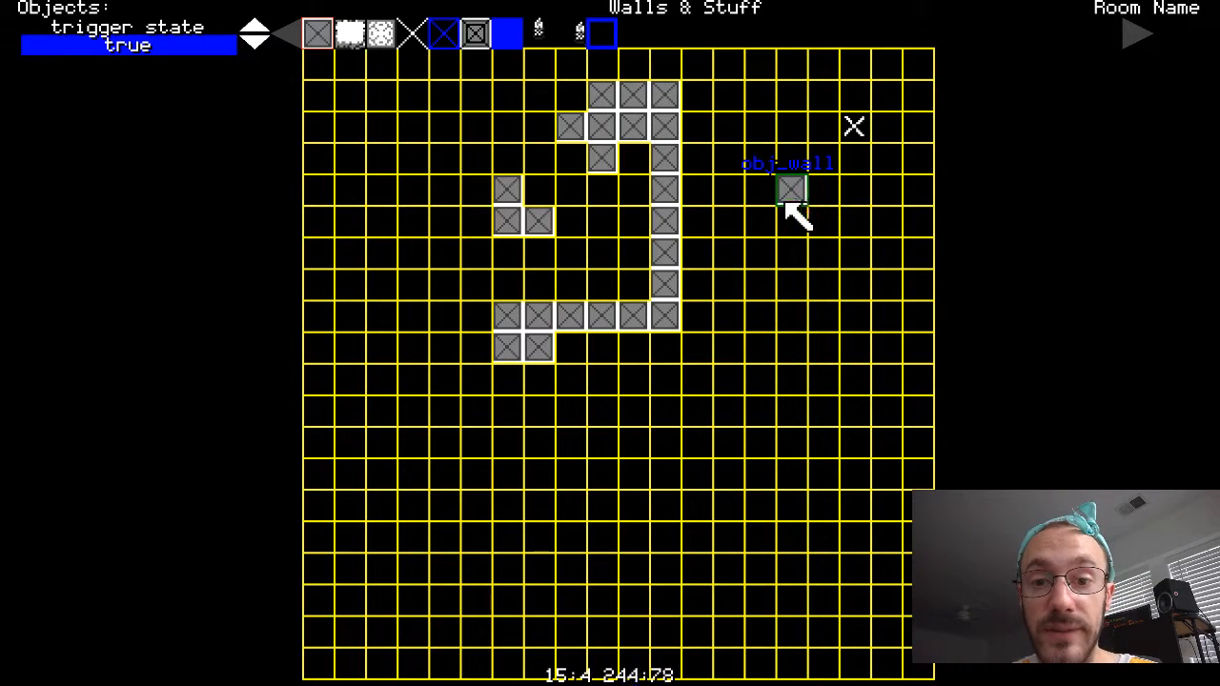
left_click(696, 347)
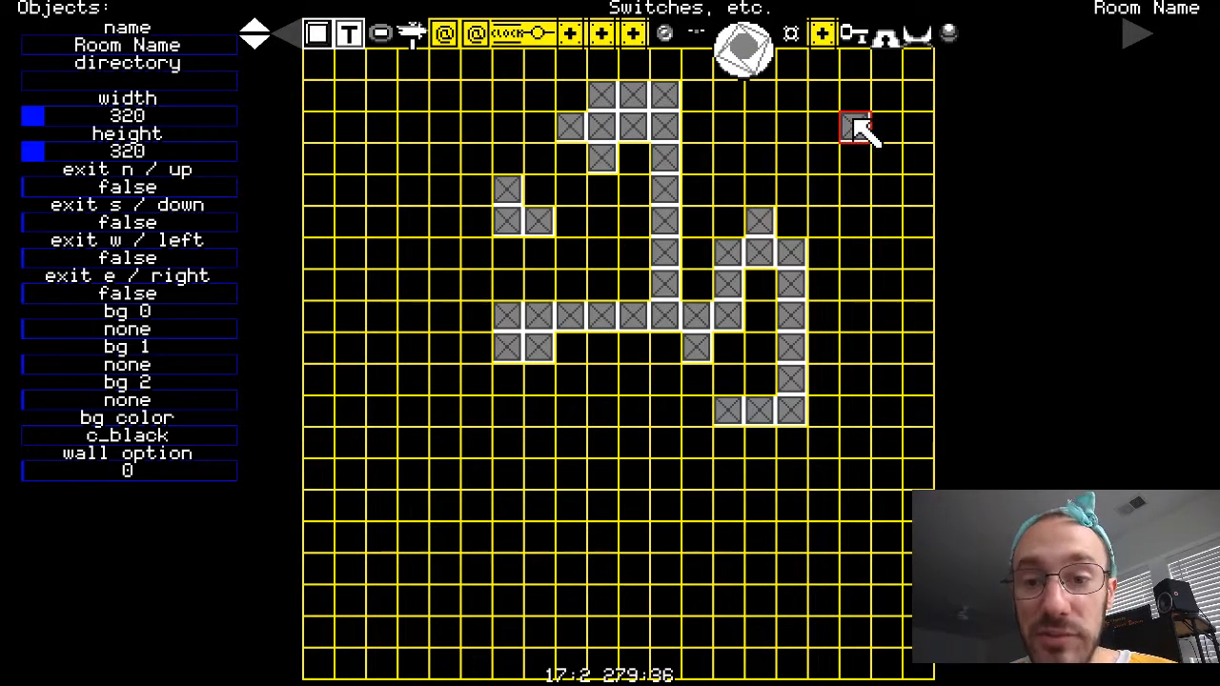
- Add two more X hazards near the top-right and set their trigger state and up direction
left_click(854, 126)
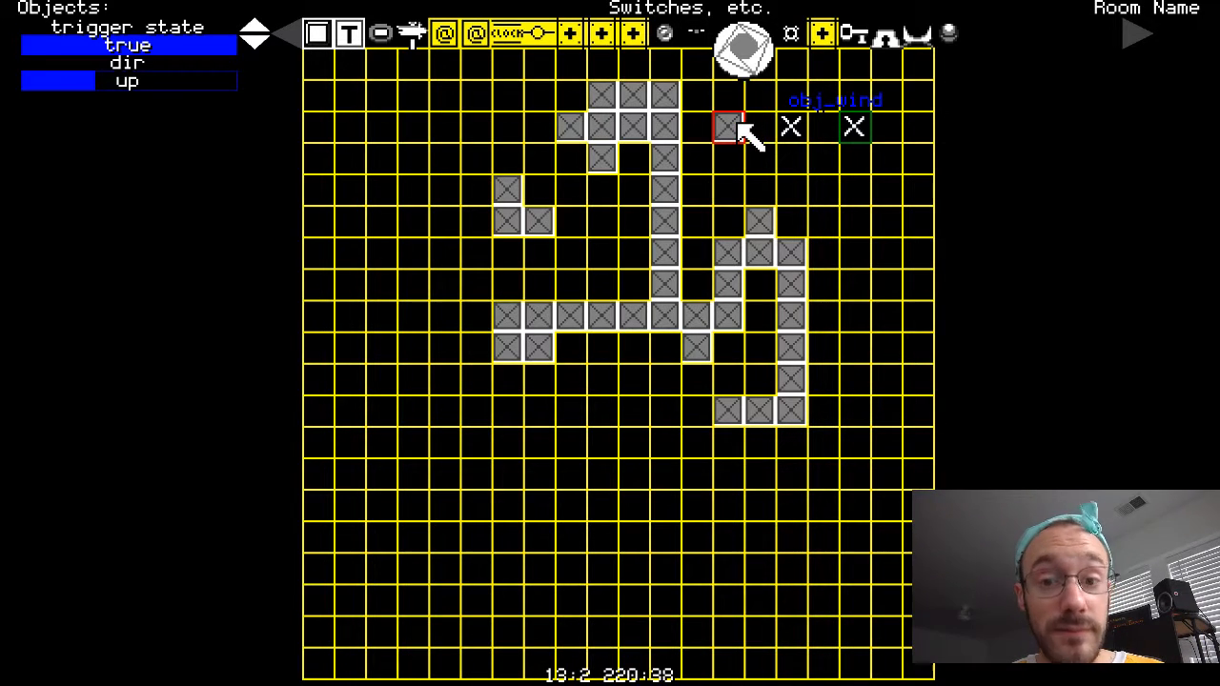
left_click(726, 126)
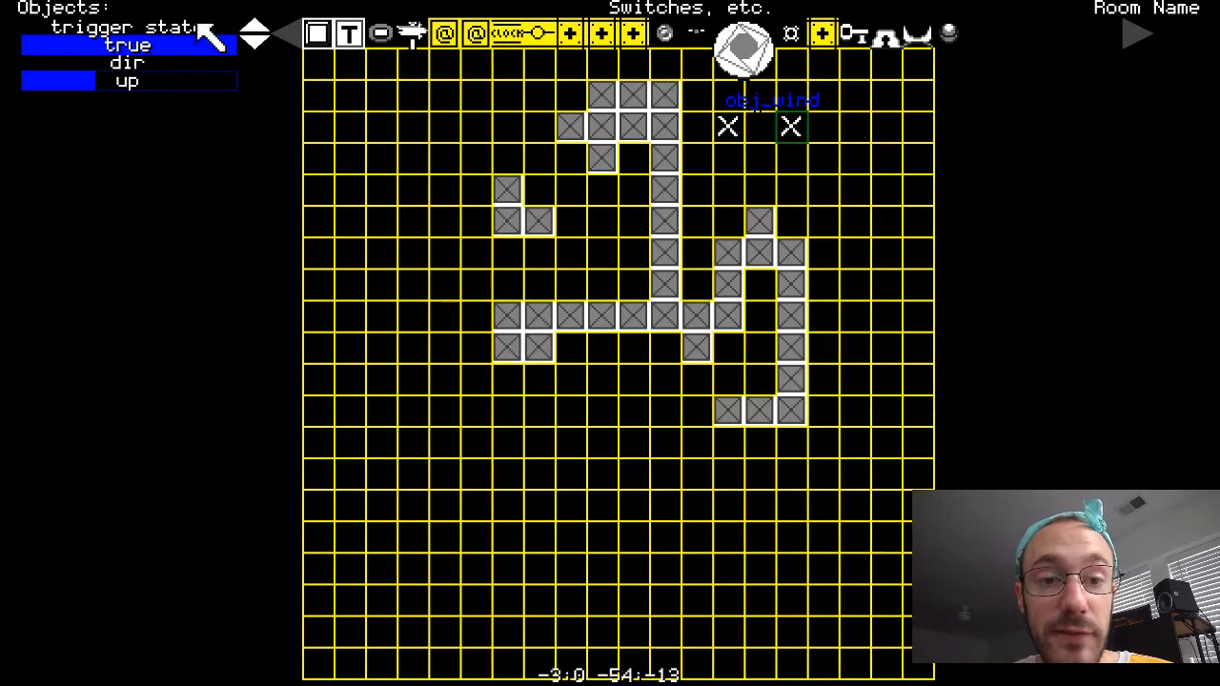
left_click(252, 34)
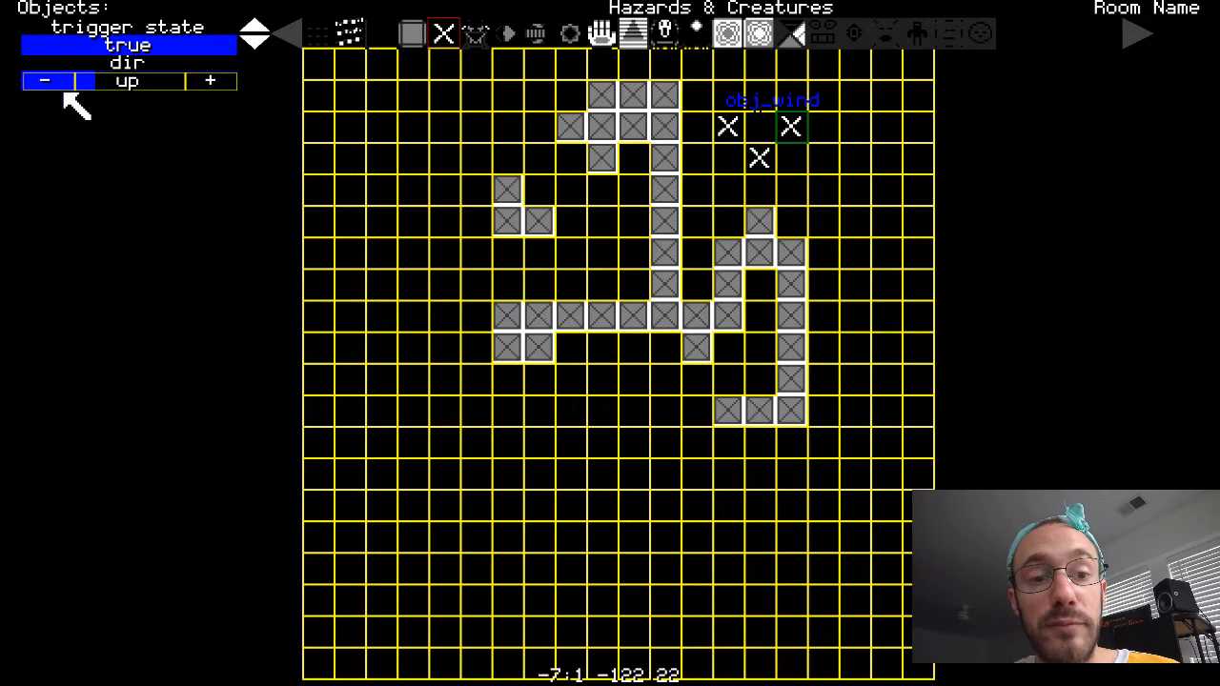
left_click(476, 156)
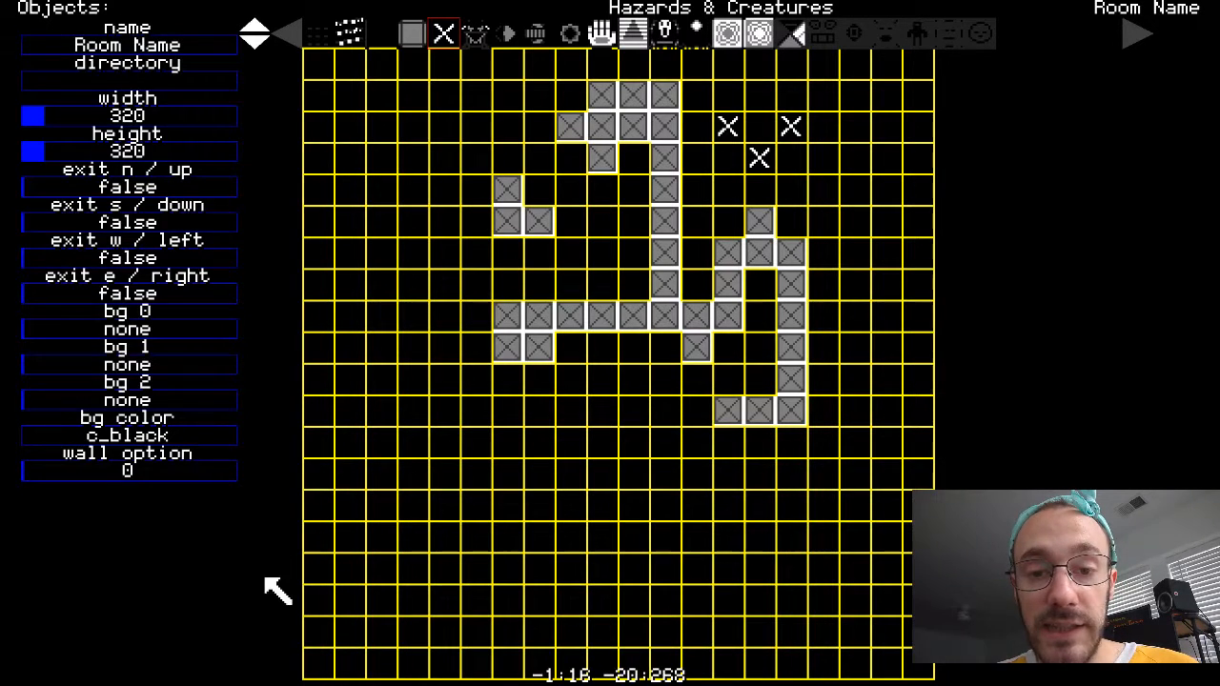
- Deselect everything and switch the editor into Connections mode
left_click(412, 126)
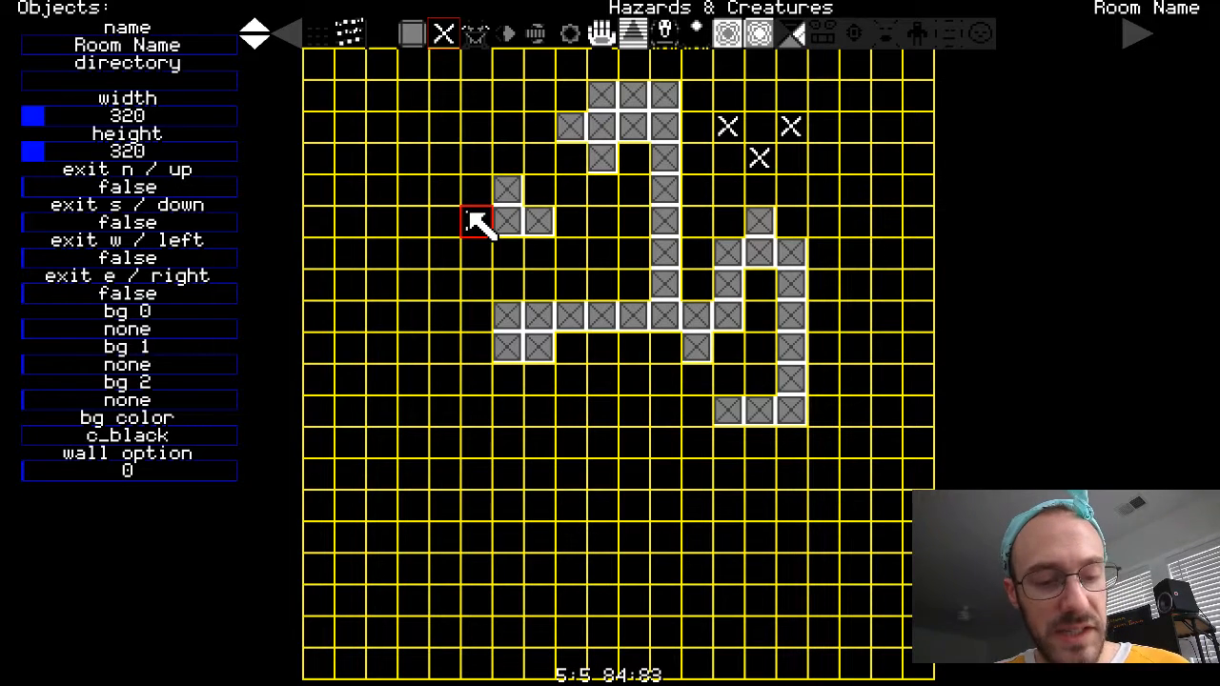
left_click(515, 221)
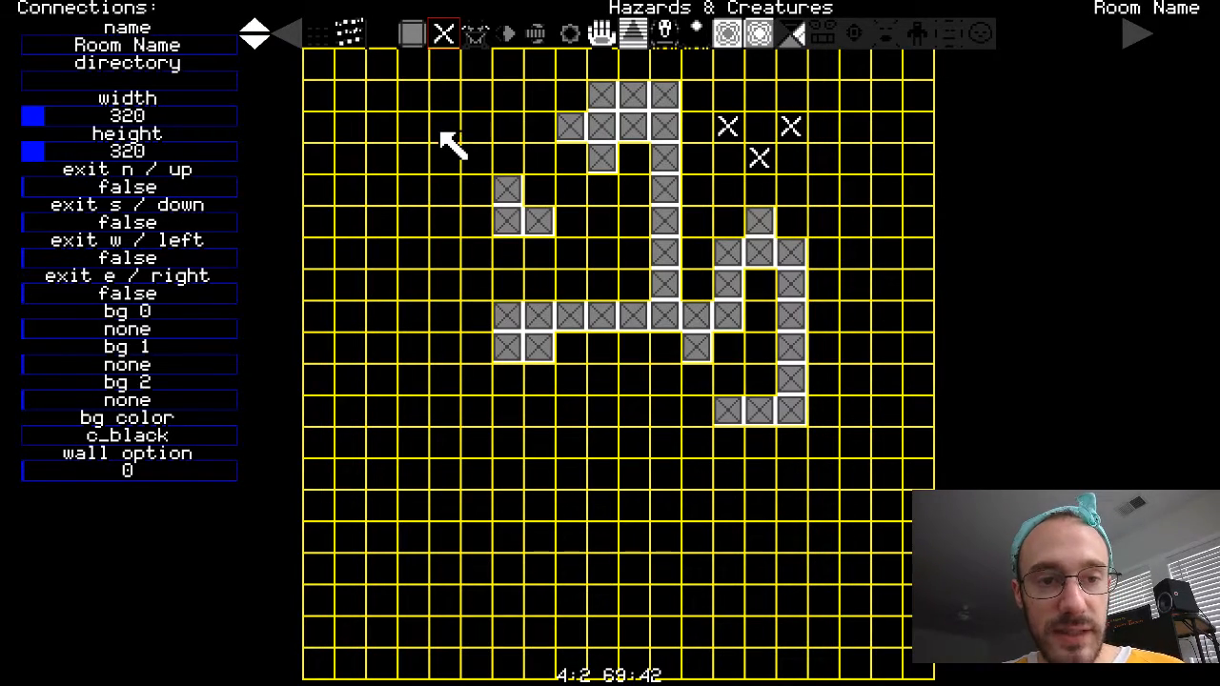
mouse_move(657, 244)
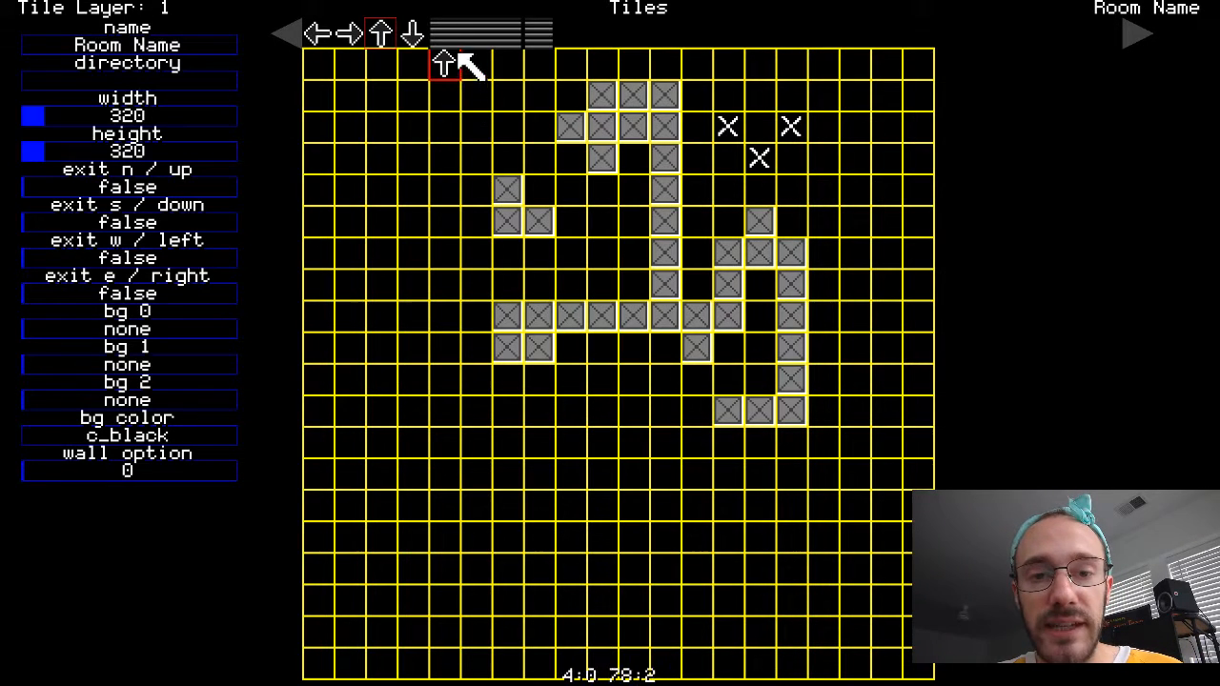
mouse_move(507, 161)
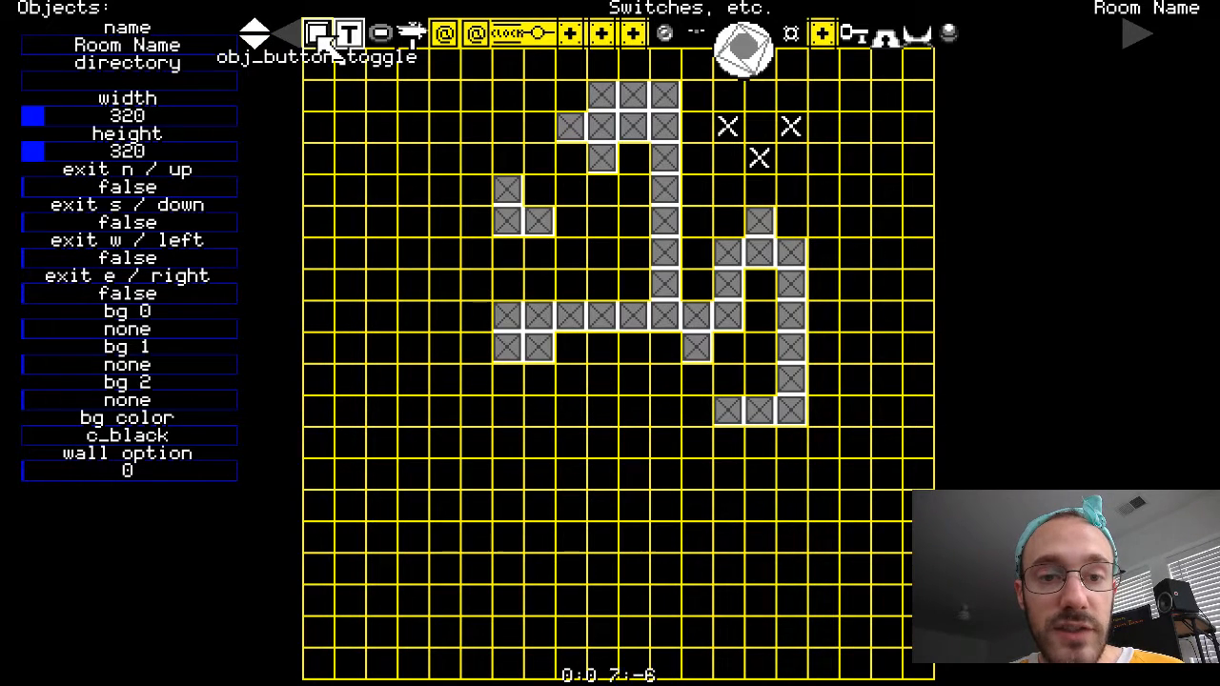
- Place a toggle button inside the left corridor and wire it to the top hazard and door
left_click(601, 225)
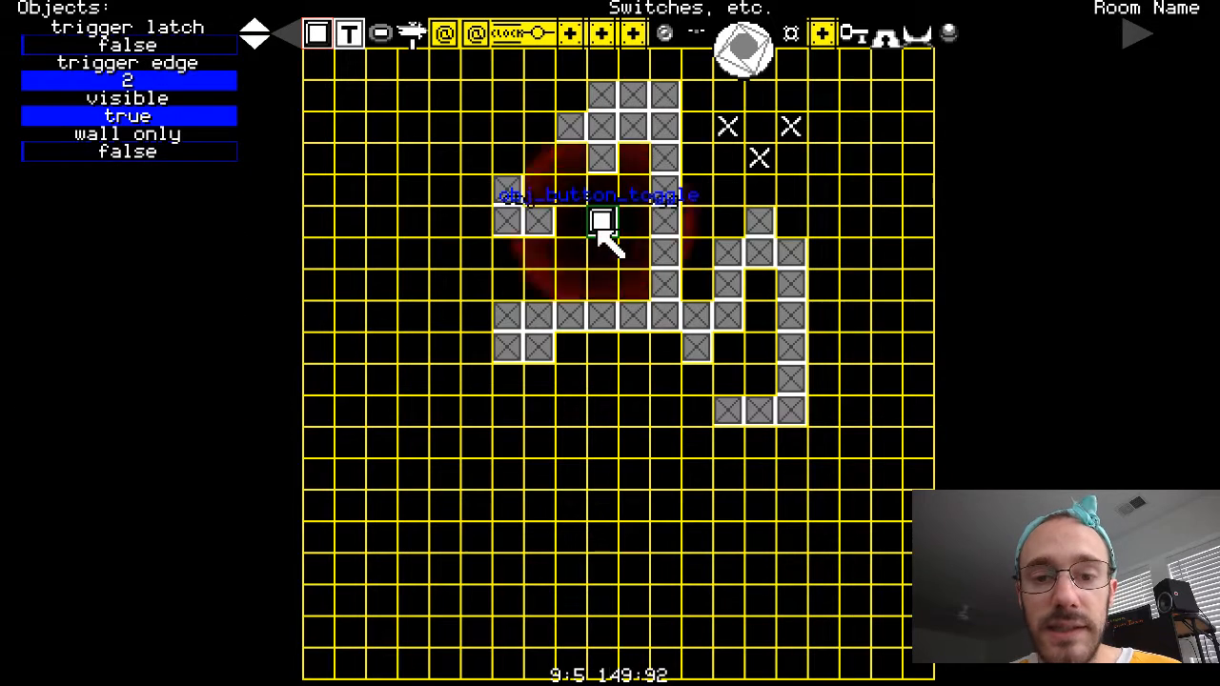
left_click_drag(601, 221, 763, 160)
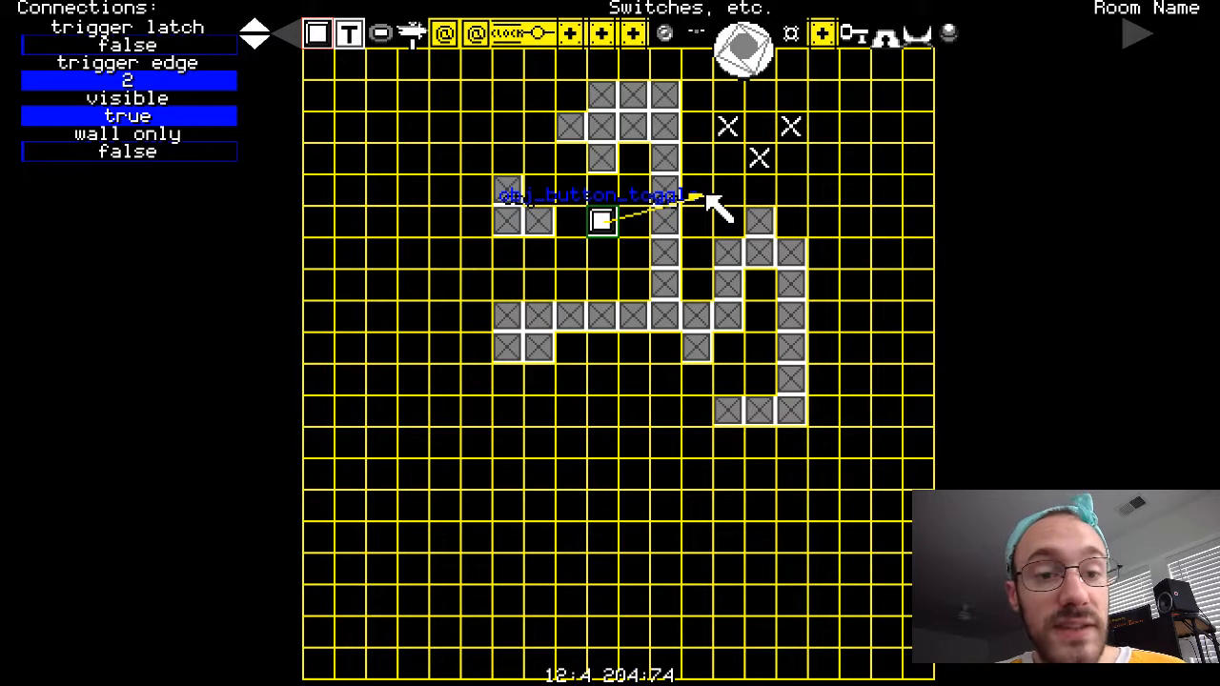
left_click_drag(706, 200, 753, 420)
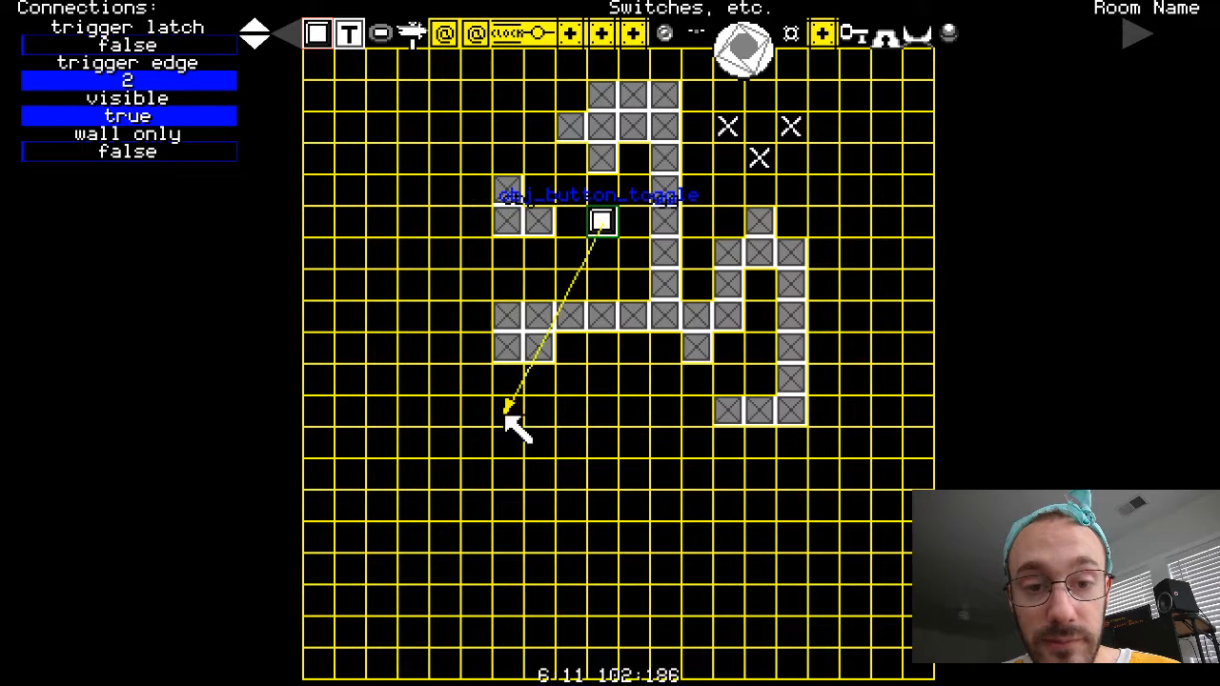
mouse_move(724, 162)
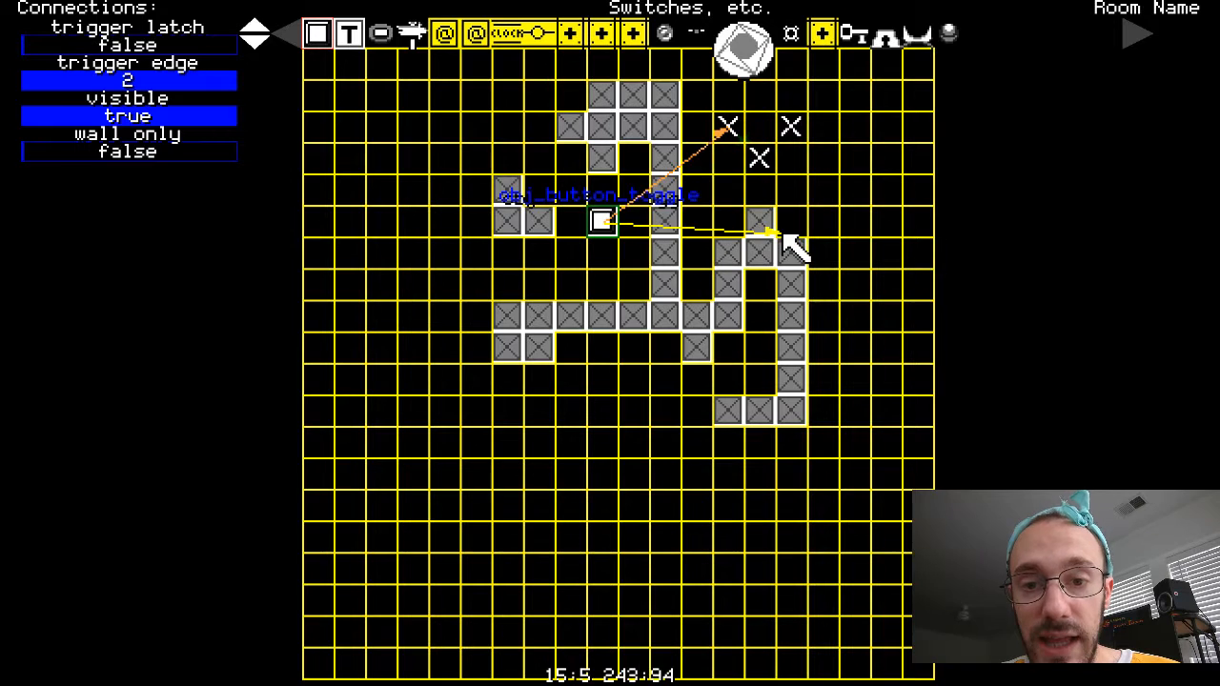
left_click(729, 126)
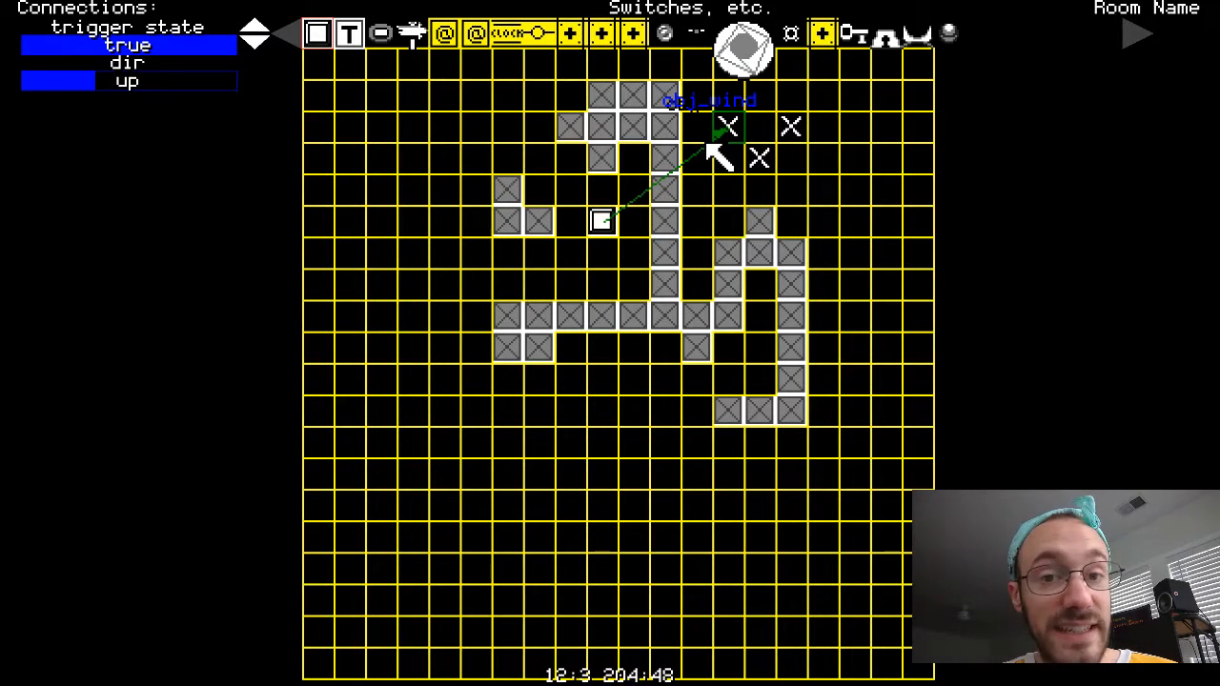
left_click(602, 221)
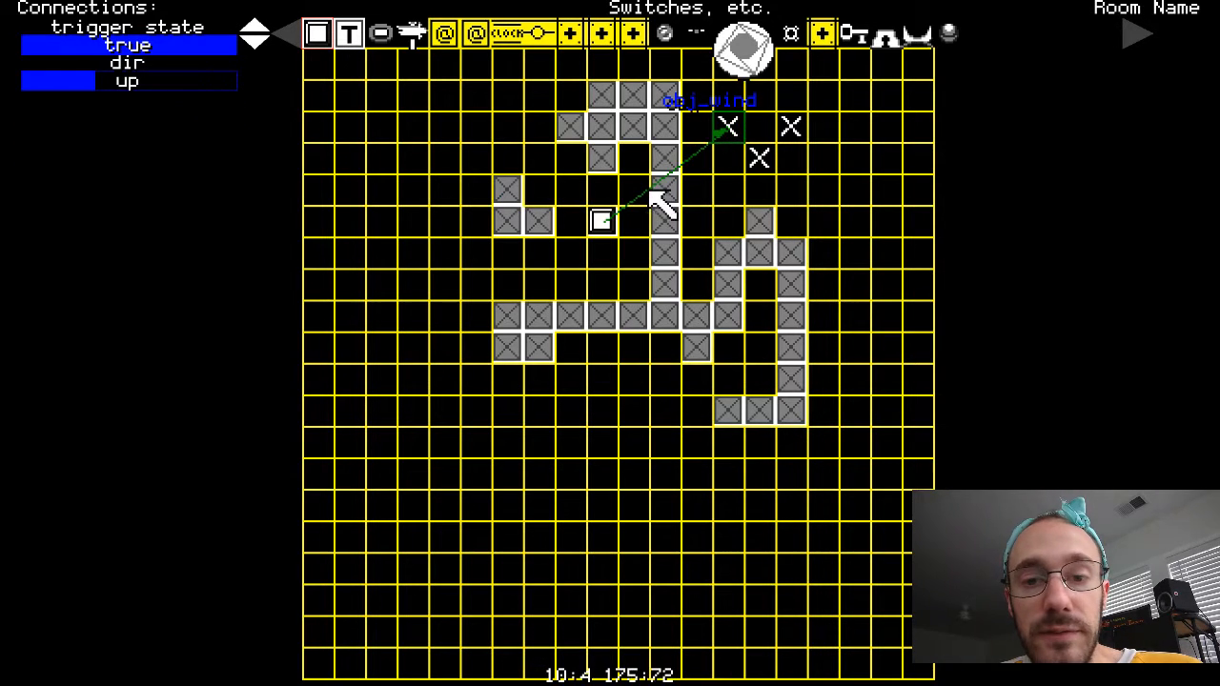
mouse_move(606, 267)
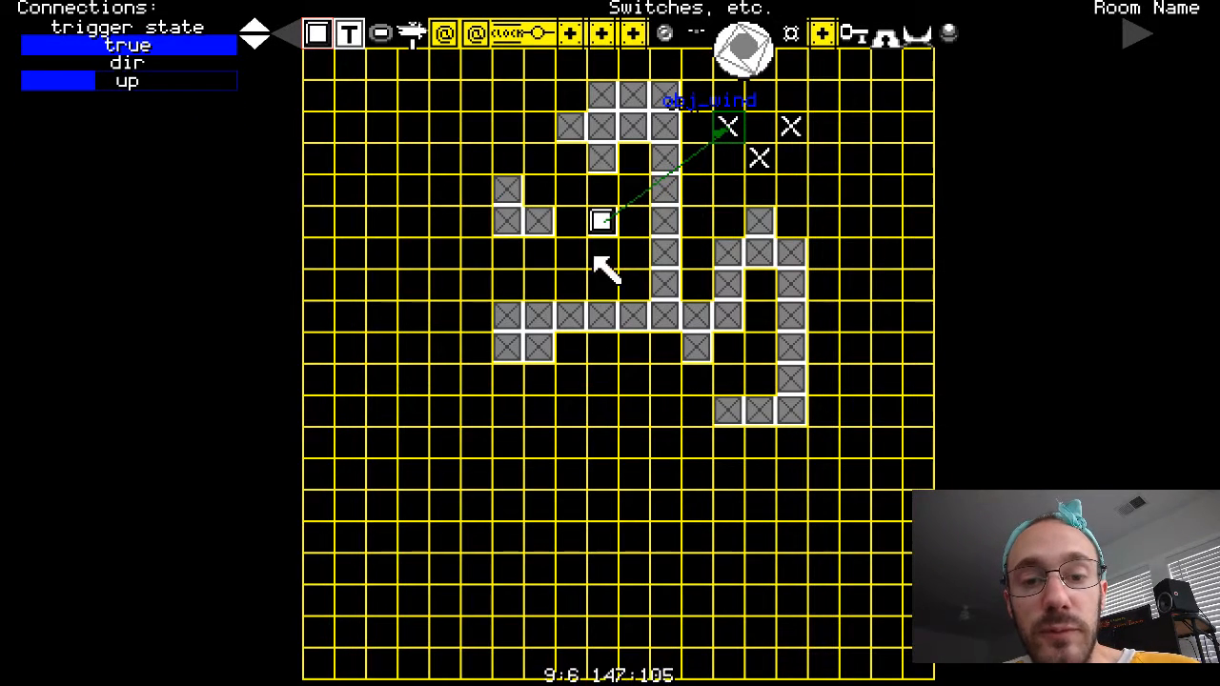
mouse_move(606, 232)
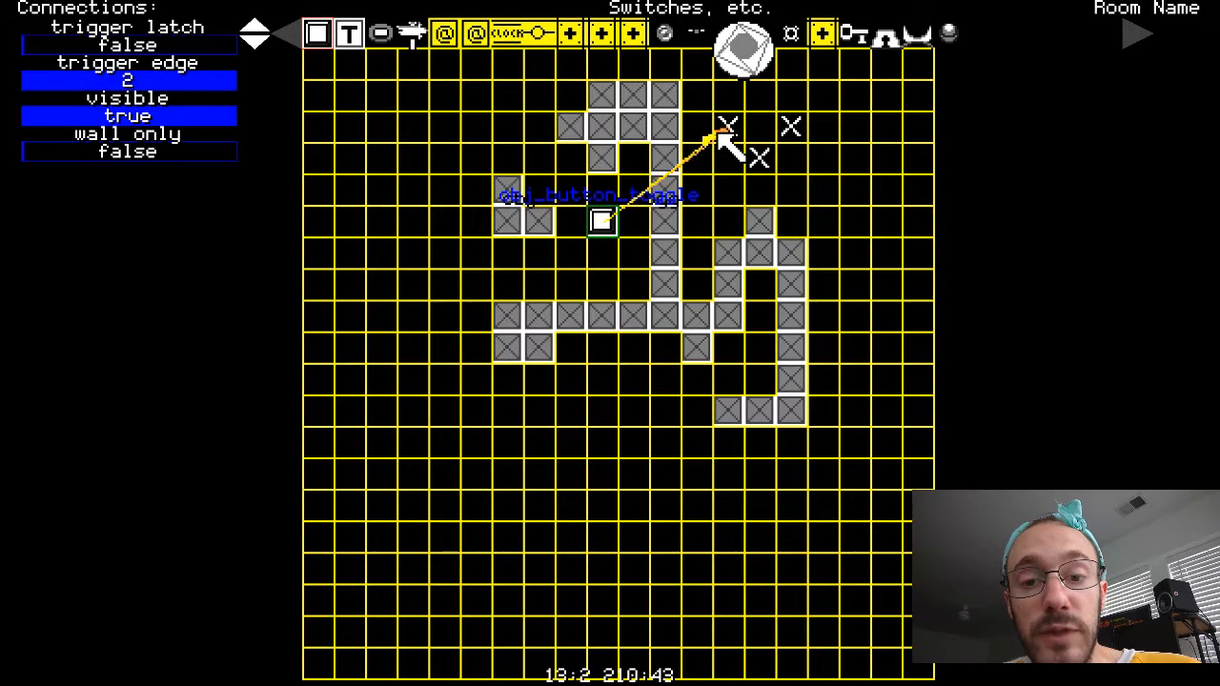
- Set the linked door's trigger state to true and confirm the button-door connection
left_click(728, 130)
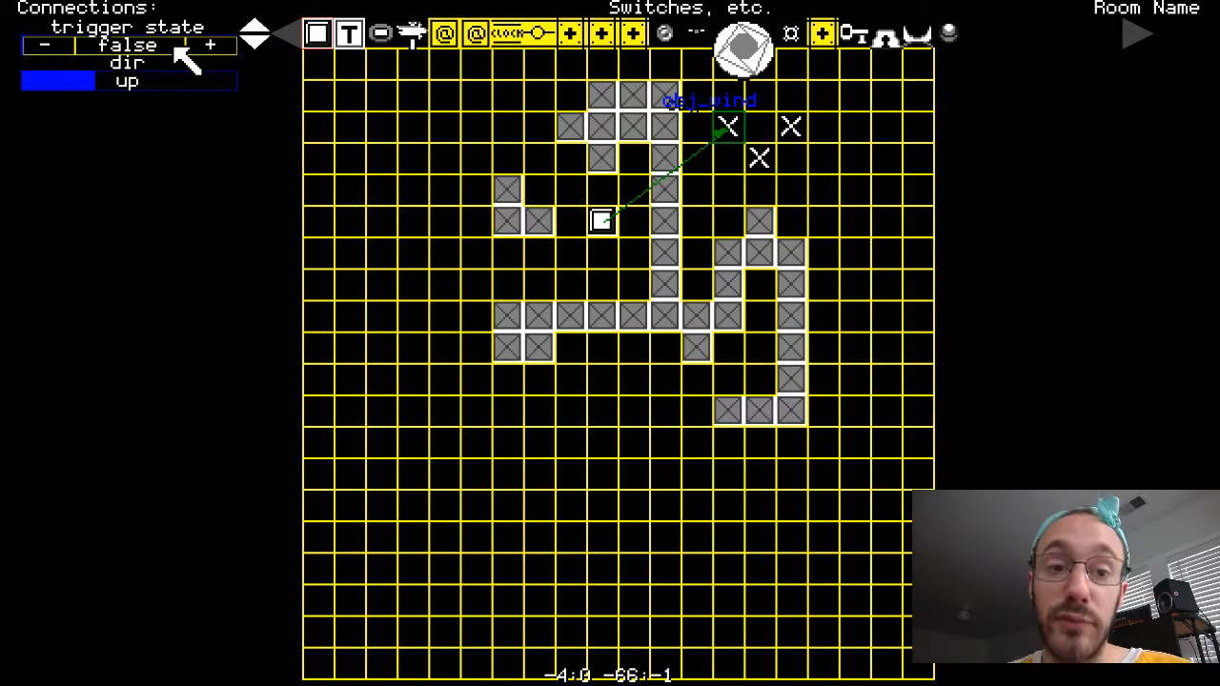
left_click(603, 221)
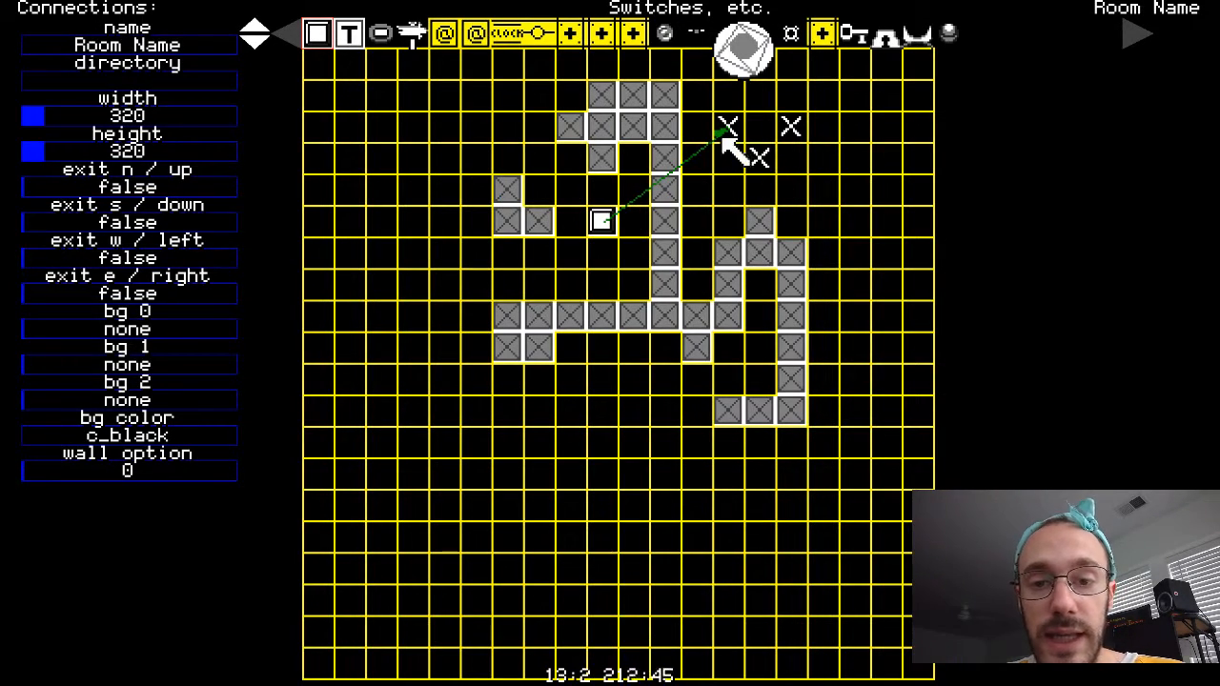
left_click(602, 221)
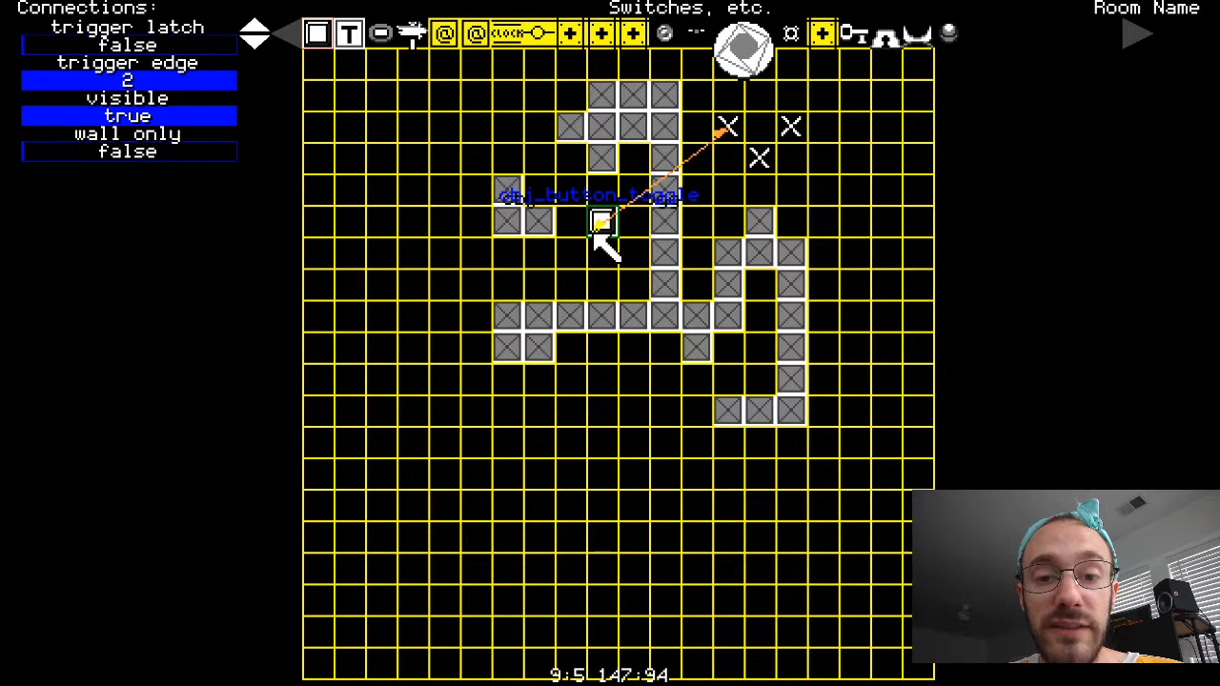
left_click(728, 124)
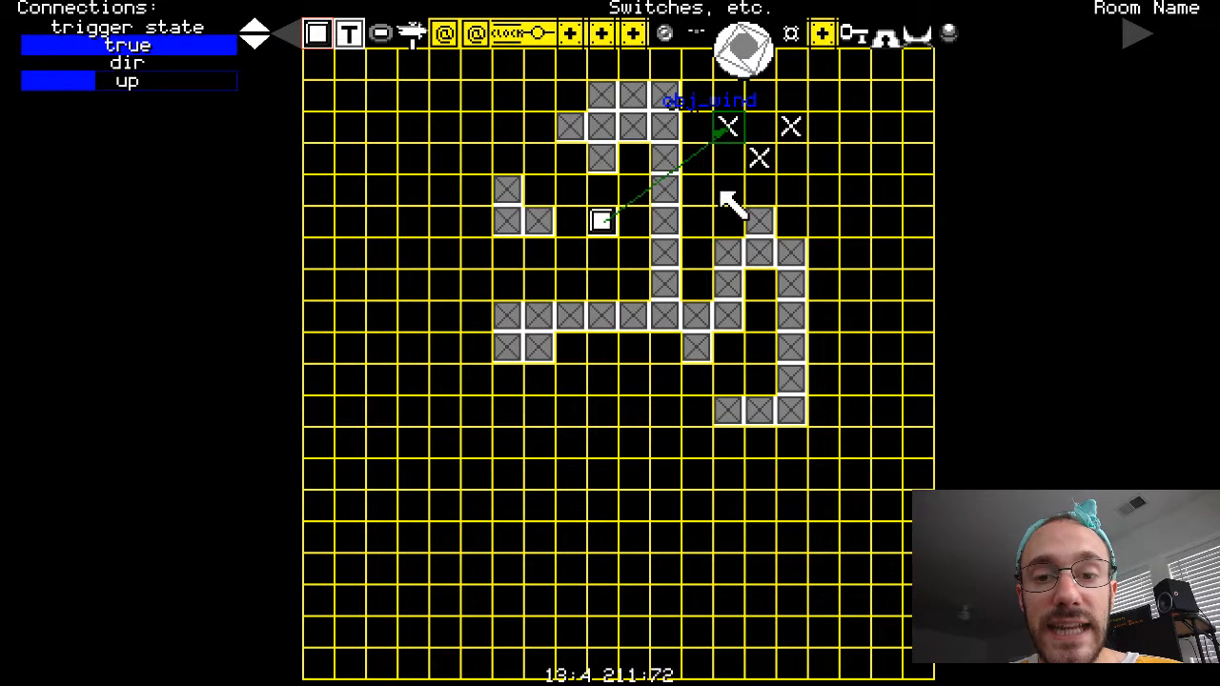
mouse_move(724, 187)
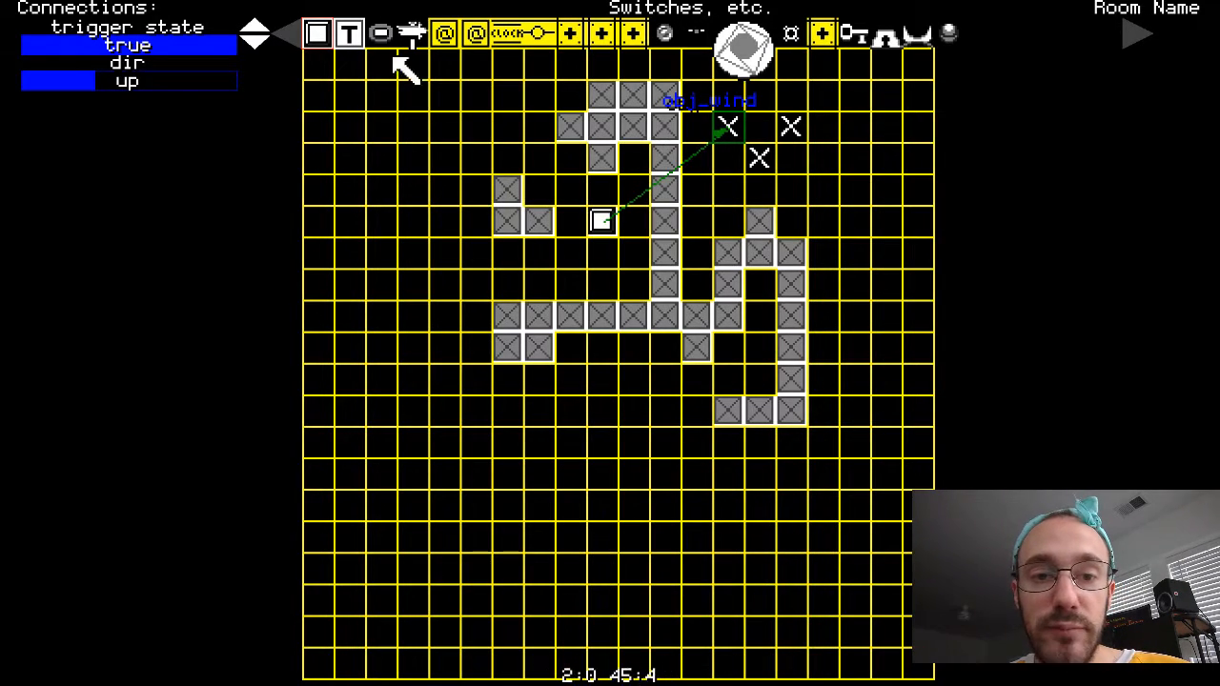
mouse_move(702, 209)
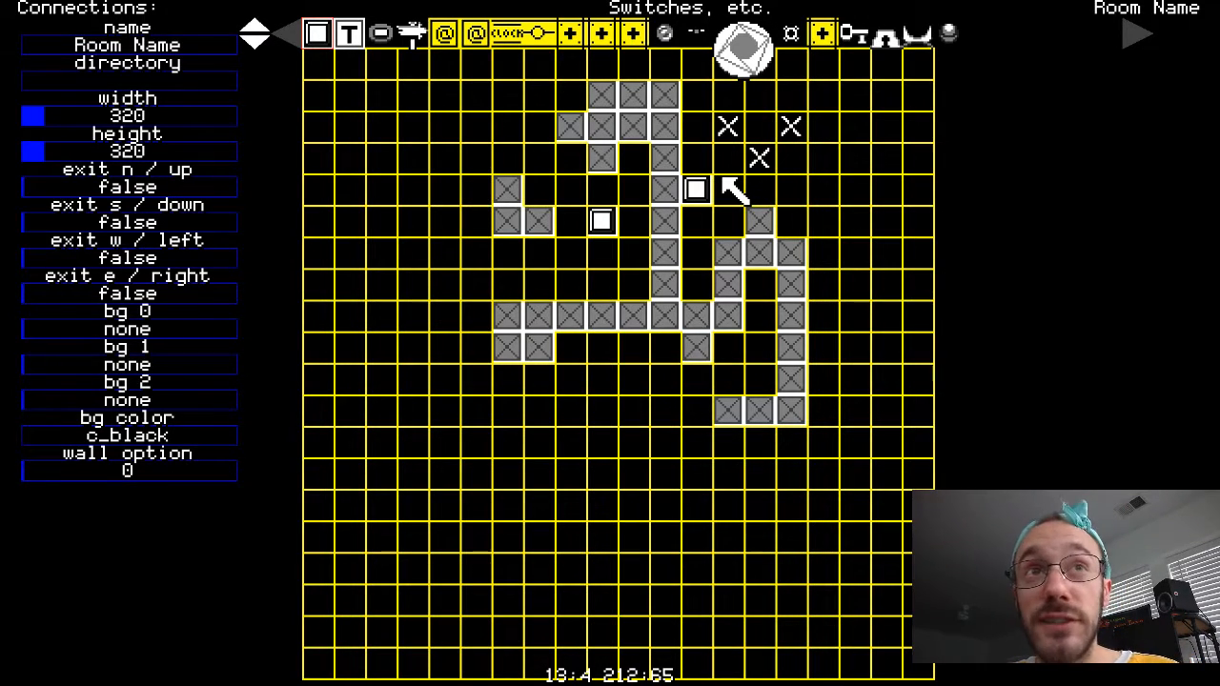
mouse_move(381, 156)
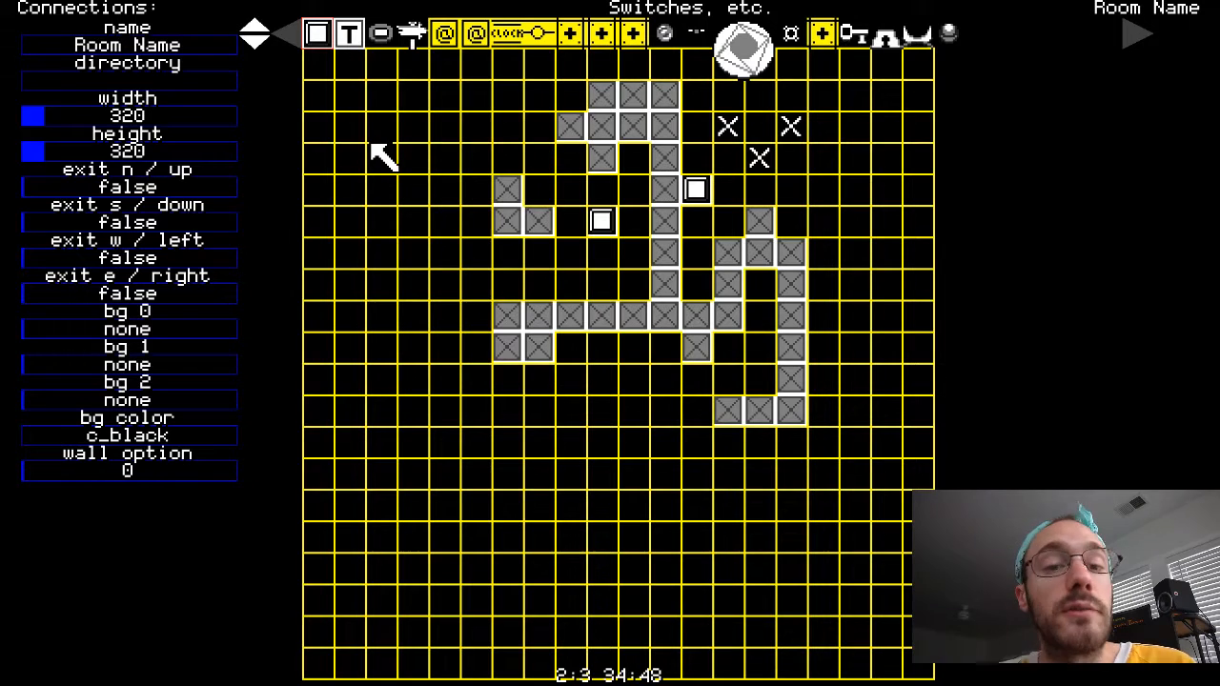
mouse_move(587, 270)
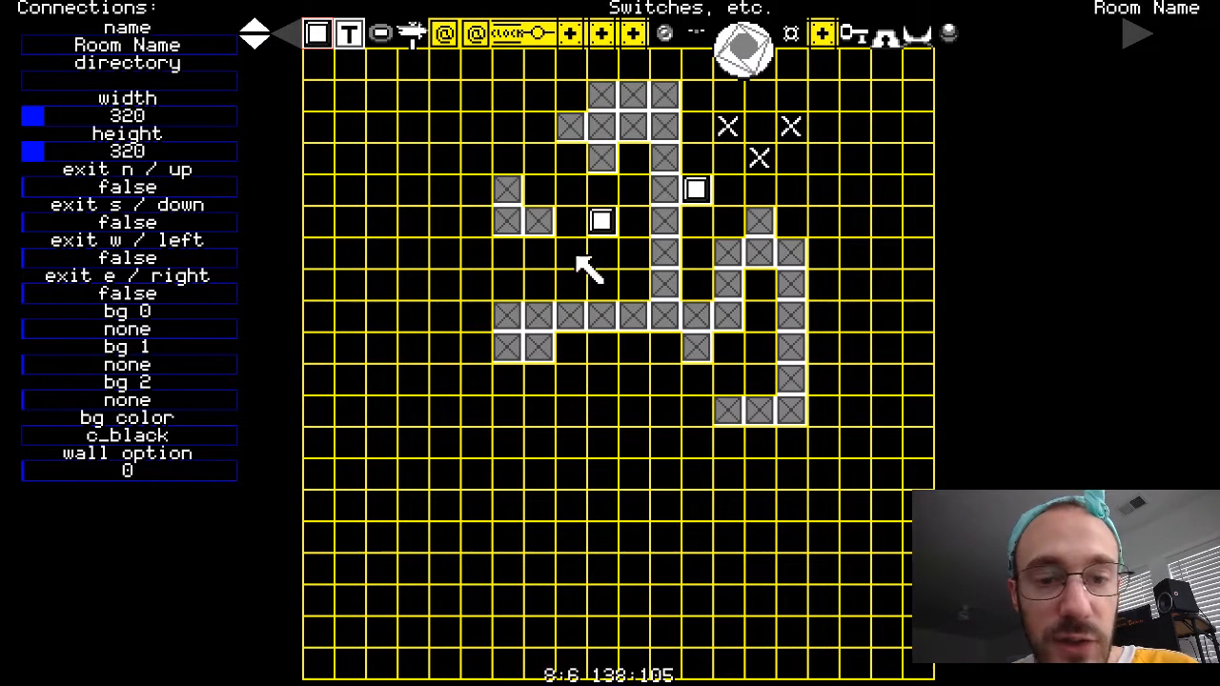
mouse_move(553, 76)
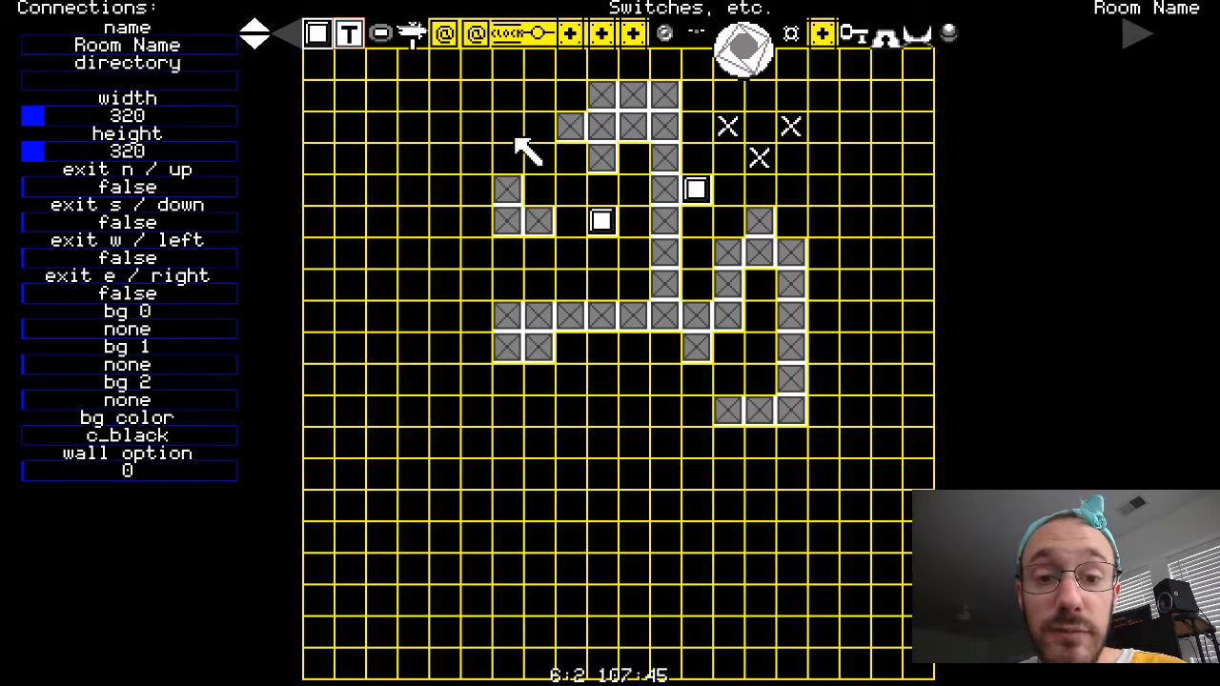
- Browse the object palettes and place the small light object below the left wall stub
left_click(566, 126)
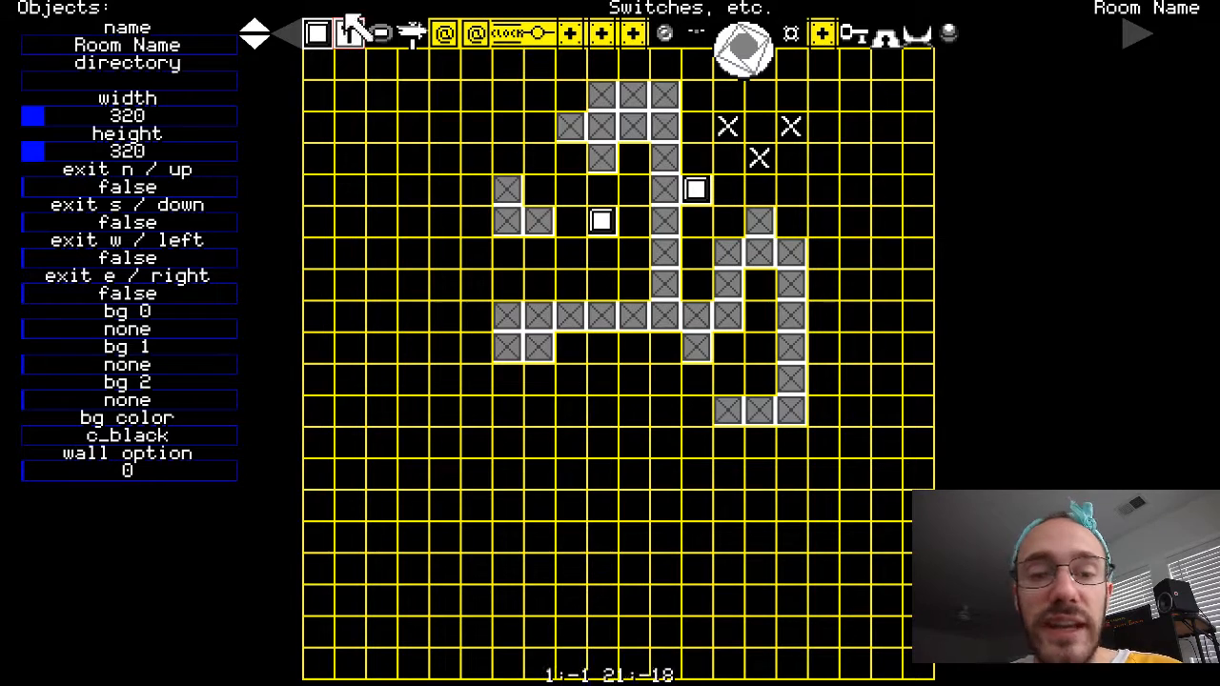
left_click(347, 34)
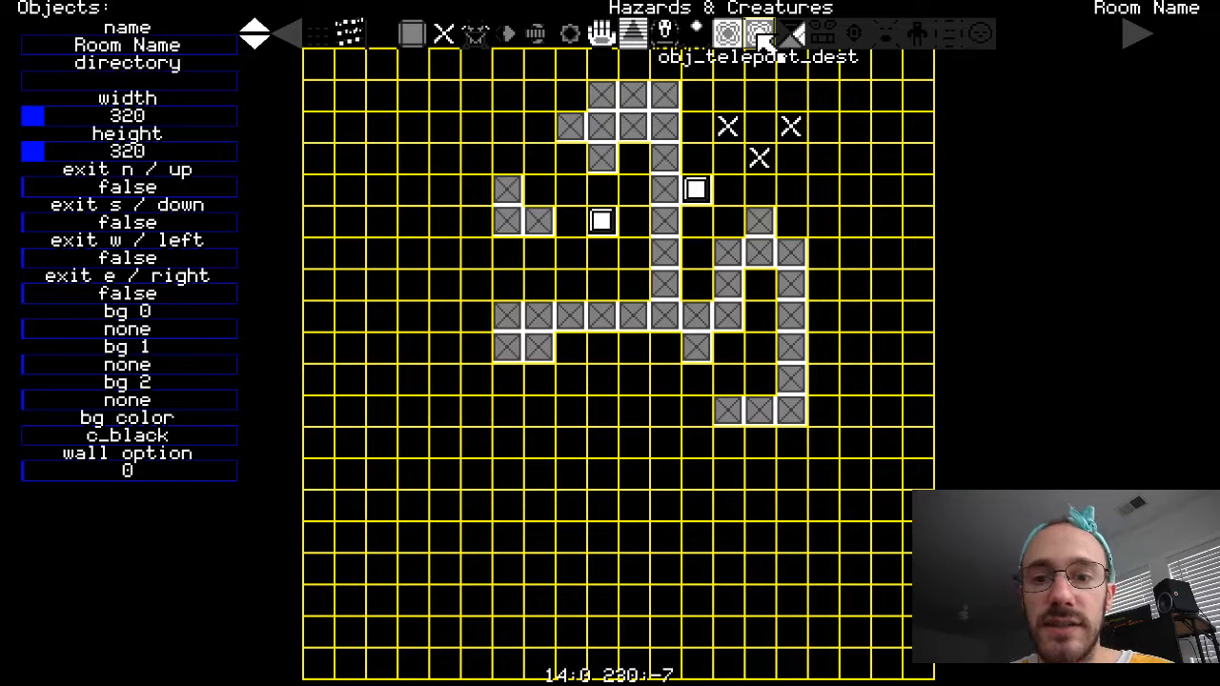
left_click(506, 130)
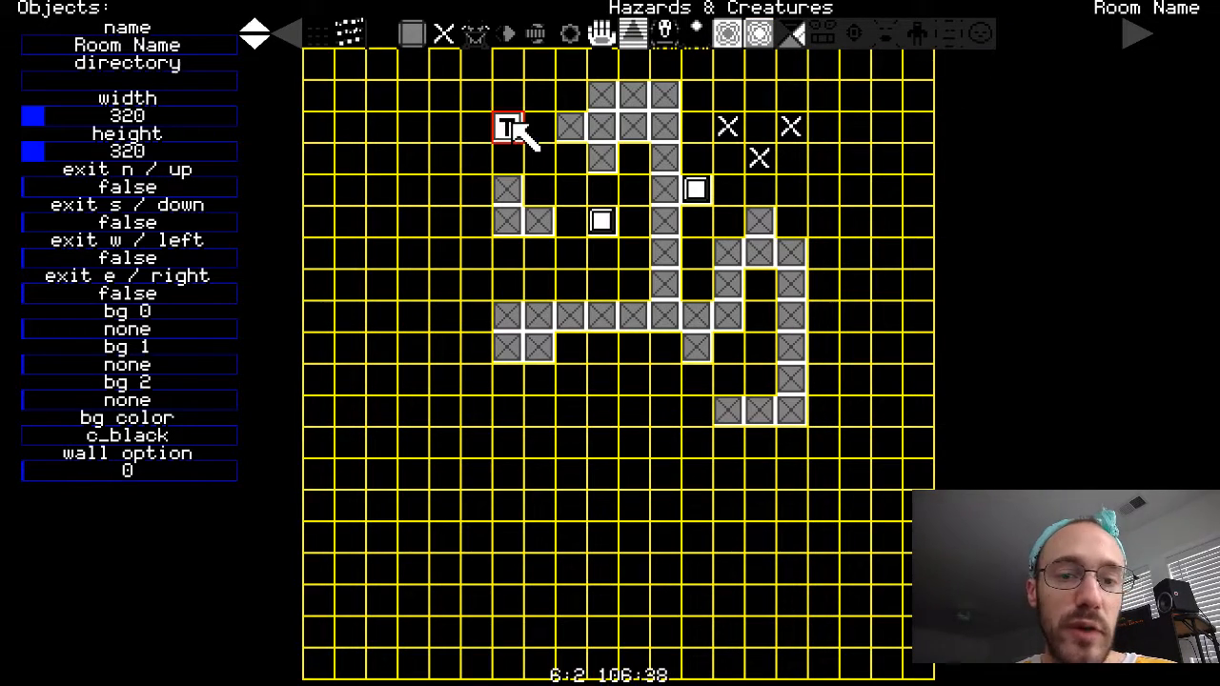
left_click(256, 34)
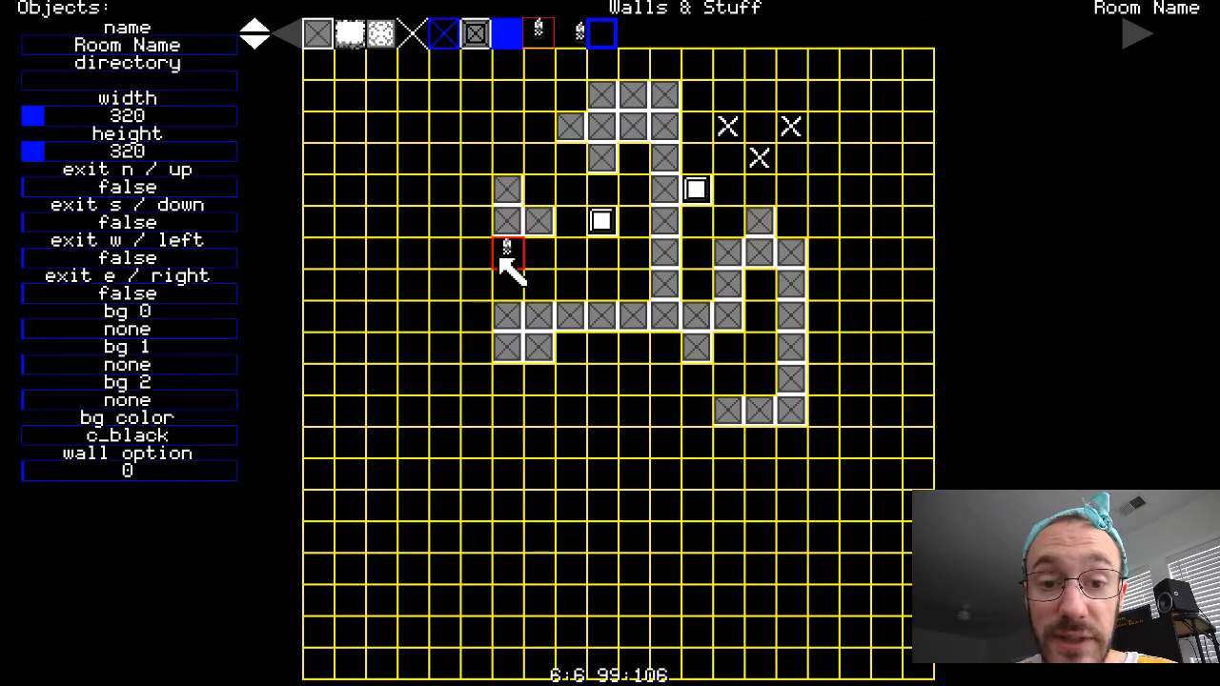
- Raise the light object's radius to 46 with trigger state and visible set true
left_click(507, 252)
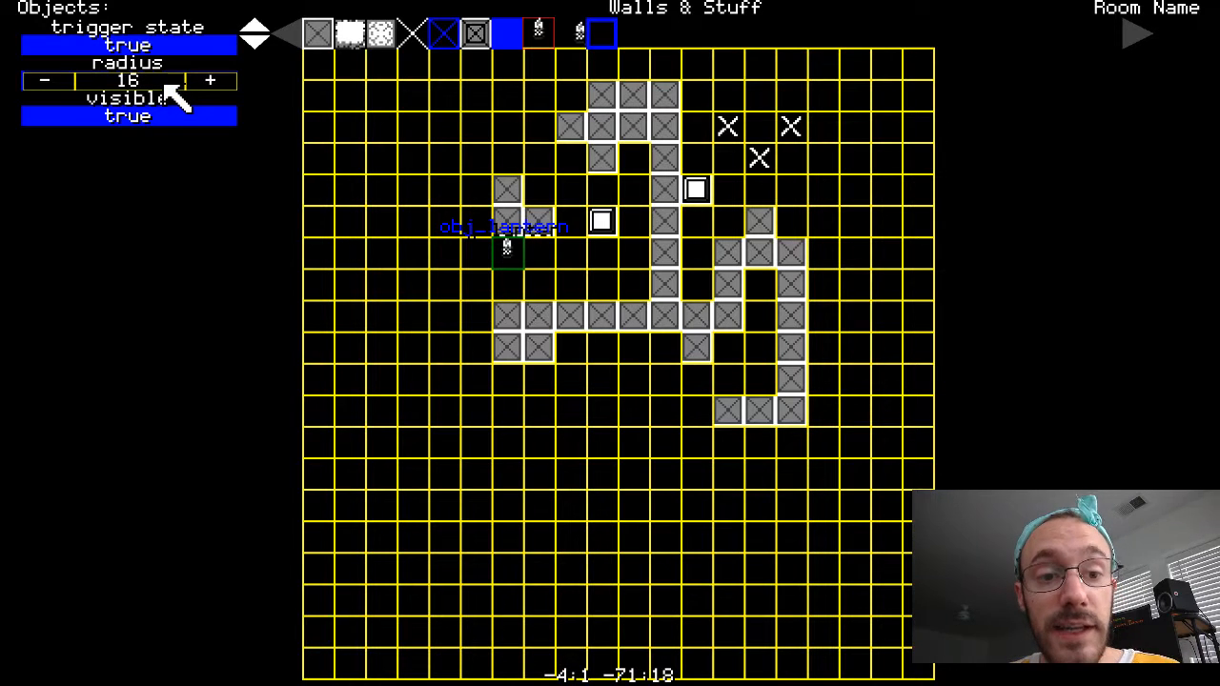
left_click(210, 80)
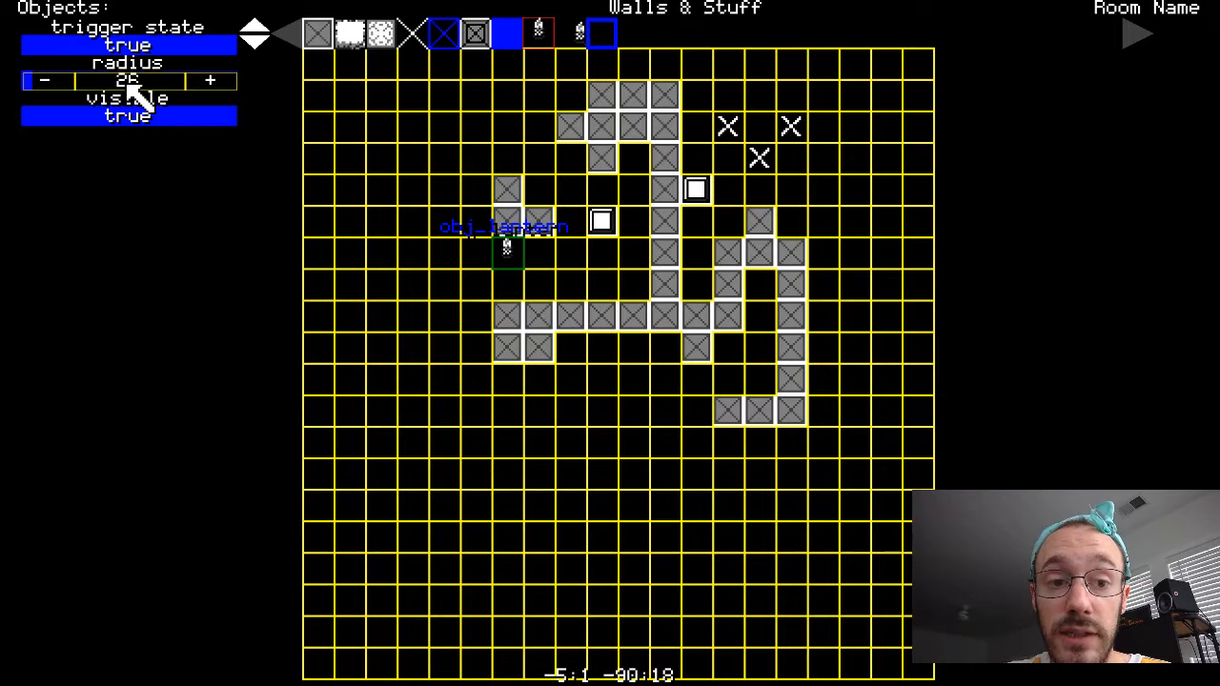
left_click(126, 80)
type("46")
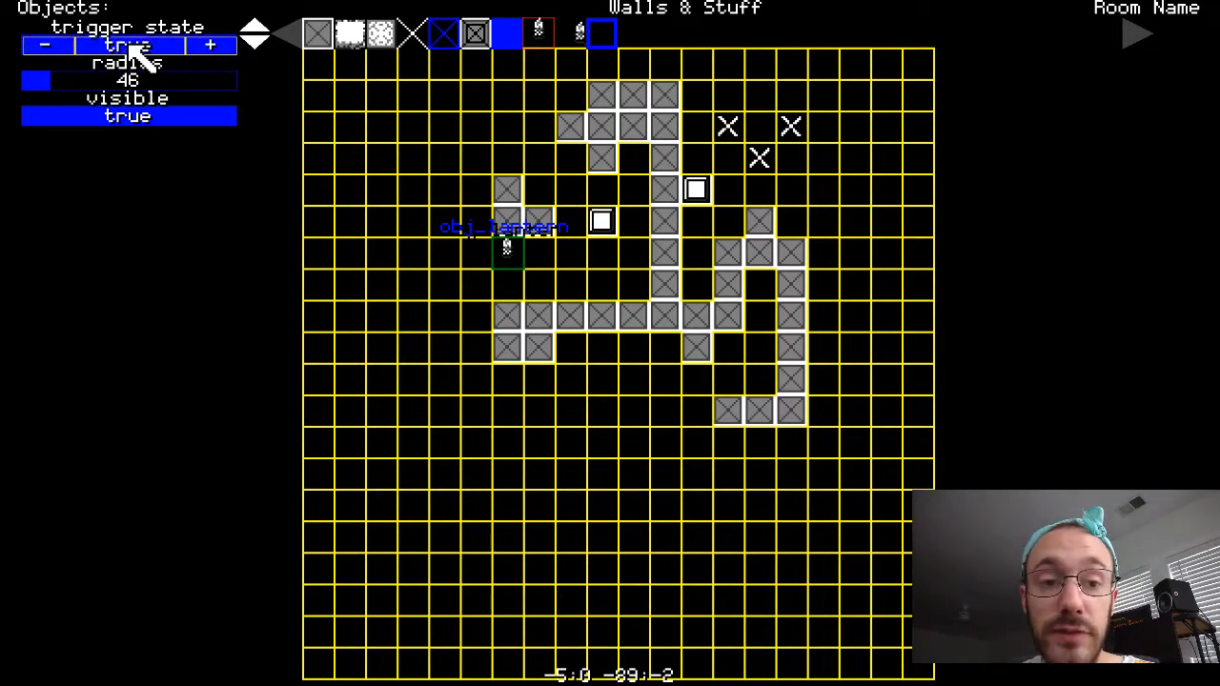
left_click(126, 46)
type("room2")
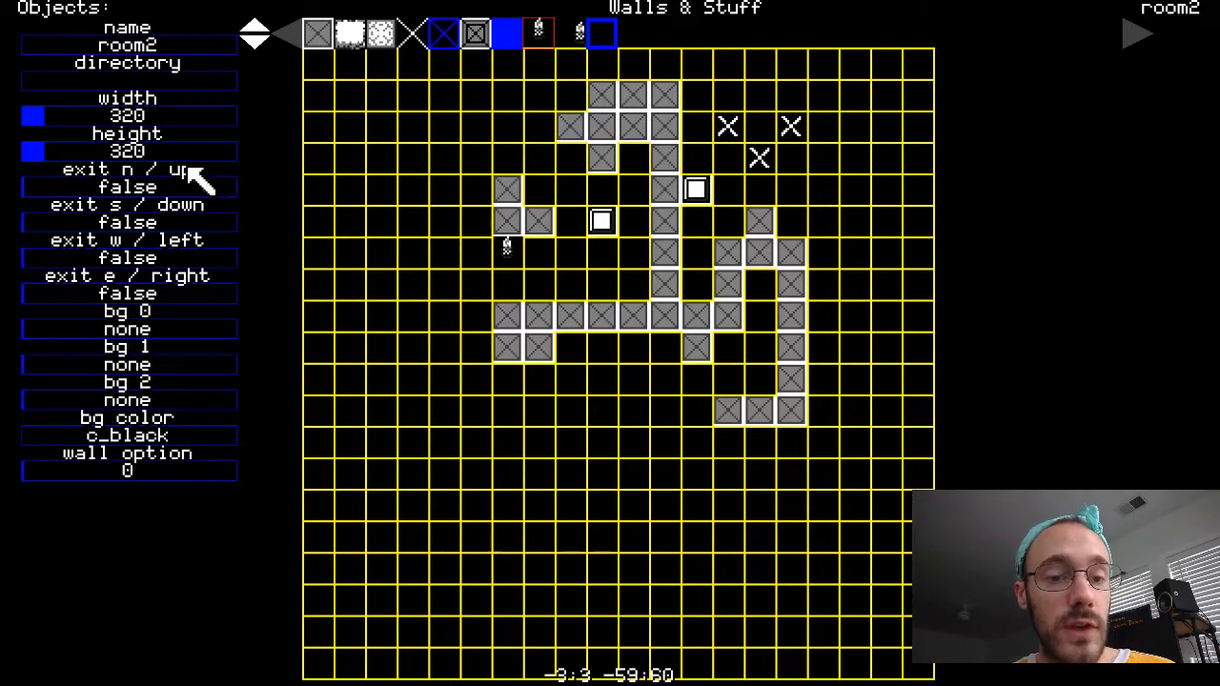
mouse_move(251, 366)
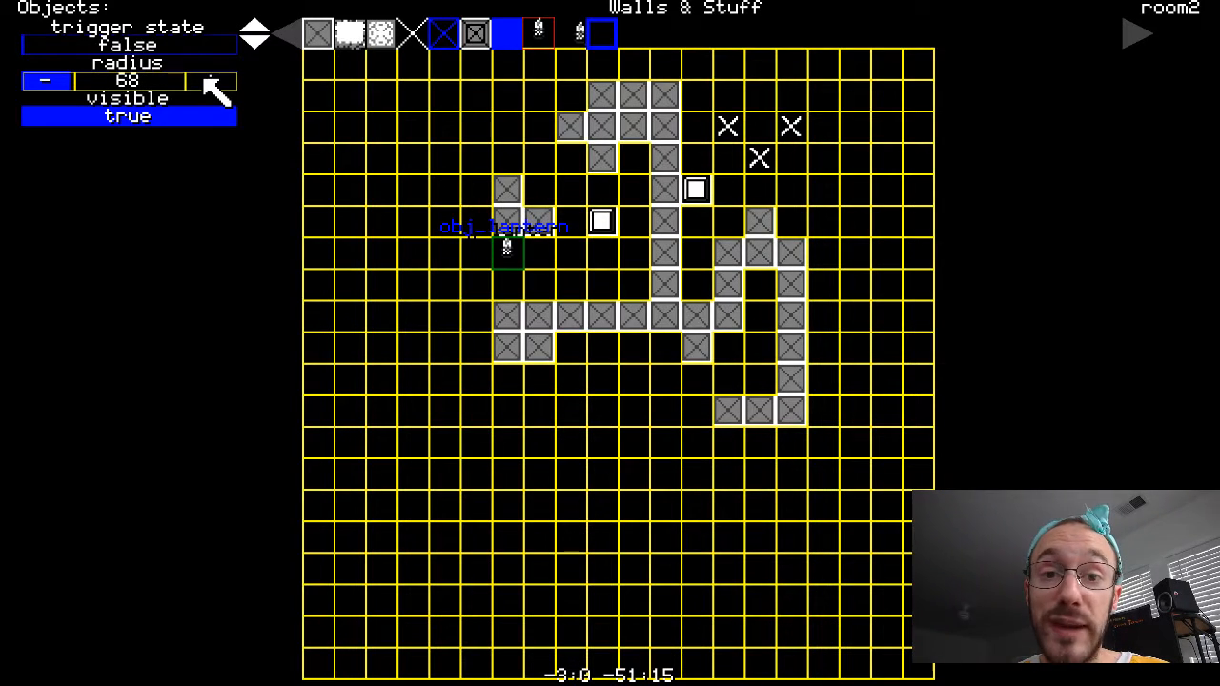
- Push the light's radius up to 130 and 256, then bring it back down to 126
left_click(92, 80)
type("130")
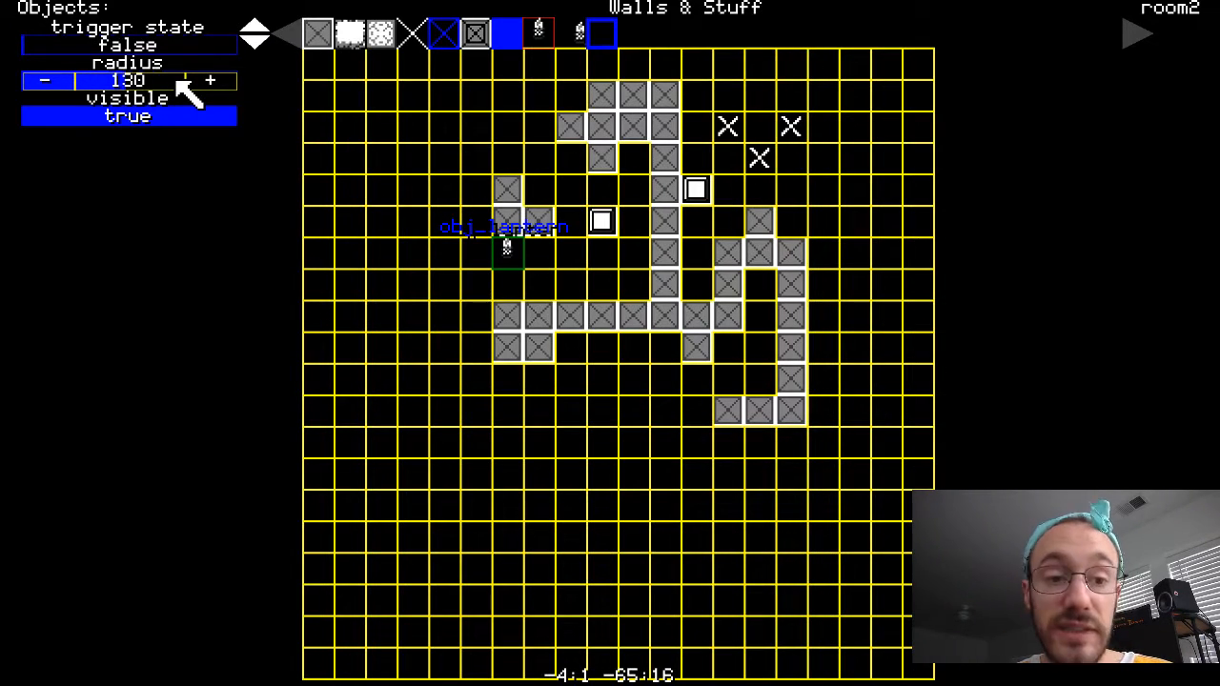
left_click(210, 80)
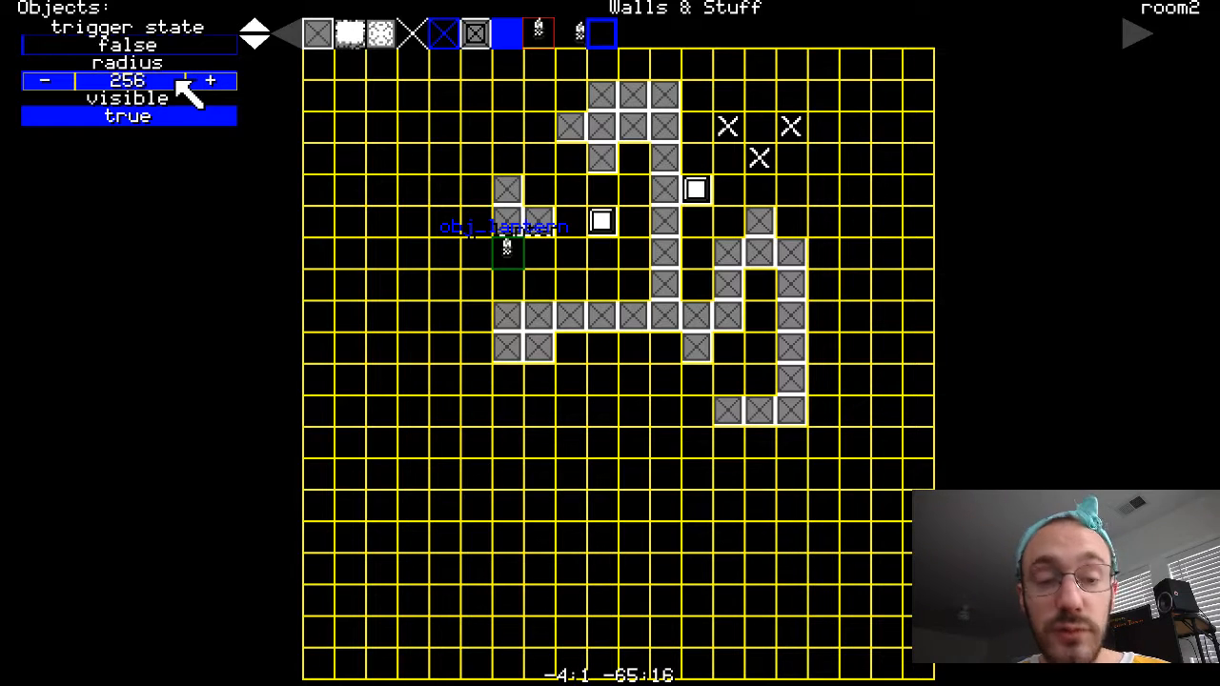
left_click(44, 80)
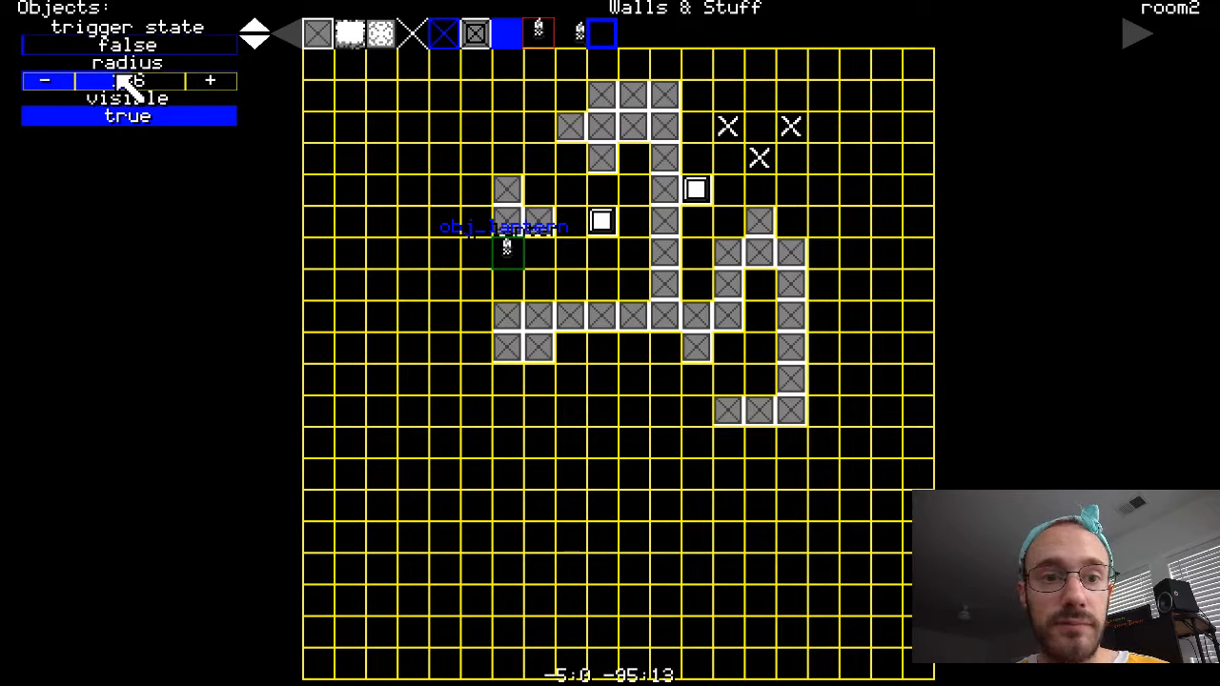
left_click(210, 80)
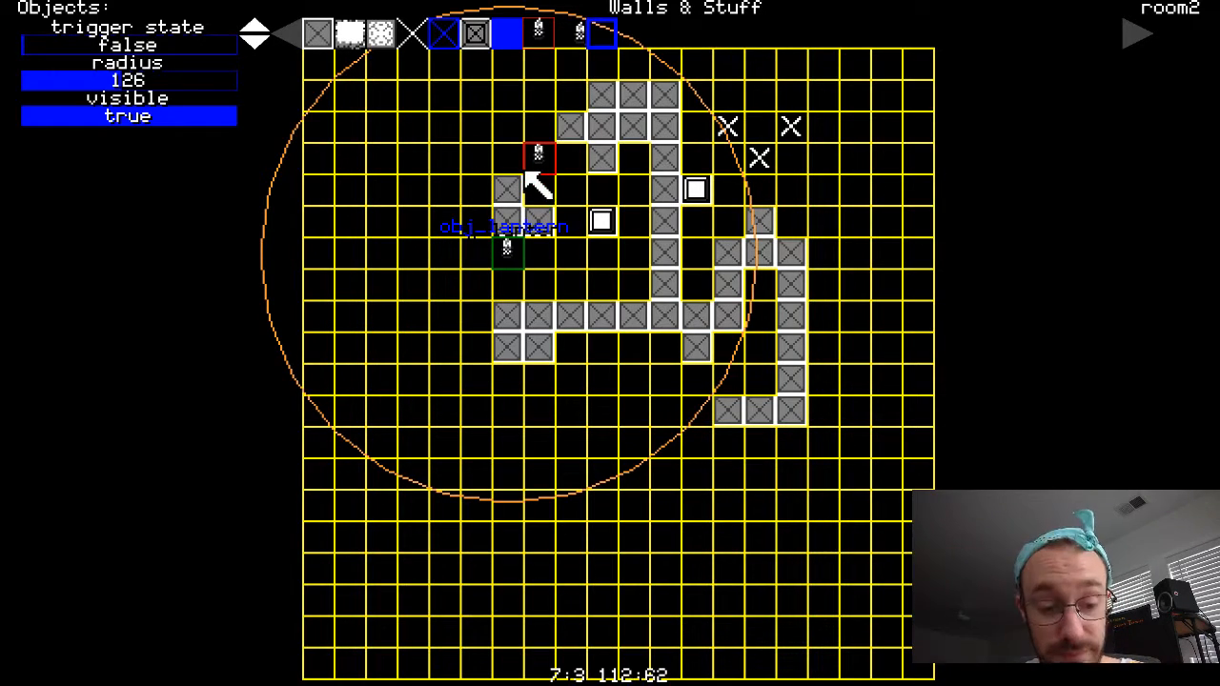
- Place a second 96-radius trigger object in the maze and reposition it in the lower path
left_click(667, 190)
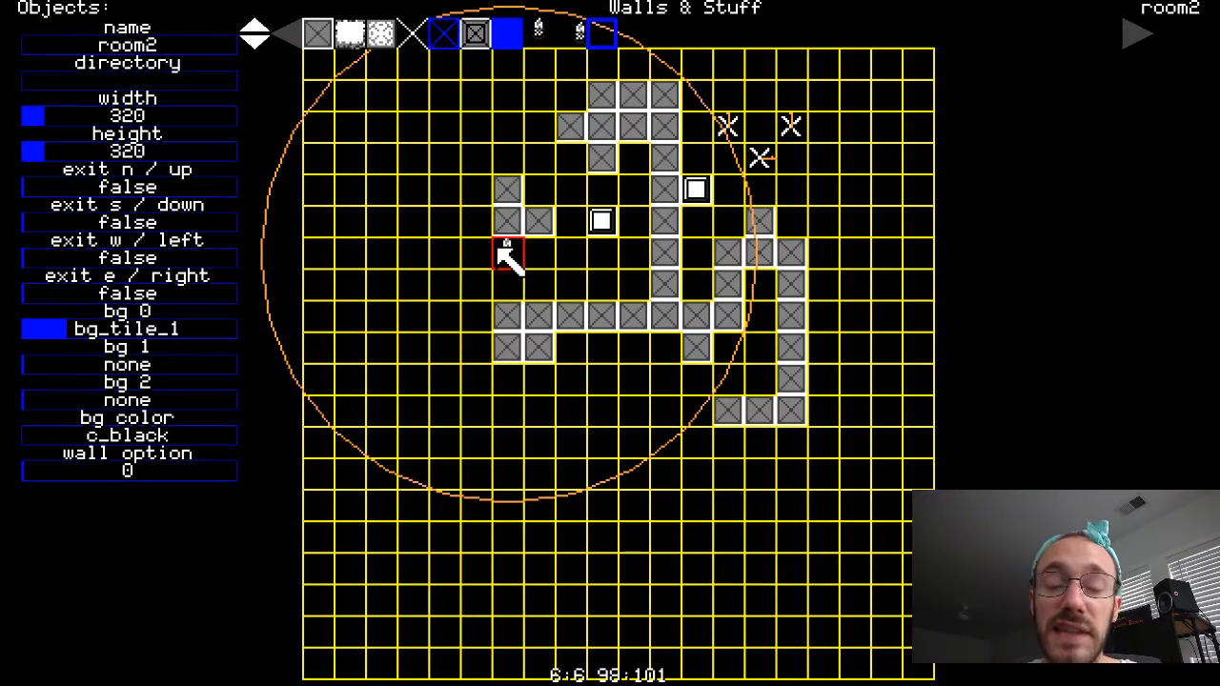
left_click(507, 252)
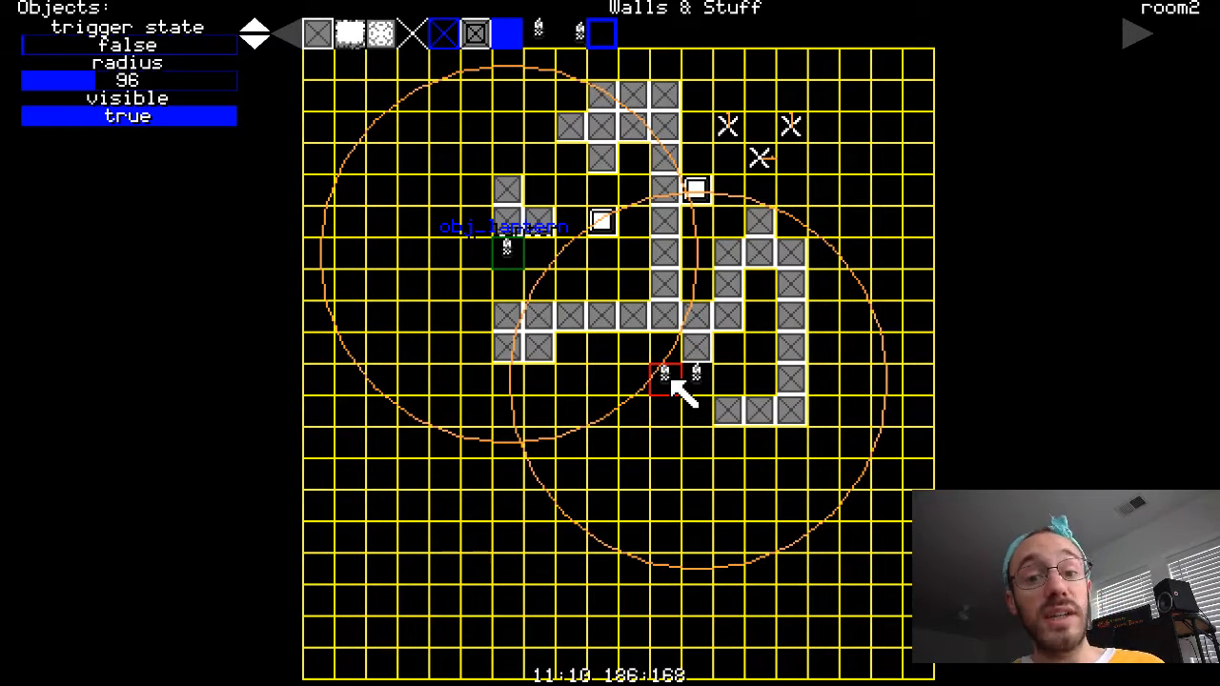
left_click_drag(667, 377, 600, 377)
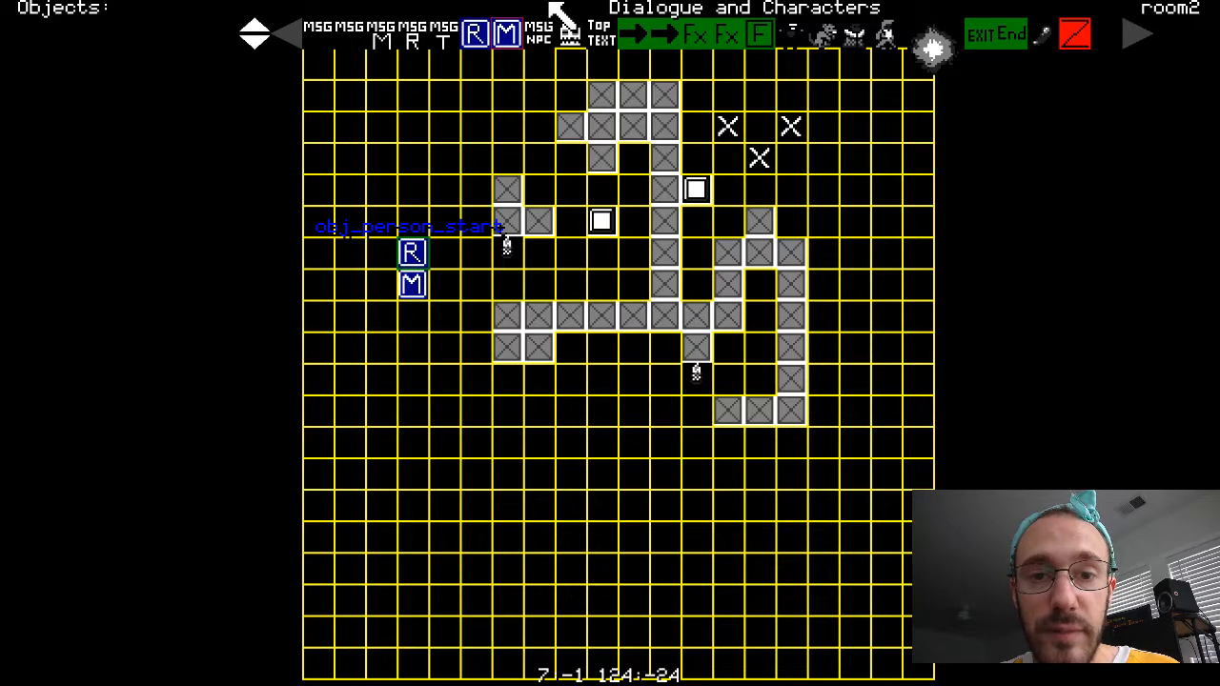
mouse_move(457, 267)
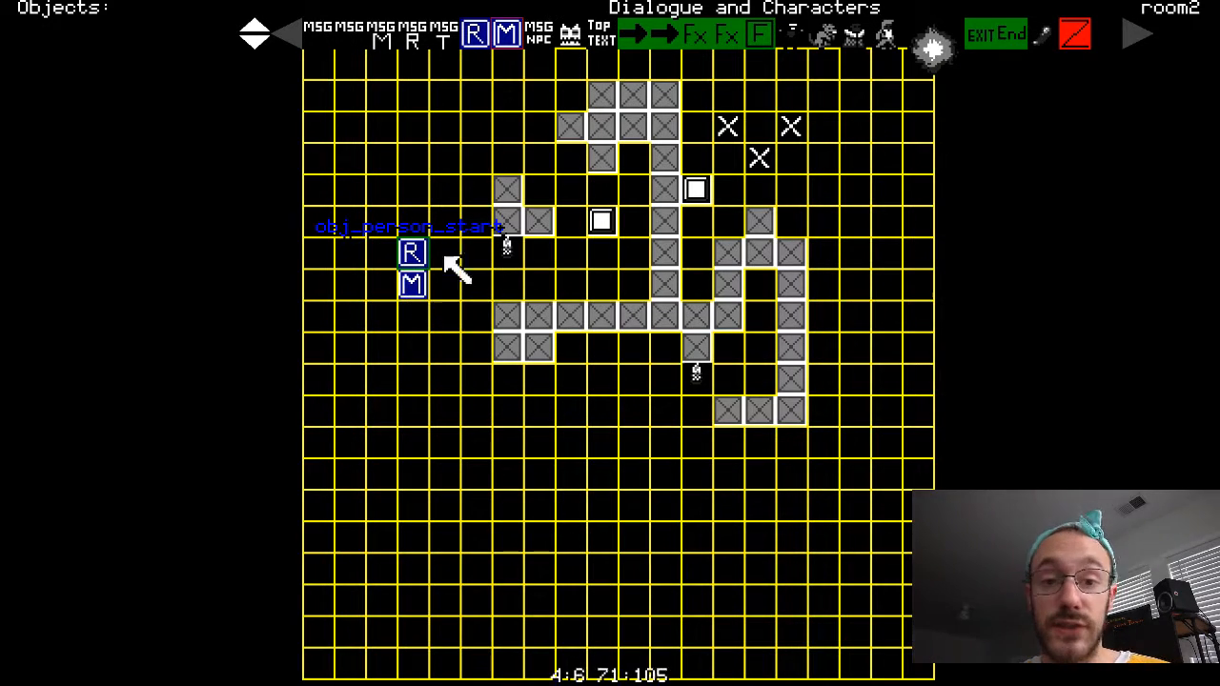
mouse_move(456, 439)
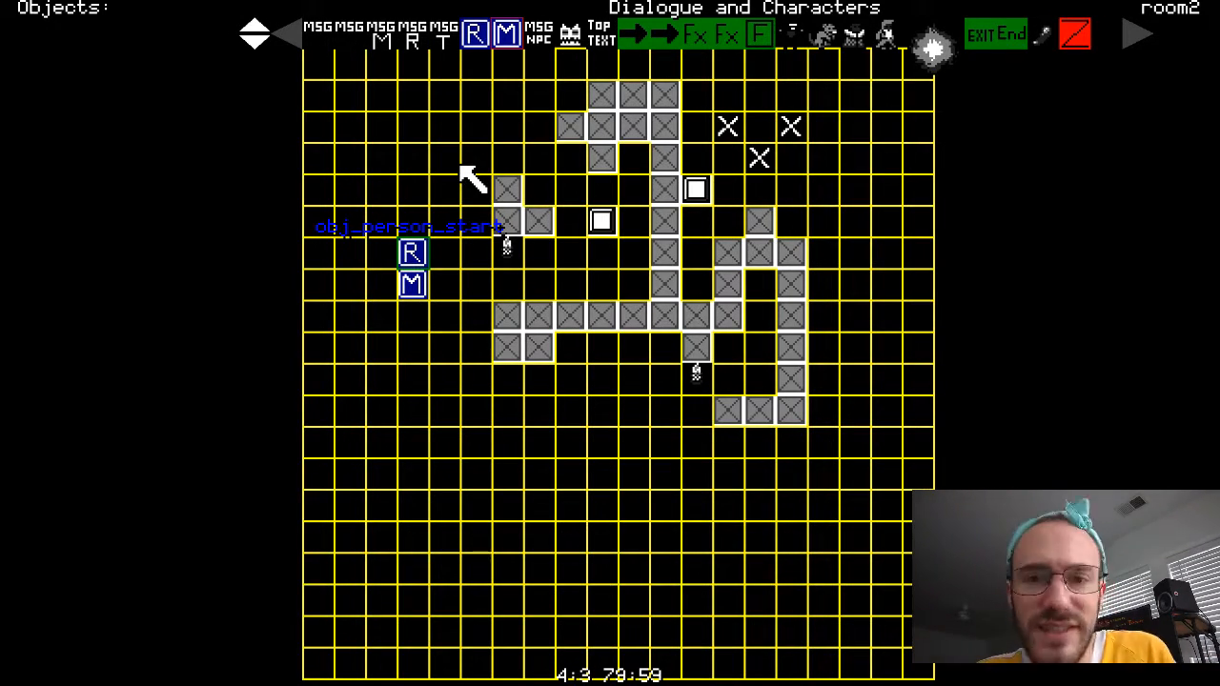
- Toggle the side panel so room2's settings (320 by 320, black background) are listed again
left_click(412, 252)
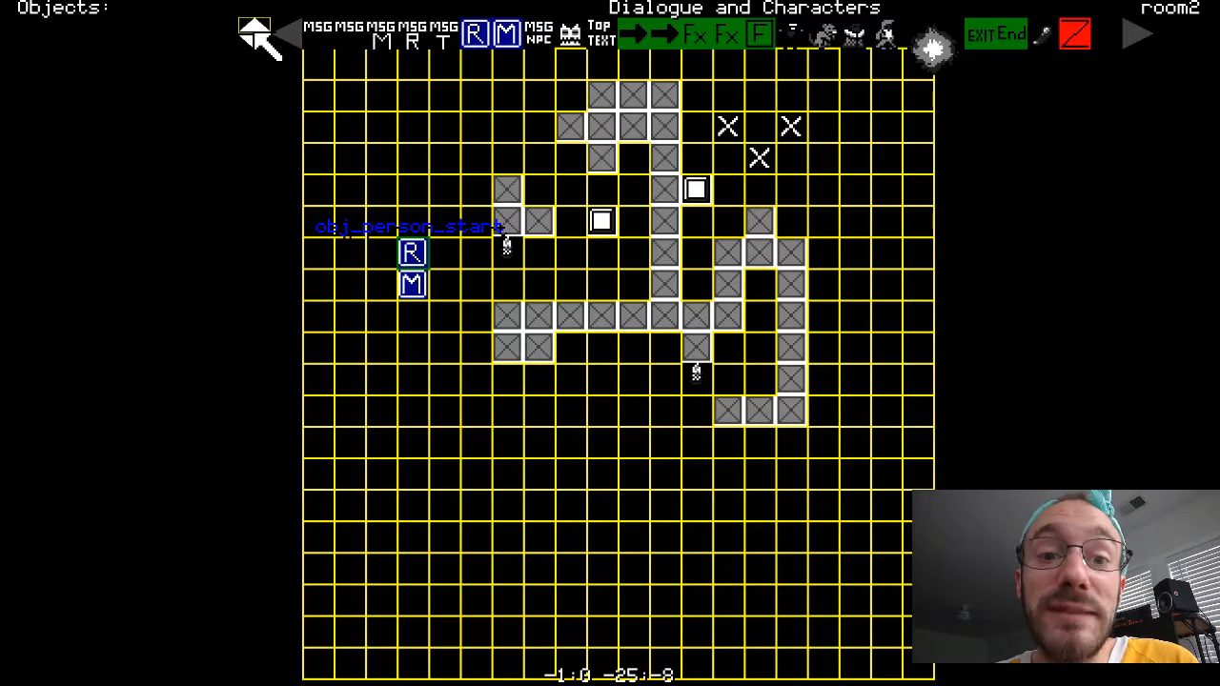
left_click(411, 251)
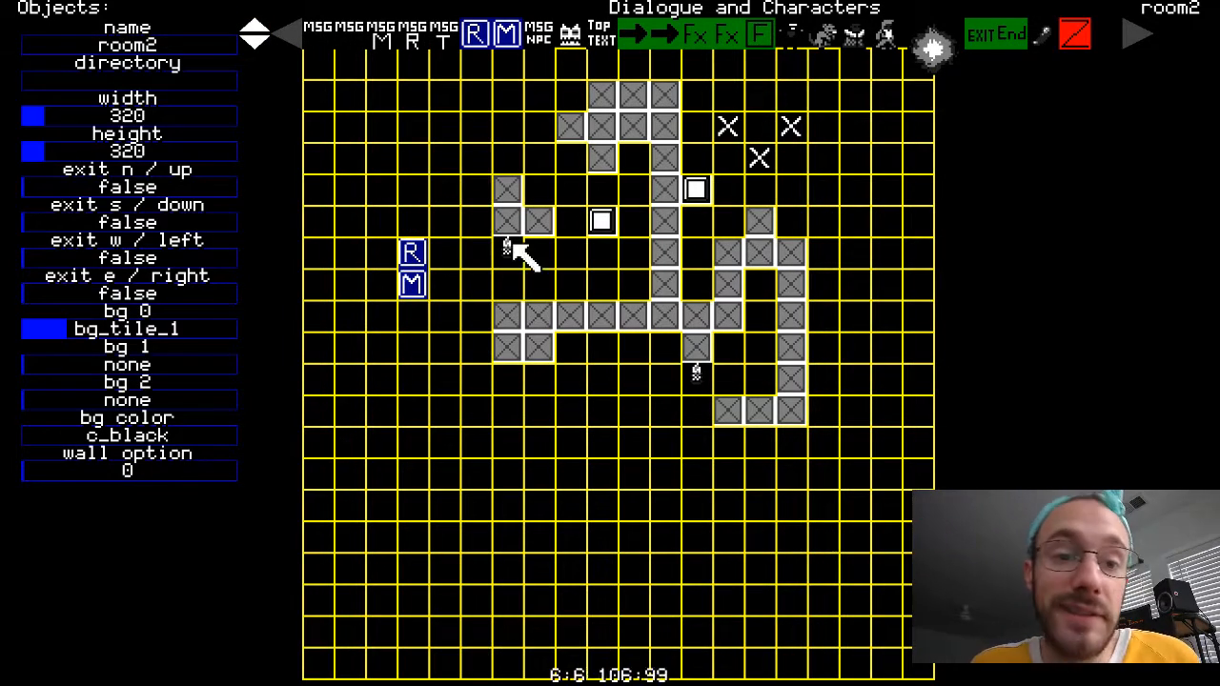
- Set room2's directory to the test folder
left_click(126, 80)
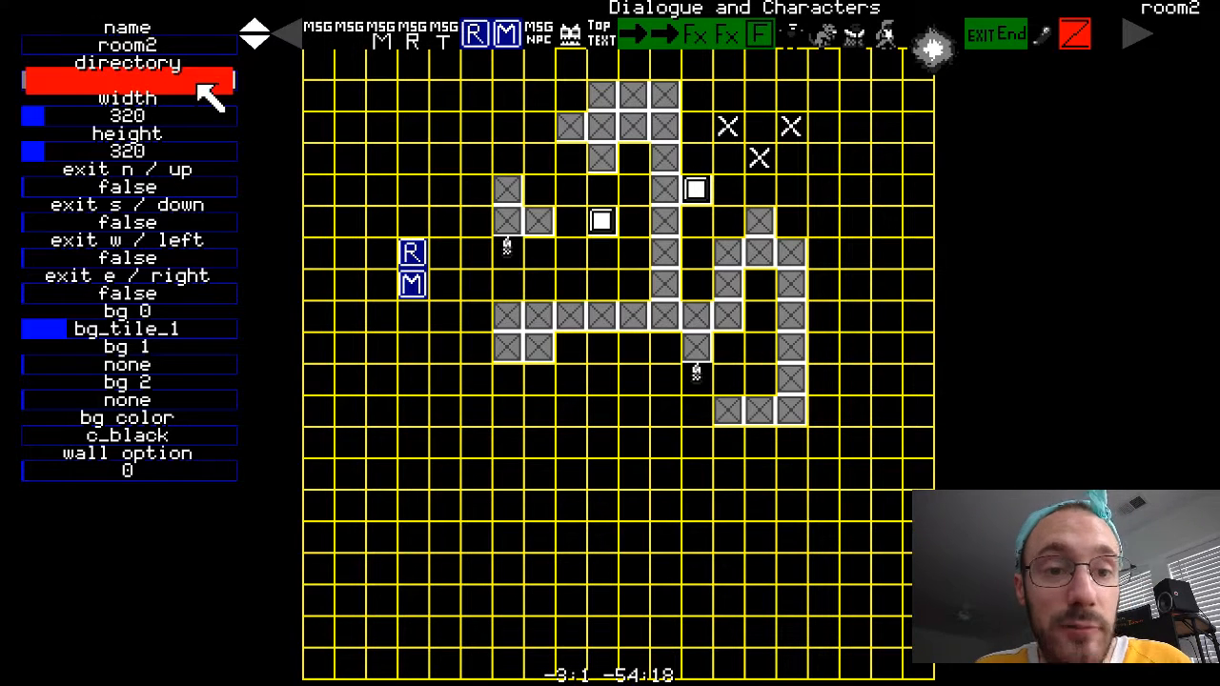
type("test")
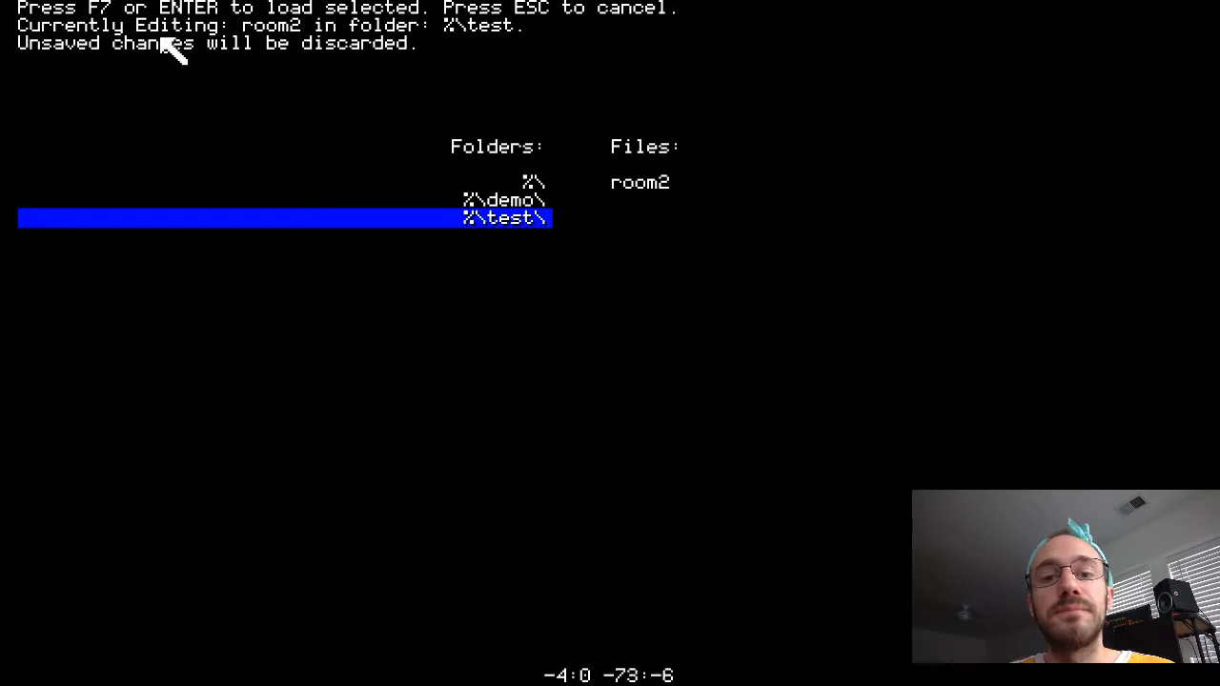
- Browse the top-level and test folders, preview new thing, and load the 'type normal room' file
left_click(515, 183)
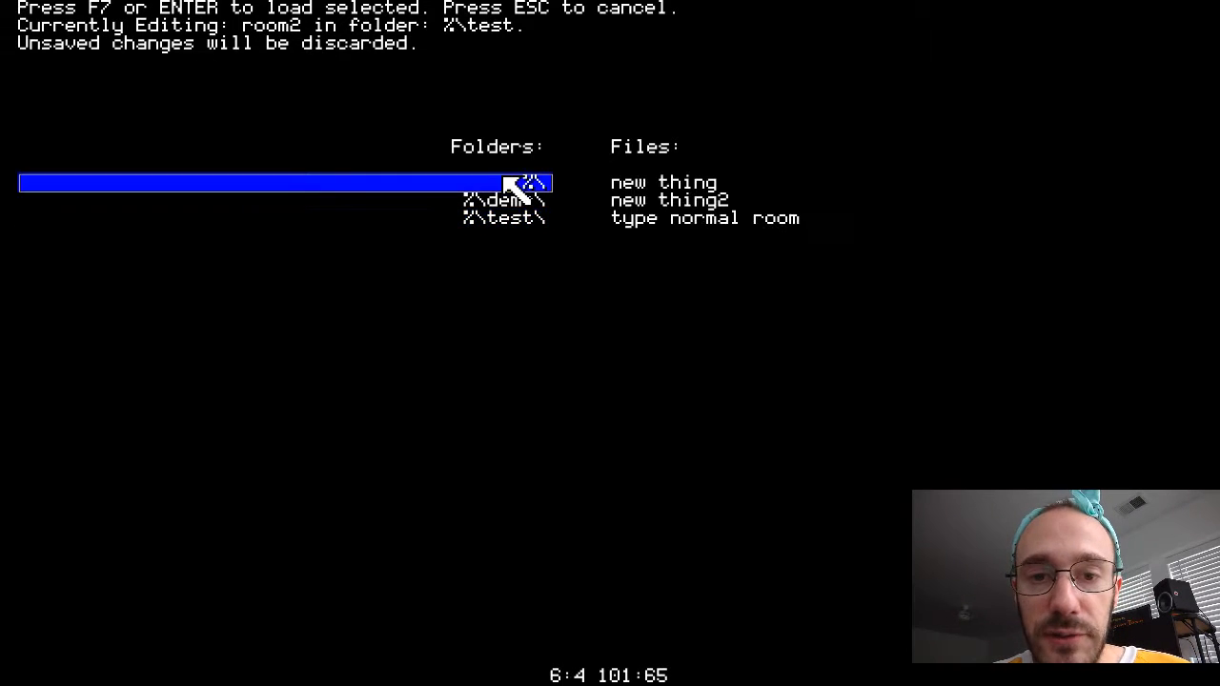
left_click(505, 218)
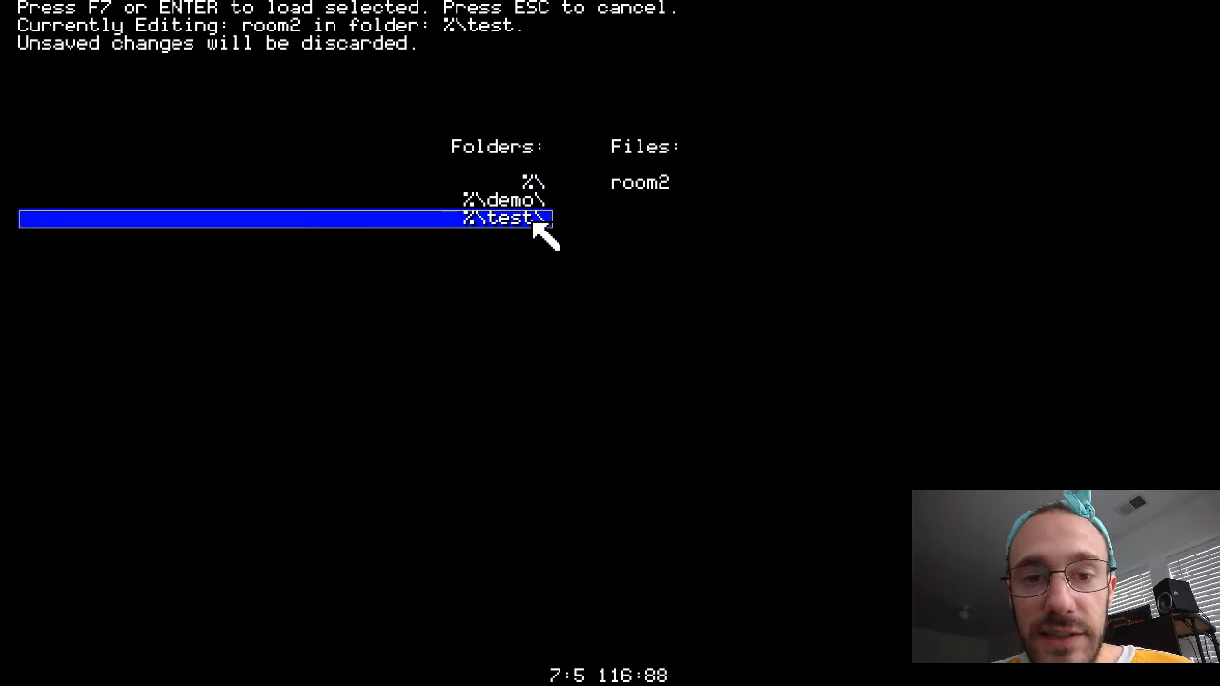
left_click(505, 183)
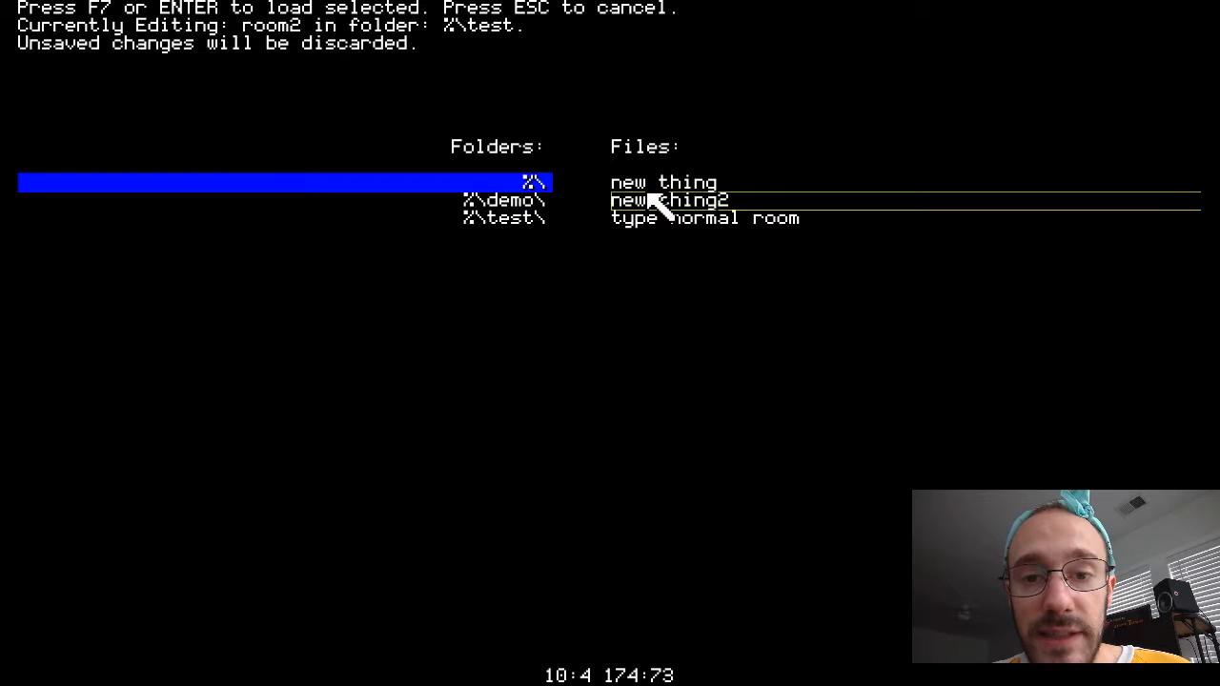
left_click(669, 200)
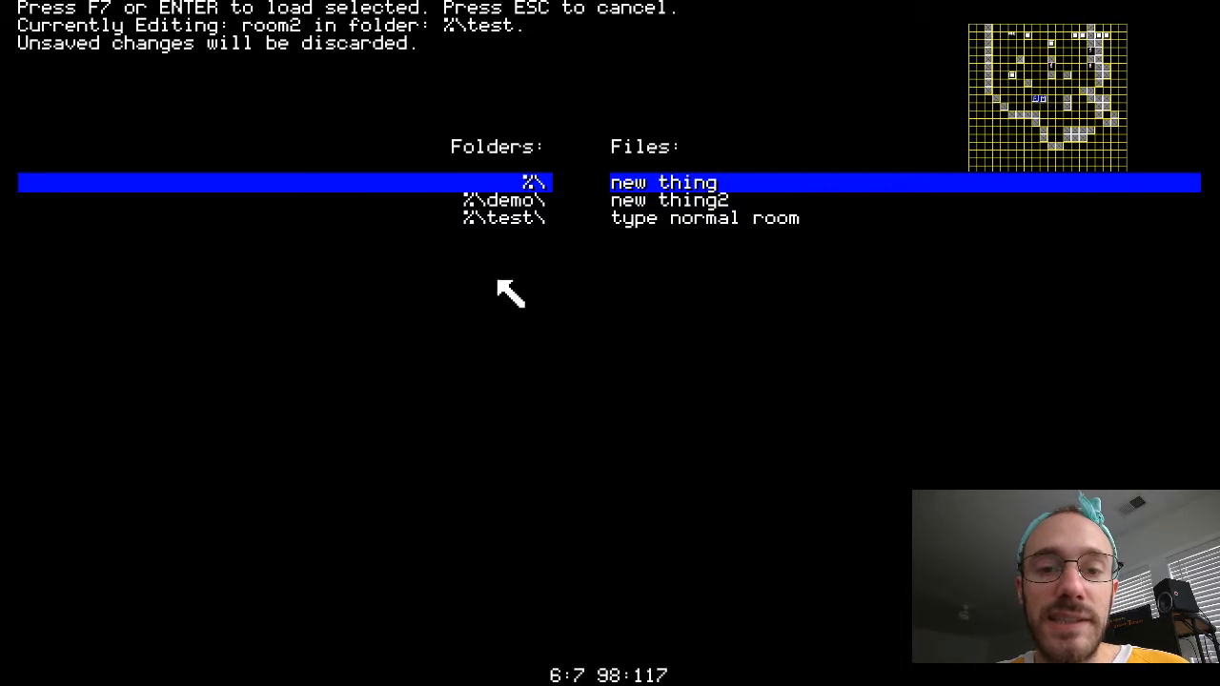
left_click(505, 217)
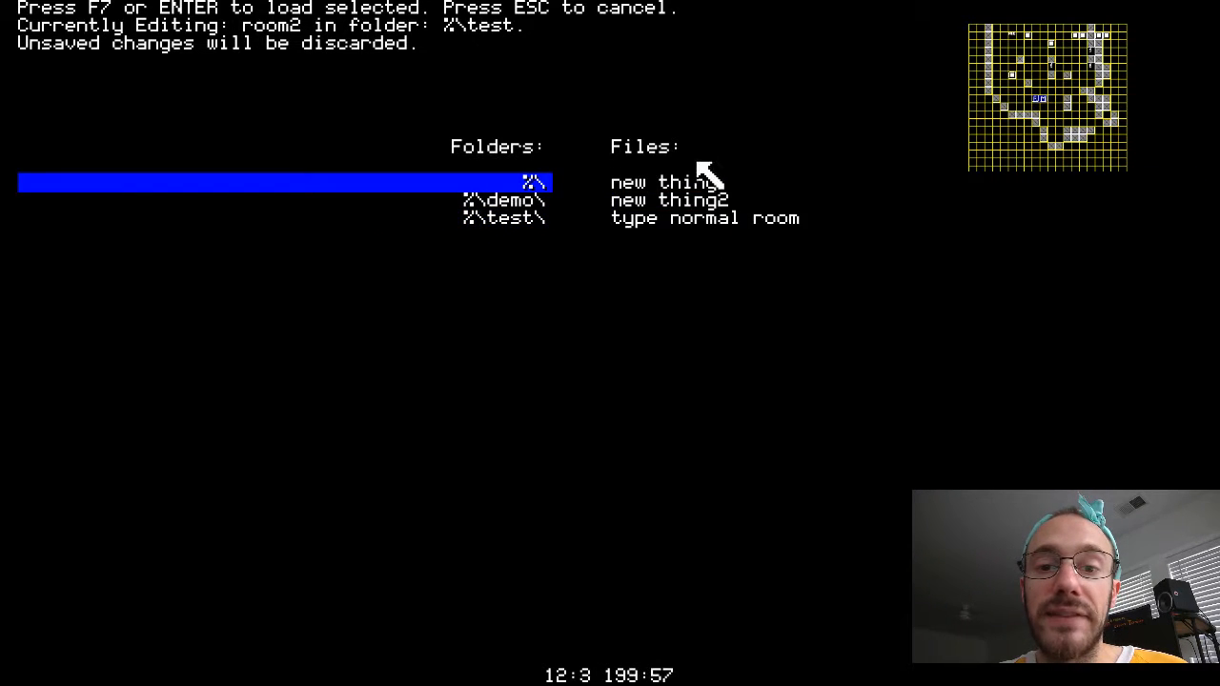
left_click(668, 200)
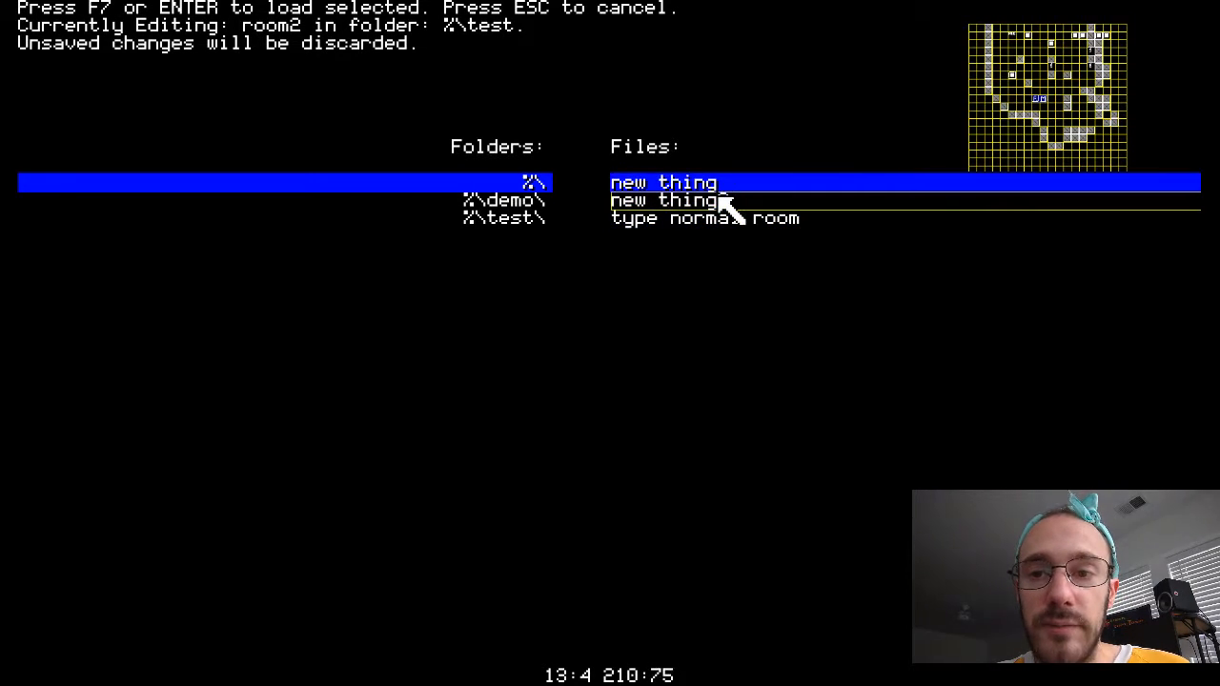
left_click(687, 201)
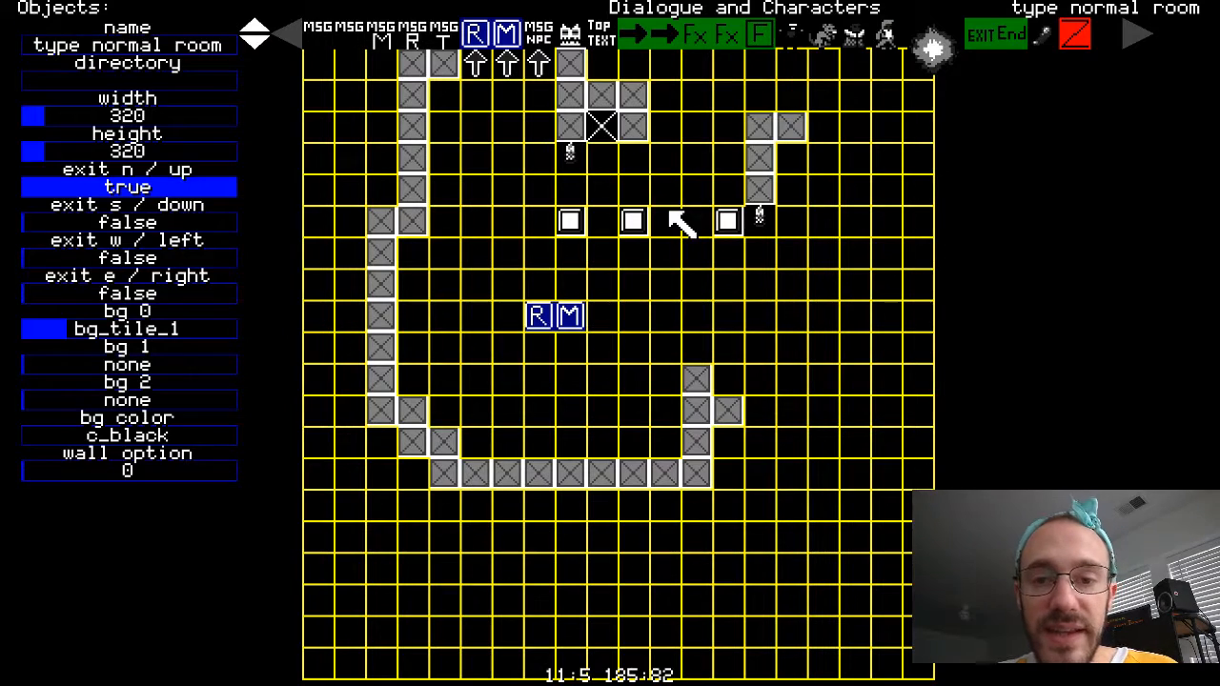
left_click(568, 152)
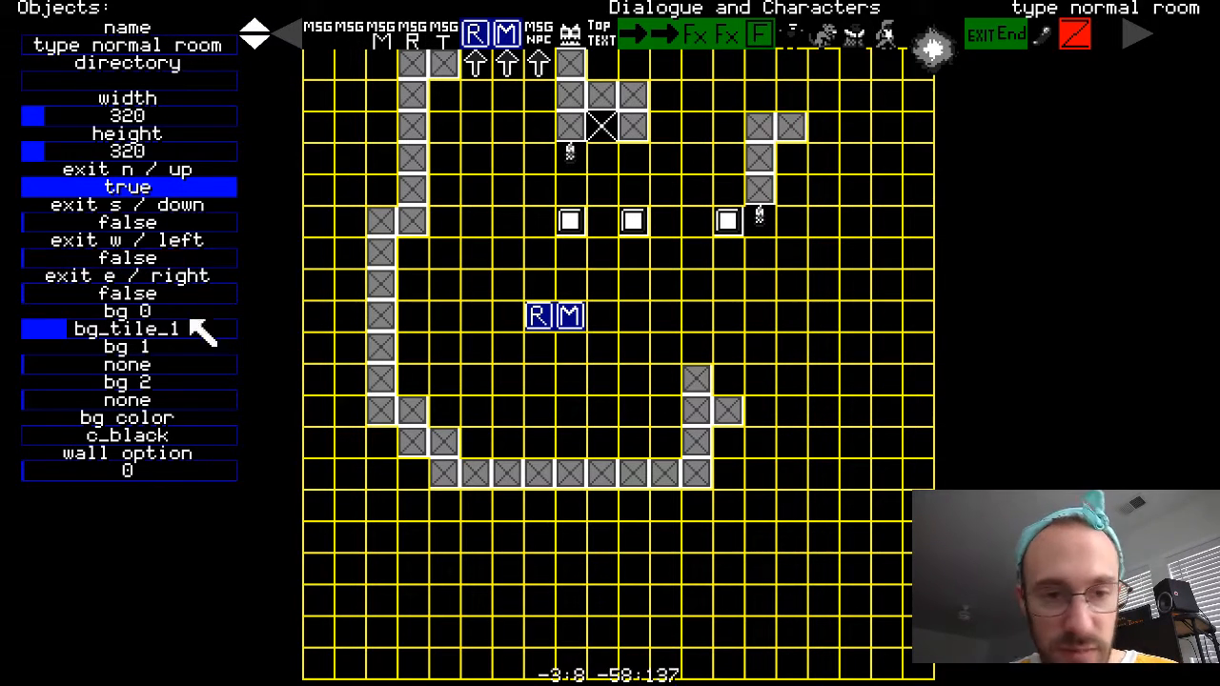
mouse_move(515, 124)
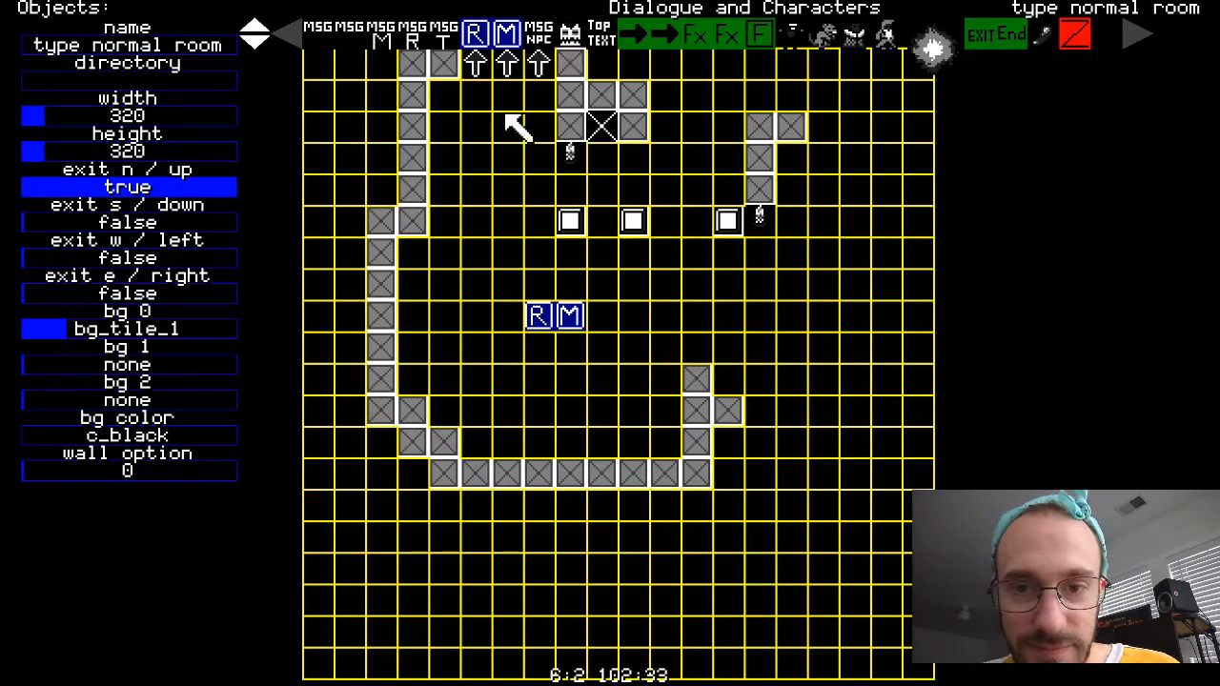
mouse_move(781, 582)
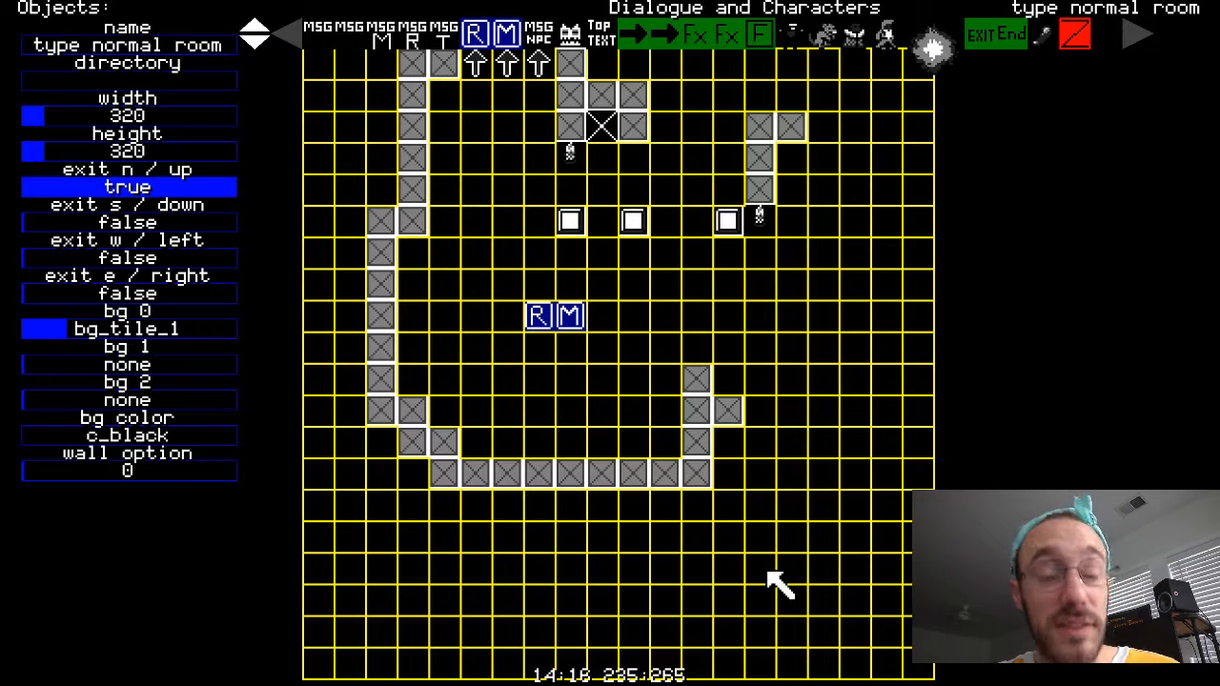
mouse_move(781, 515)
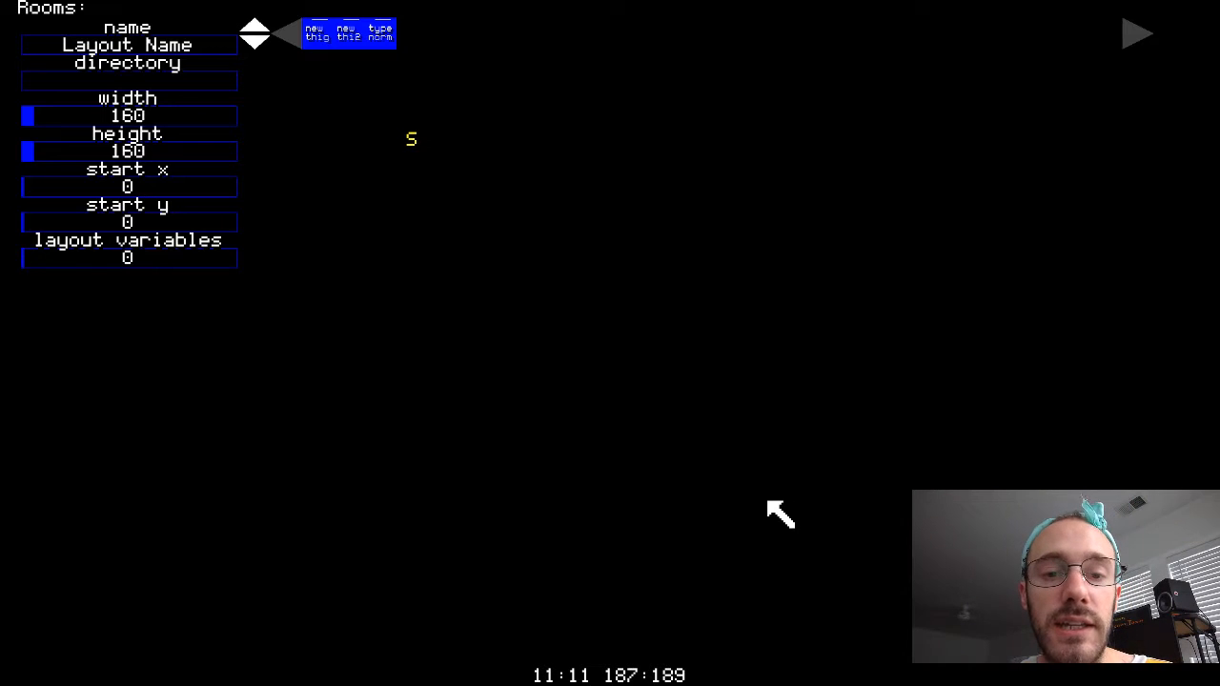
mouse_move(473, 206)
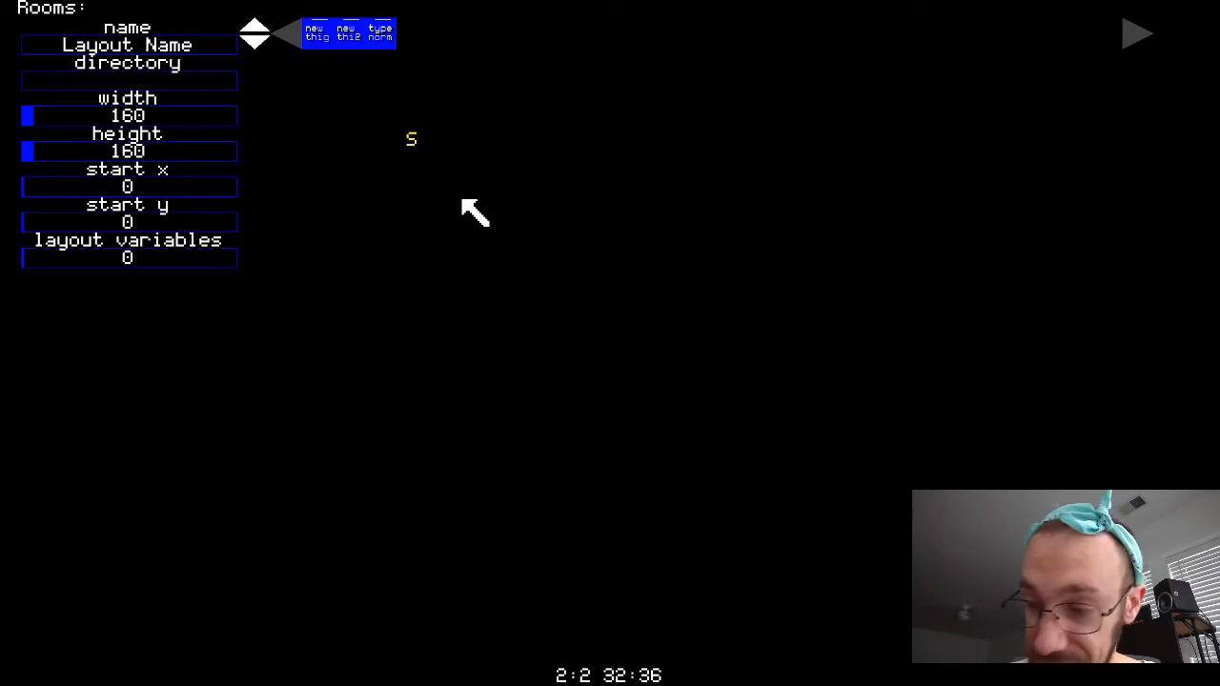
mouse_move(410, 149)
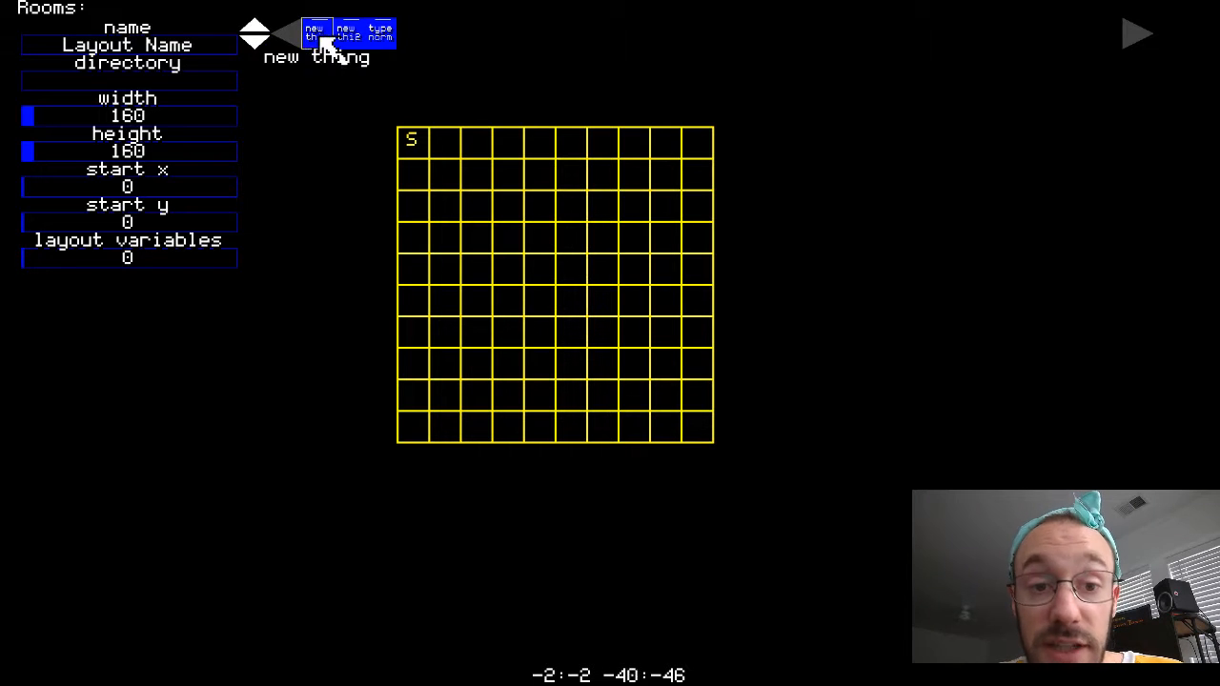
- Choose room2 from the test folder as the layout's room
left_click(347, 30)
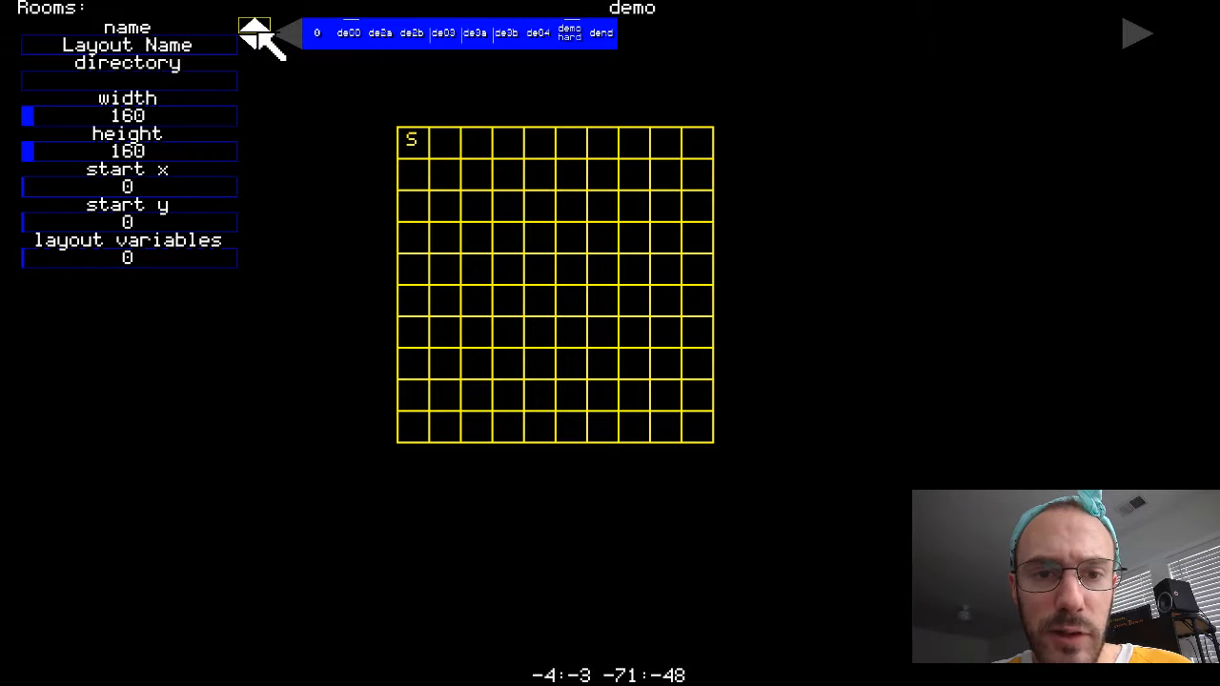
left_click(316, 32)
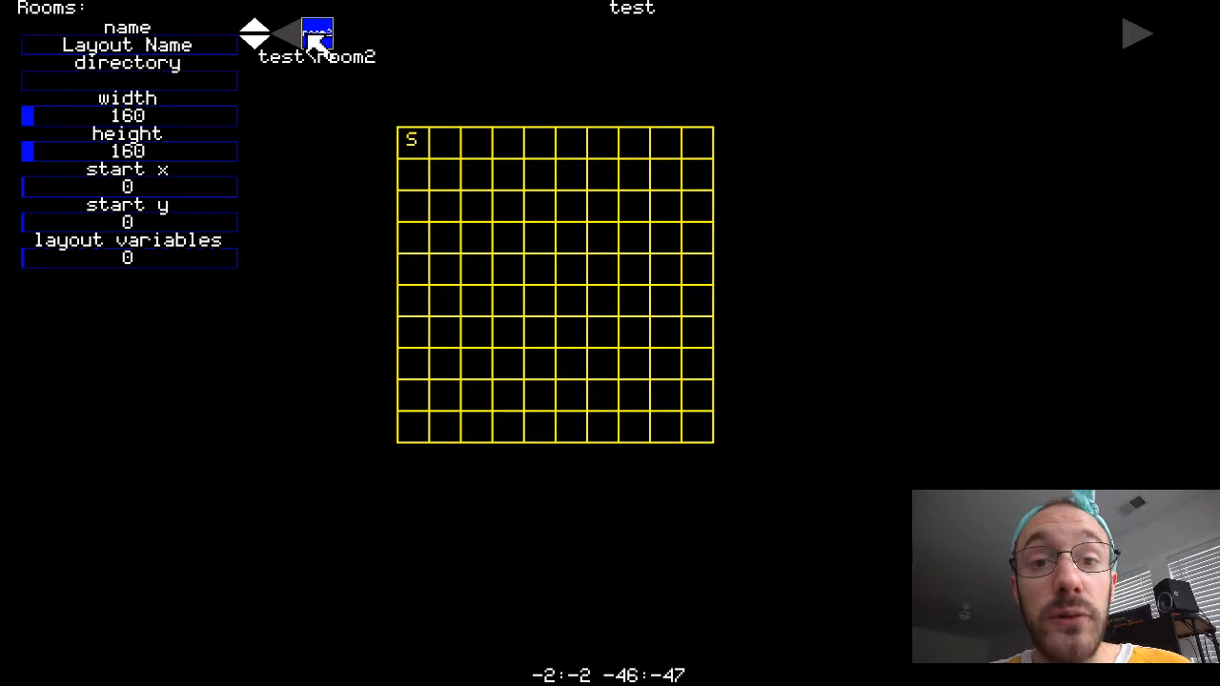
left_click(507, 271)
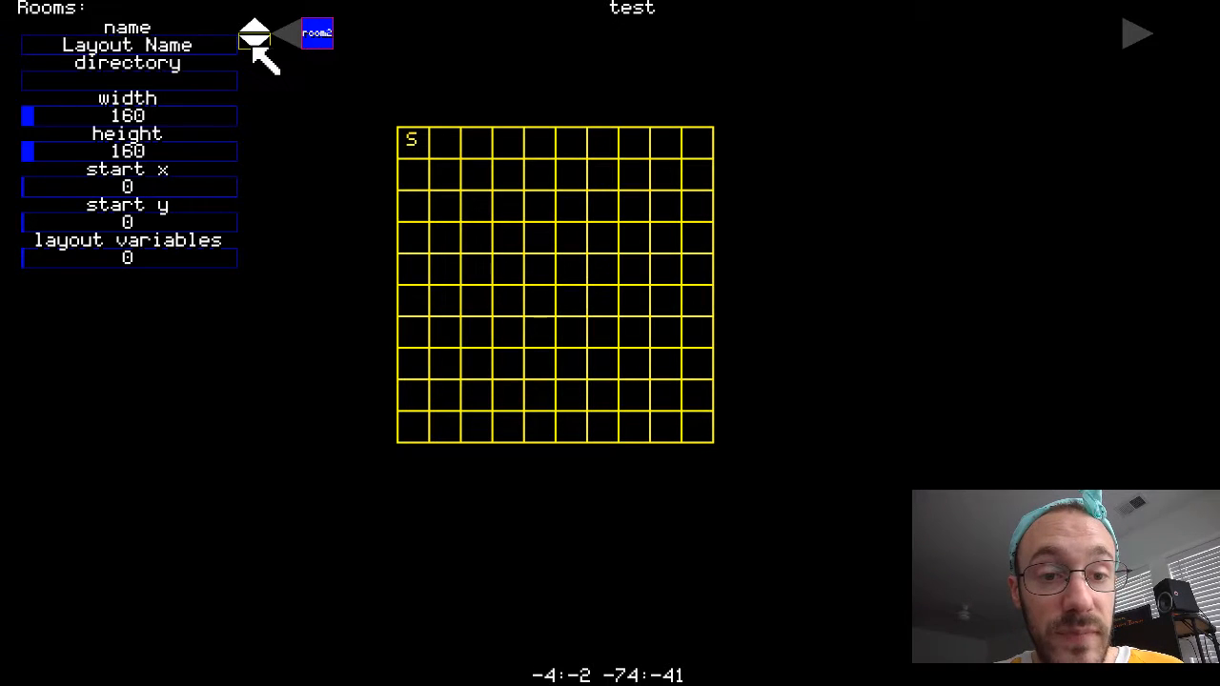
left_click(538, 301)
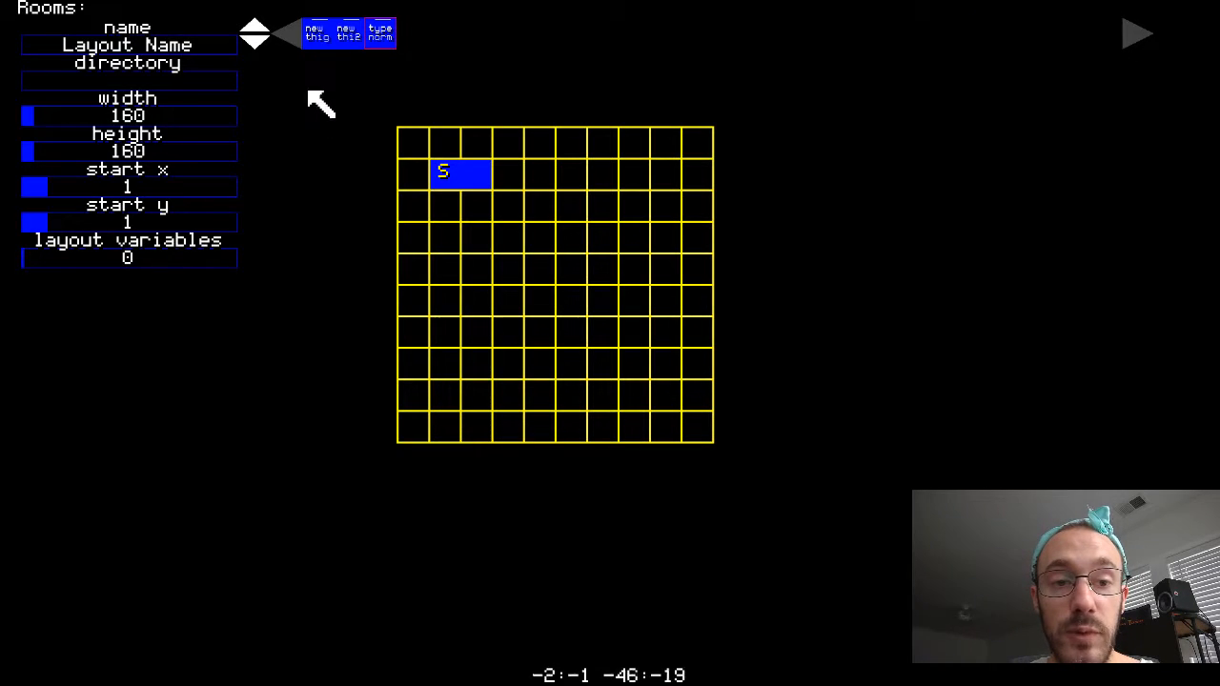
- Rename the layout to test2 and select the test2 entry in the file list
left_click(126, 46)
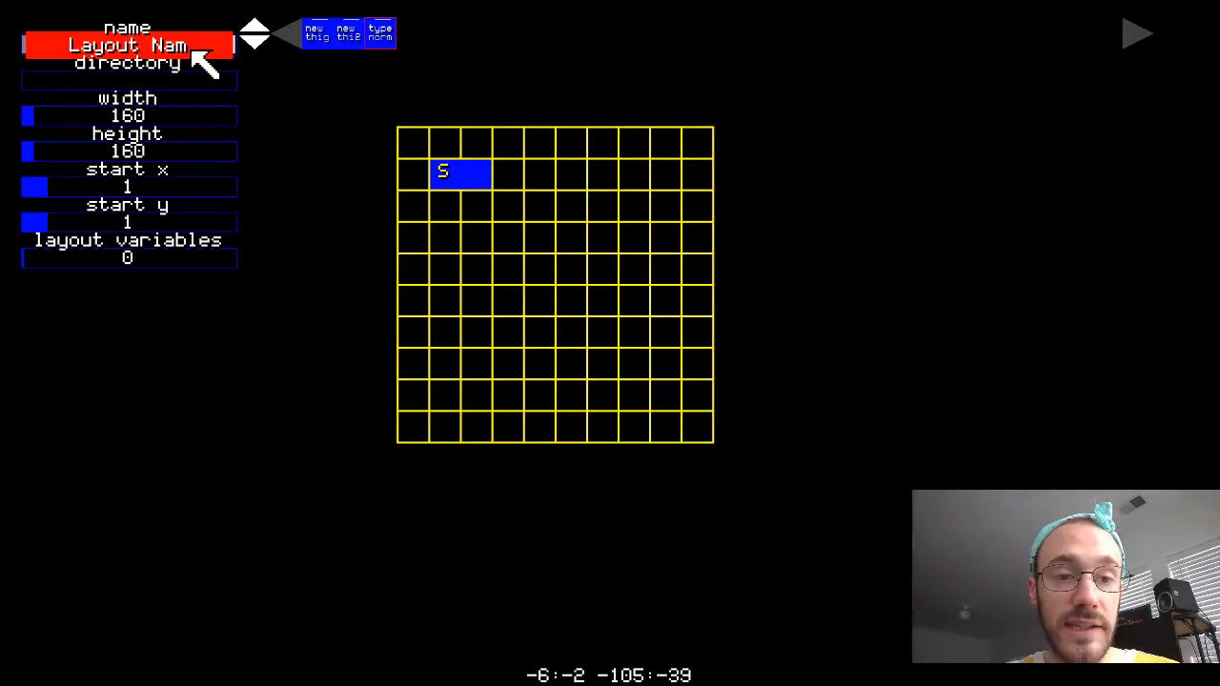
type("test2")
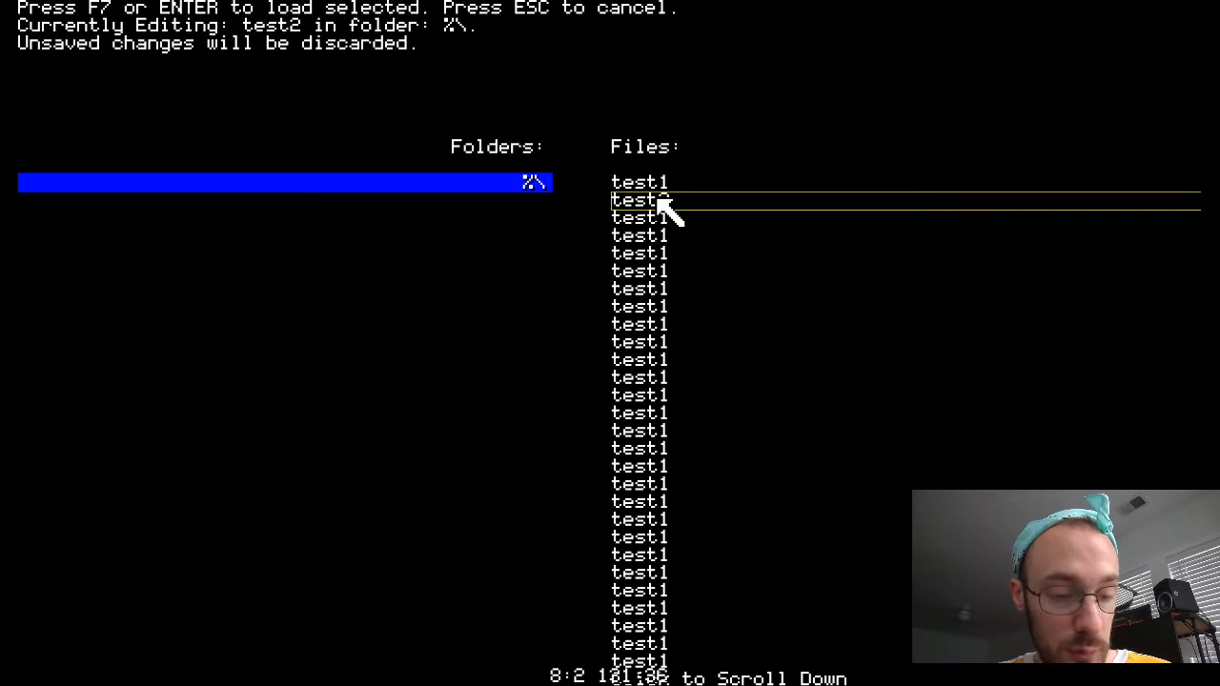
left_click(638, 200)
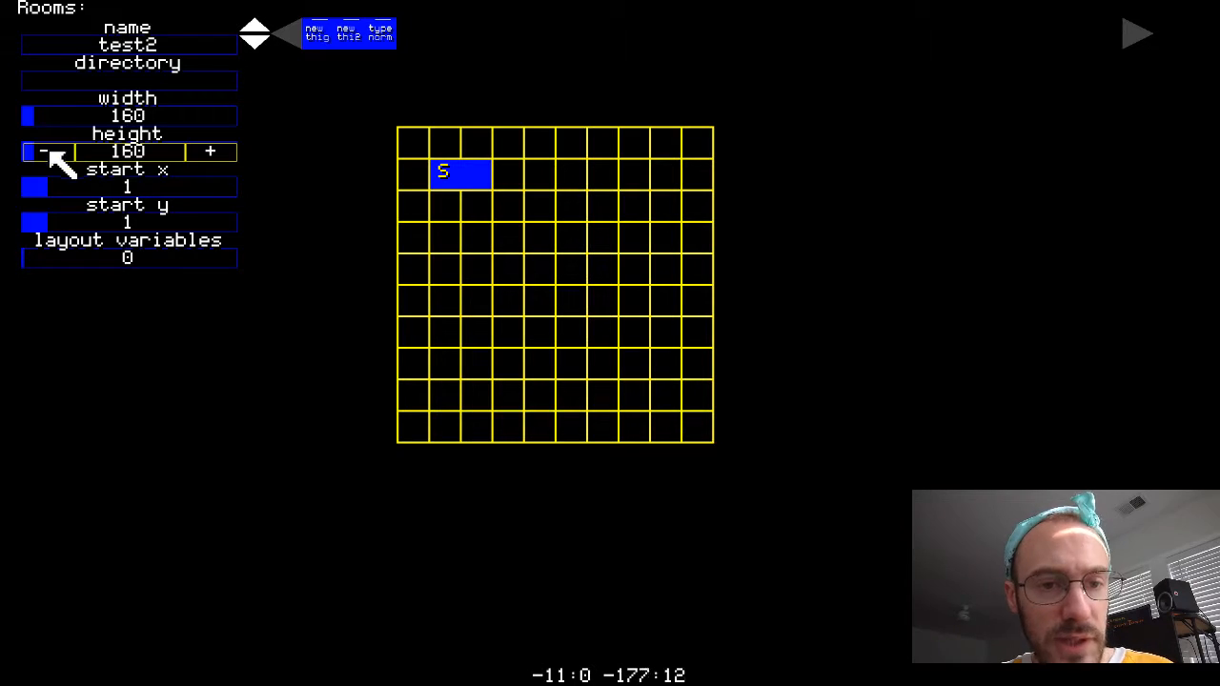
- Shrink the test2 layout's height and width with the minus buttons
left_click(42, 153)
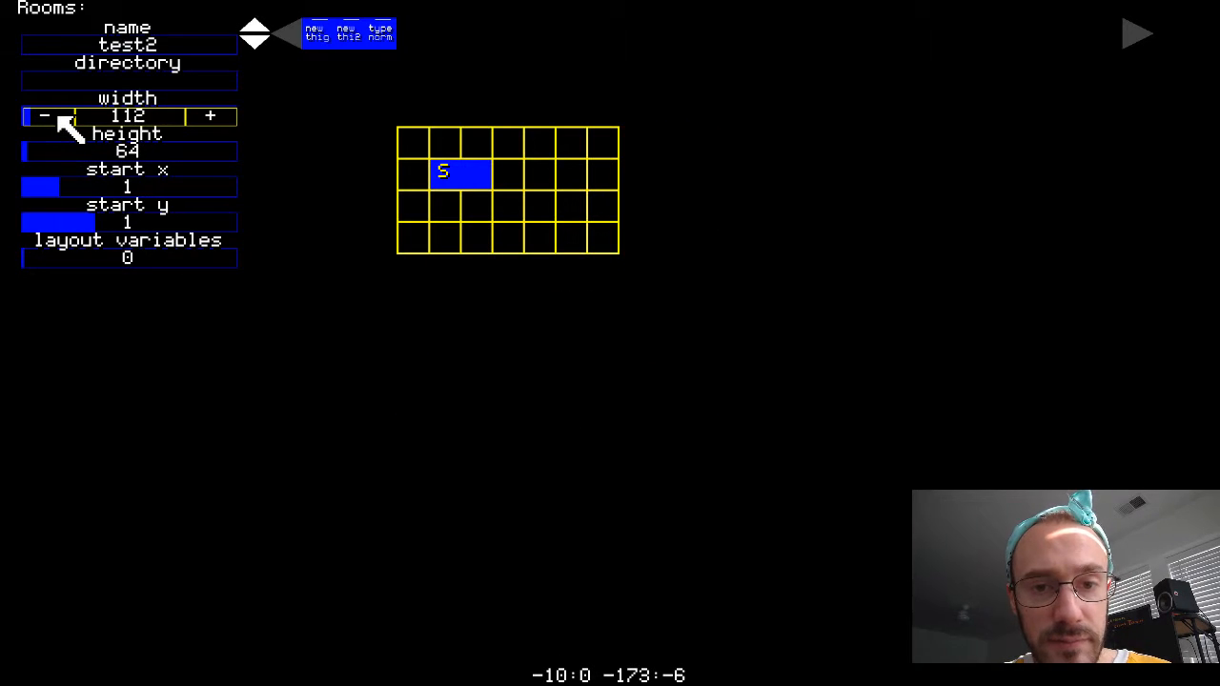
left_click(44, 116)
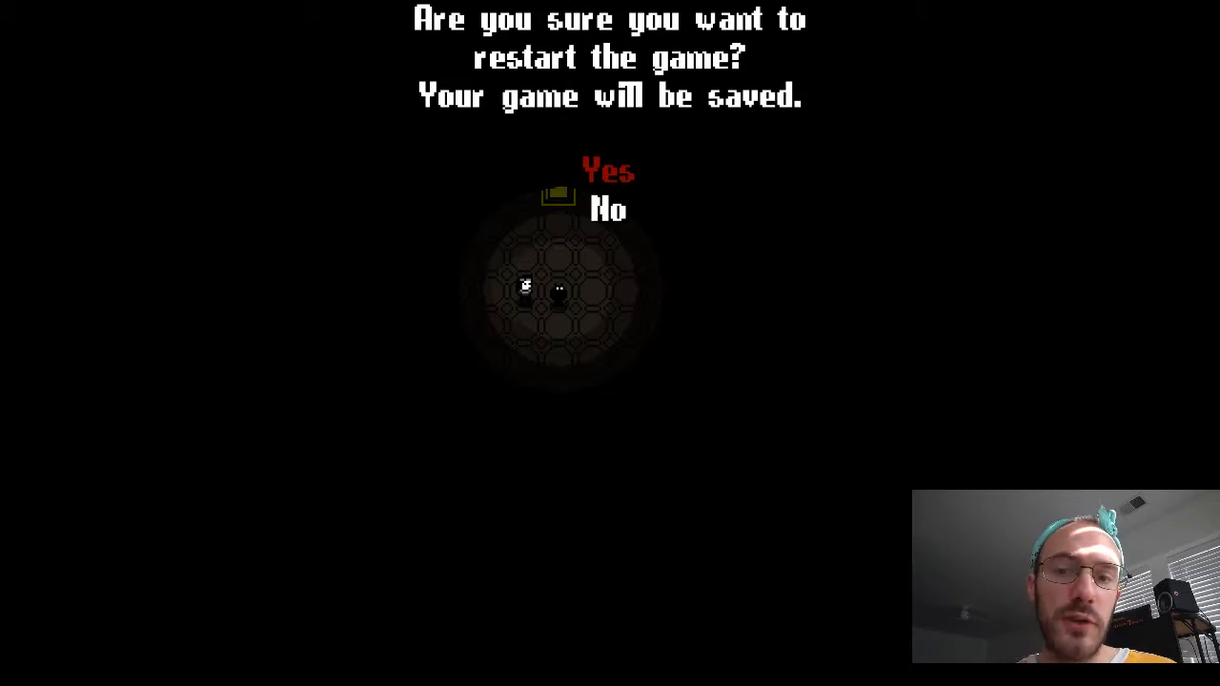
- Confirm the restart and start a new game in slot 1 on the test2 layout
left_click(608, 171)
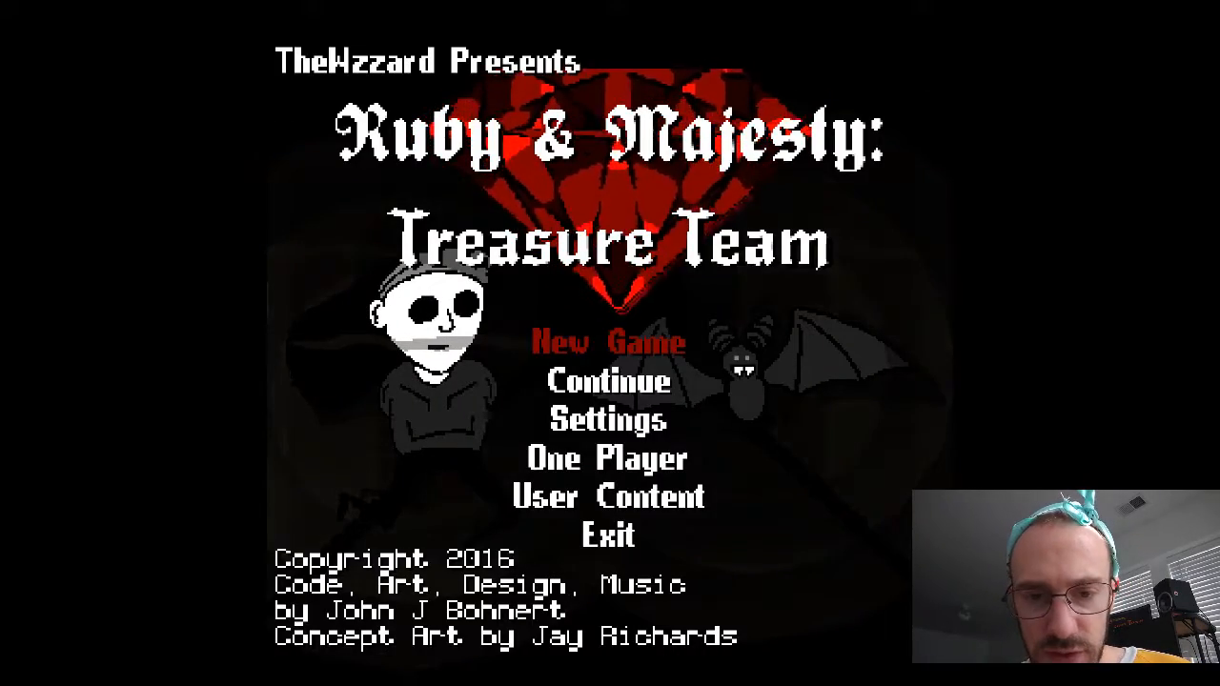
left_click(606, 343)
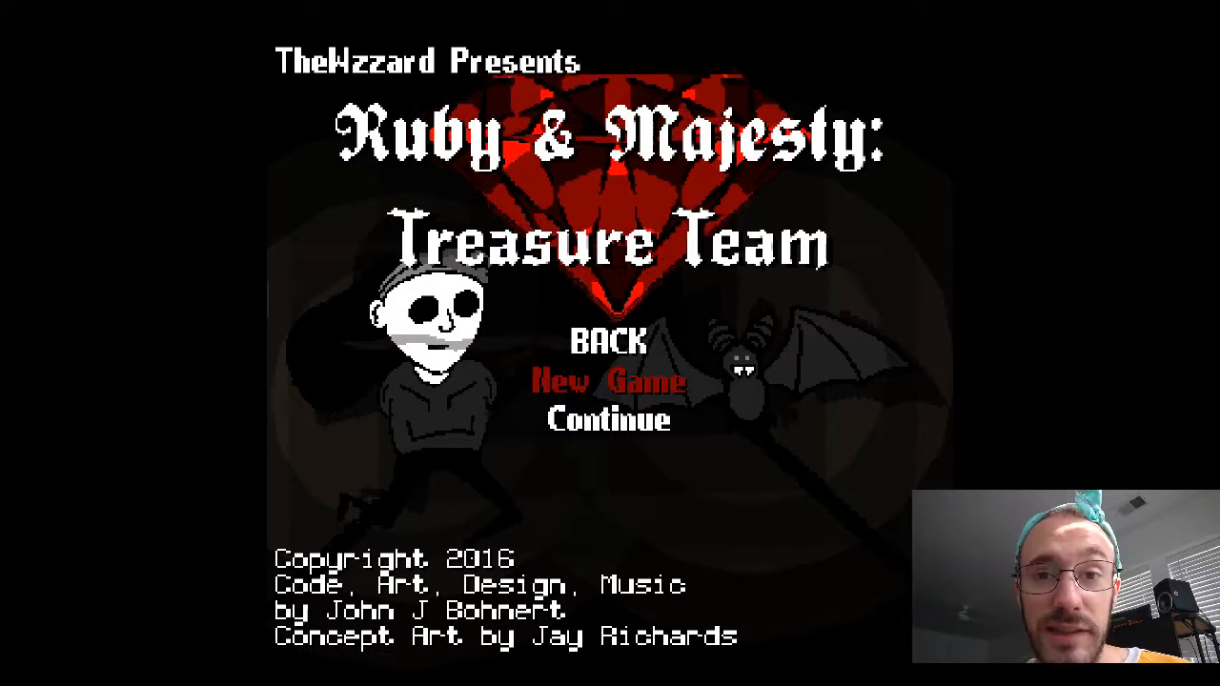
left_click(606, 383)
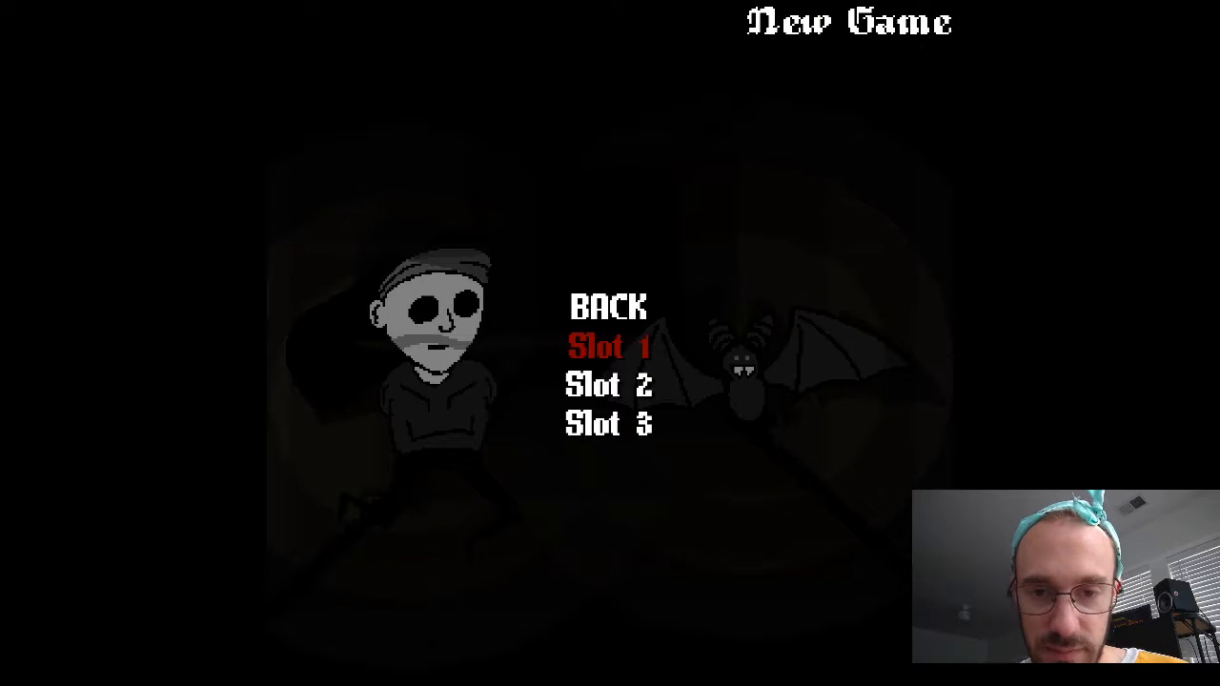
left_click(608, 347)
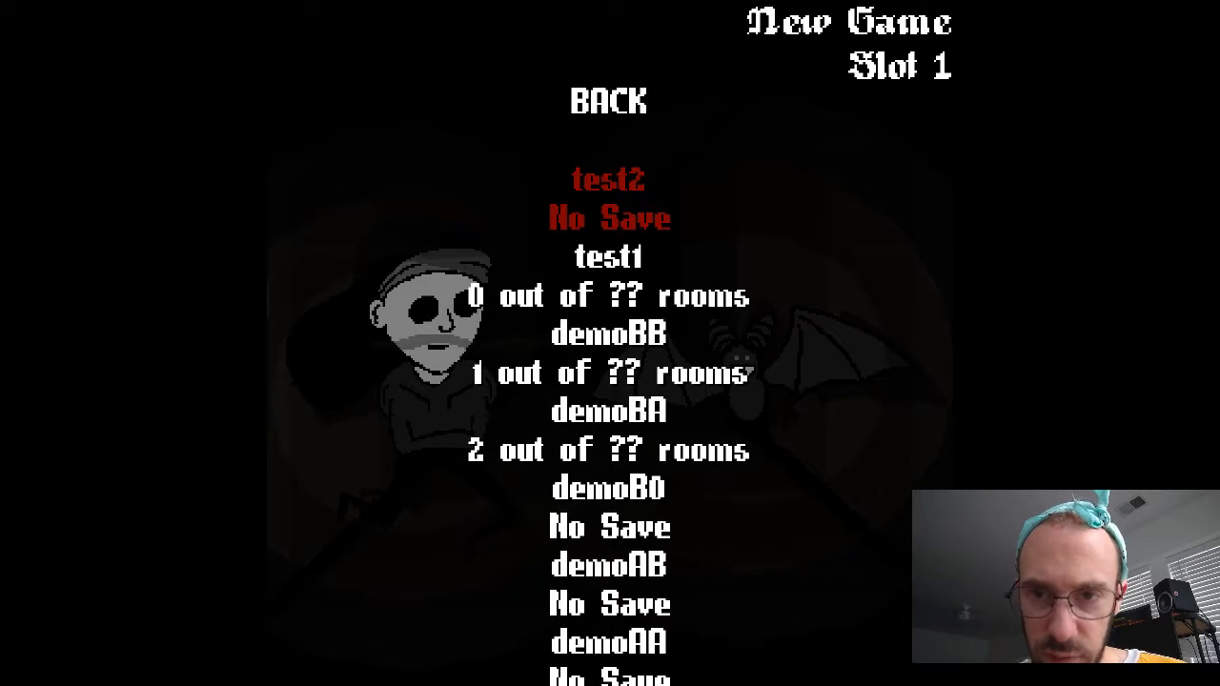
left_click(608, 179)
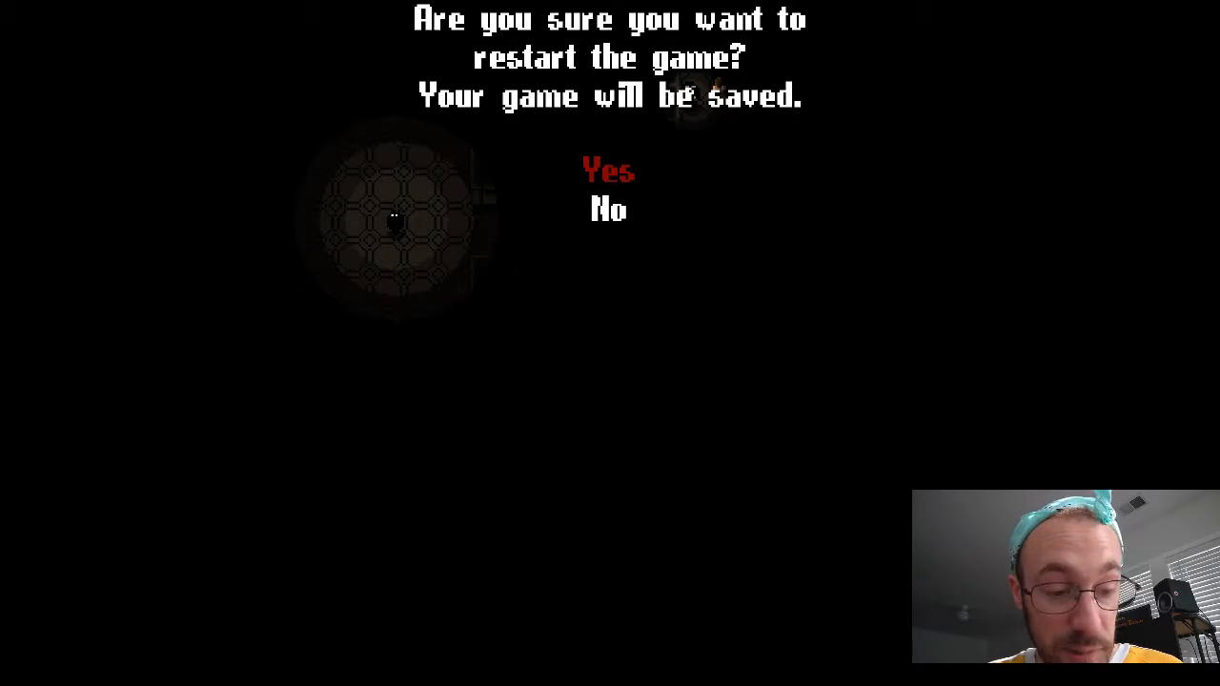
- Decline the restart, exit the playtest and load room2 from the test folder
left_click(608, 172)
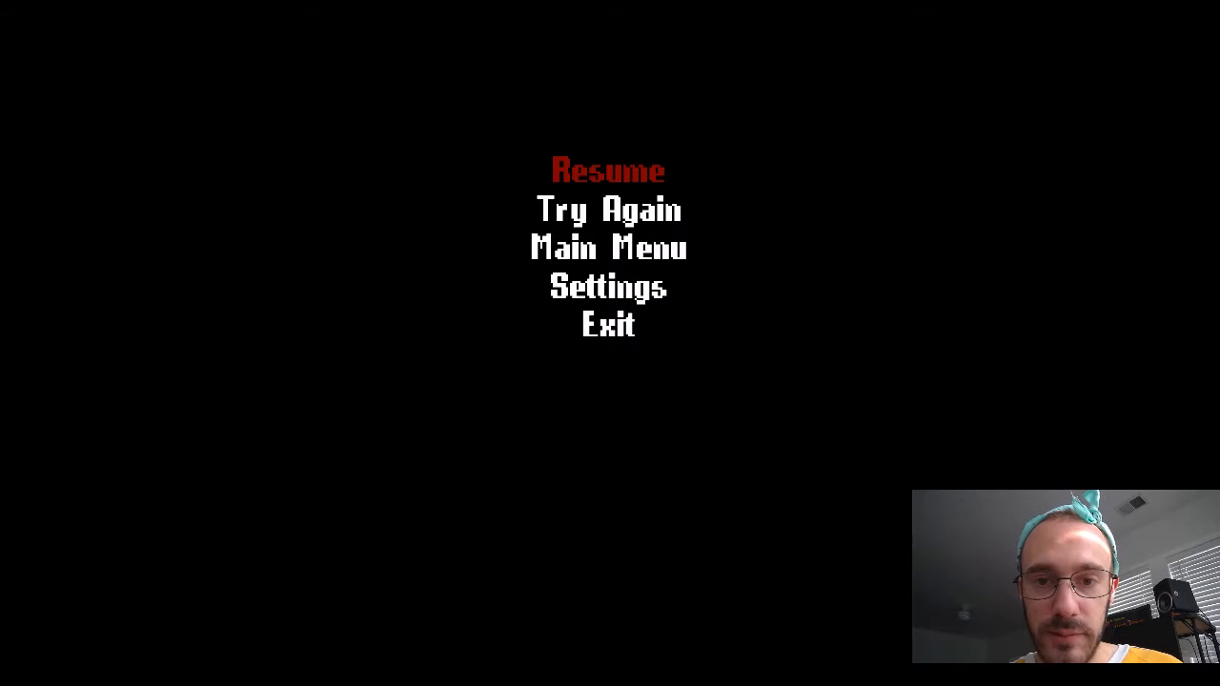
left_click(610, 286)
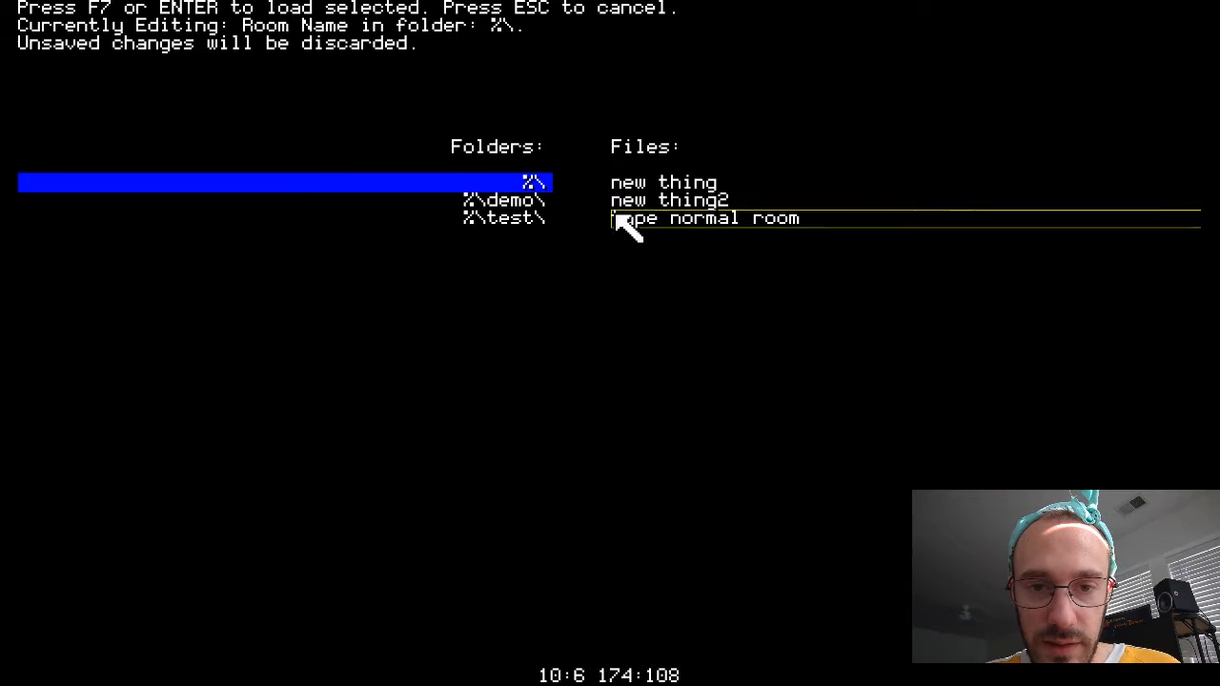
left_click(504, 217)
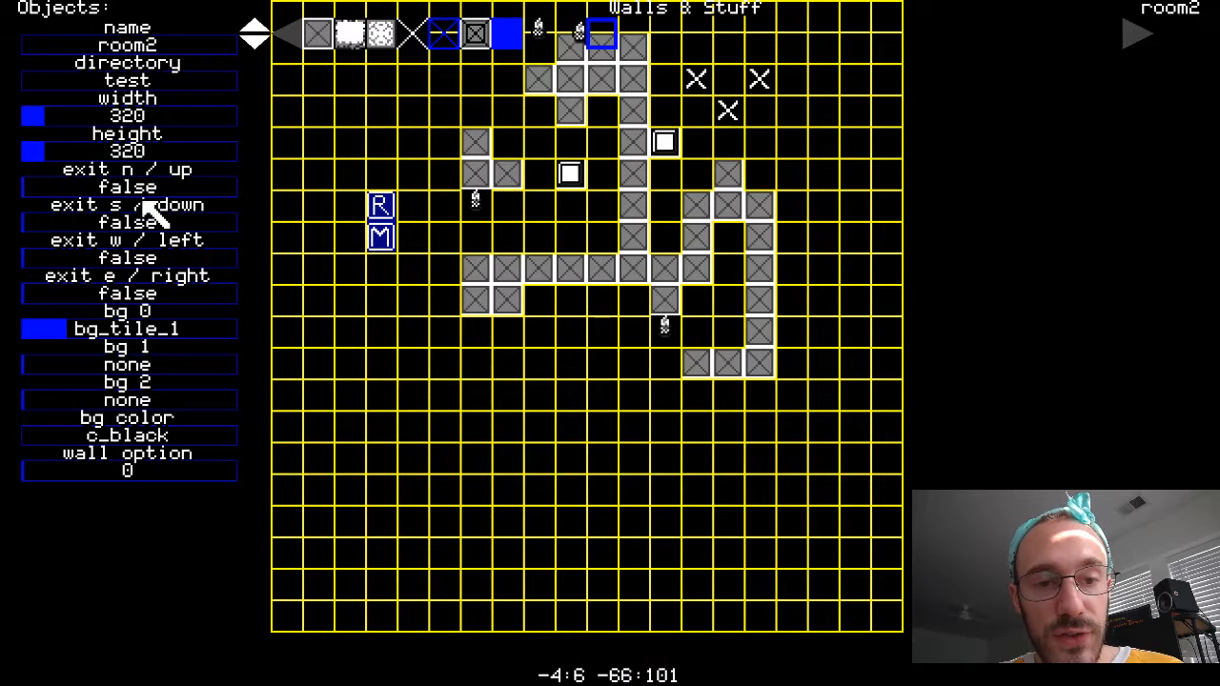
mouse_move(372, 320)
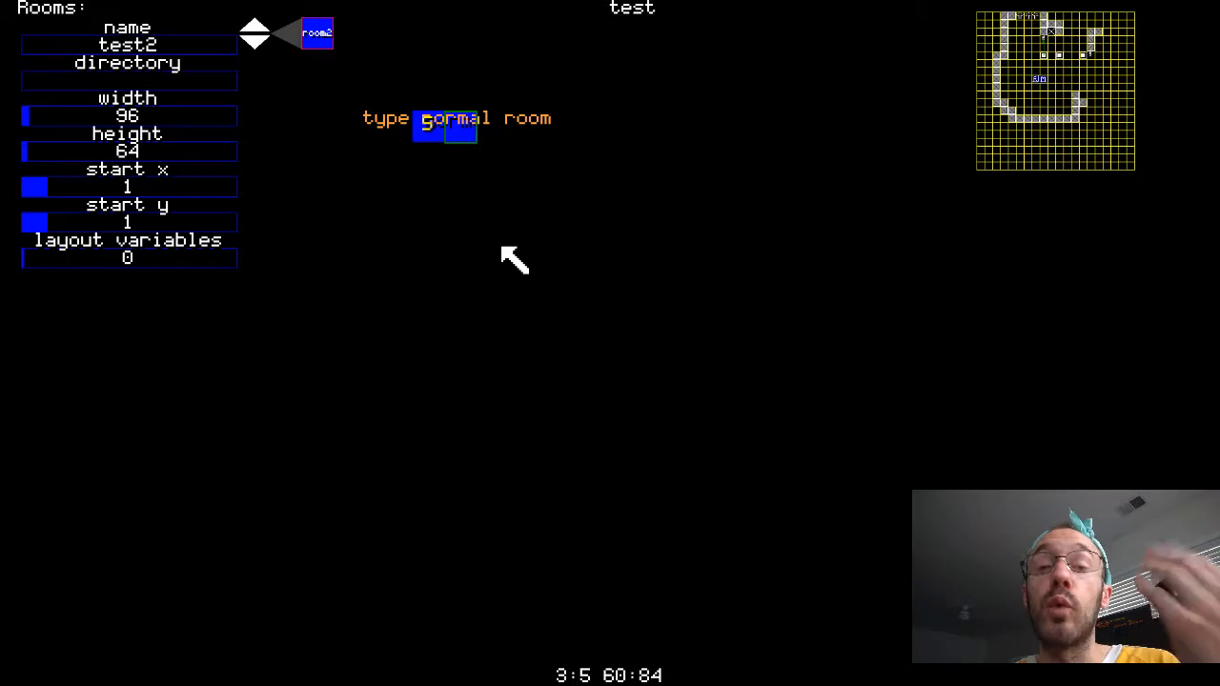
mouse_move(462, 246)
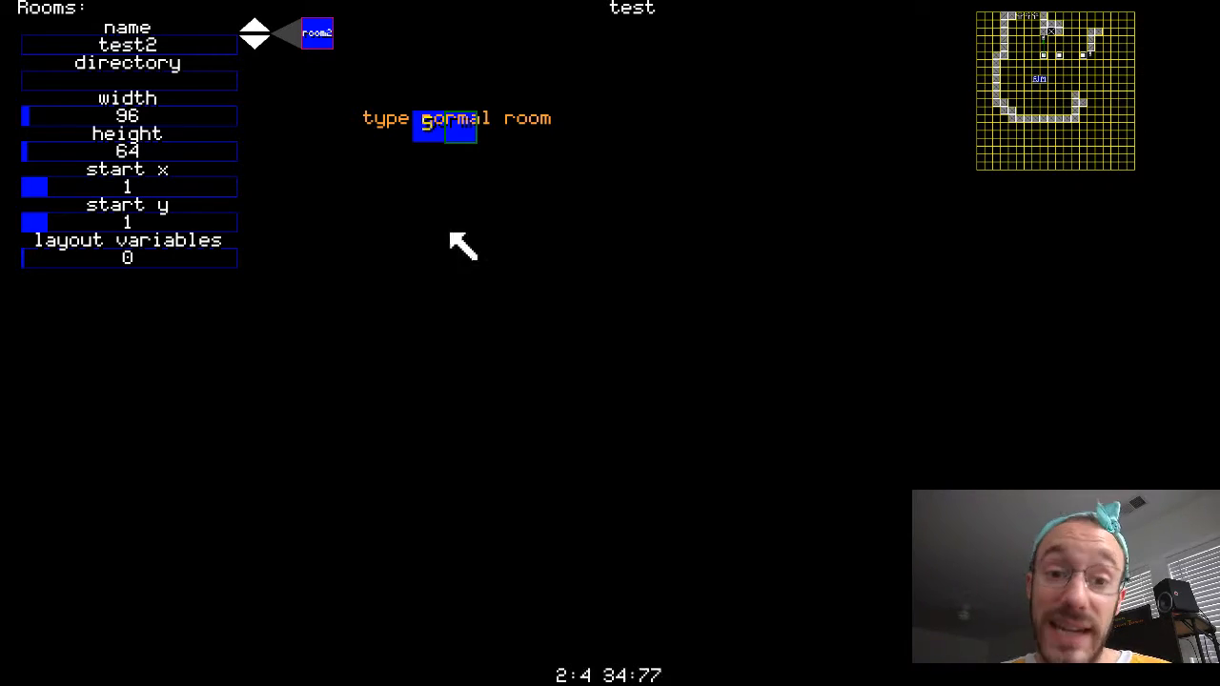
mouse_move(429, 227)
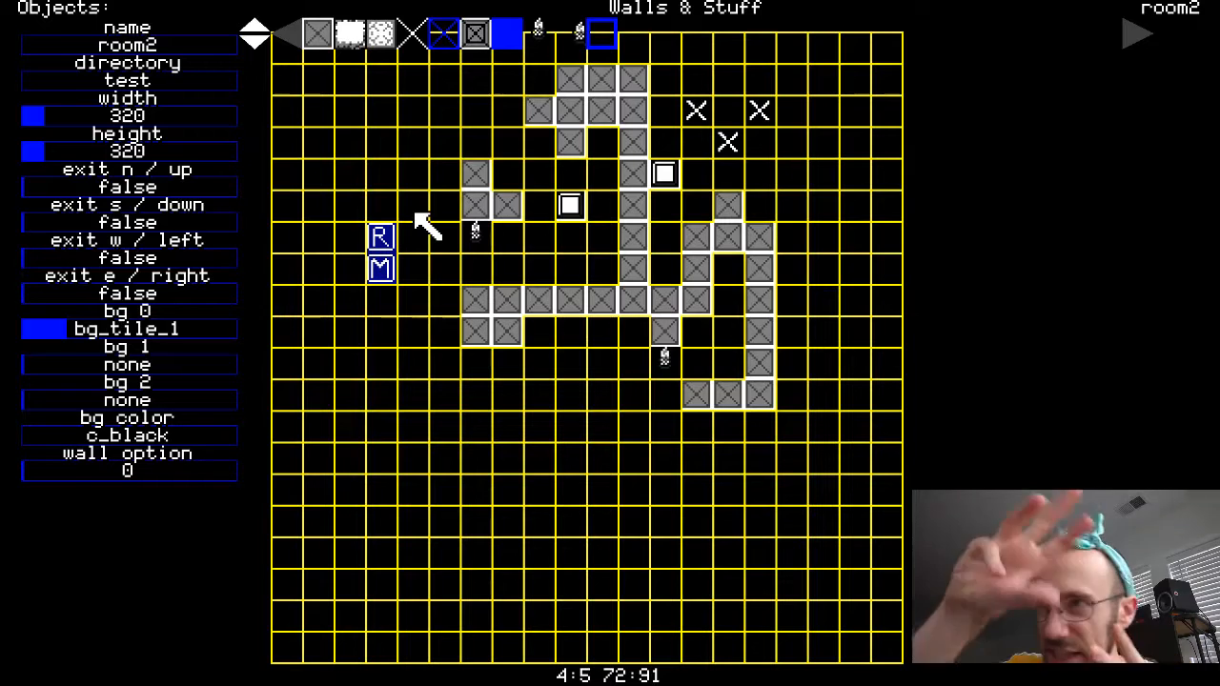
mouse_move(400, 225)
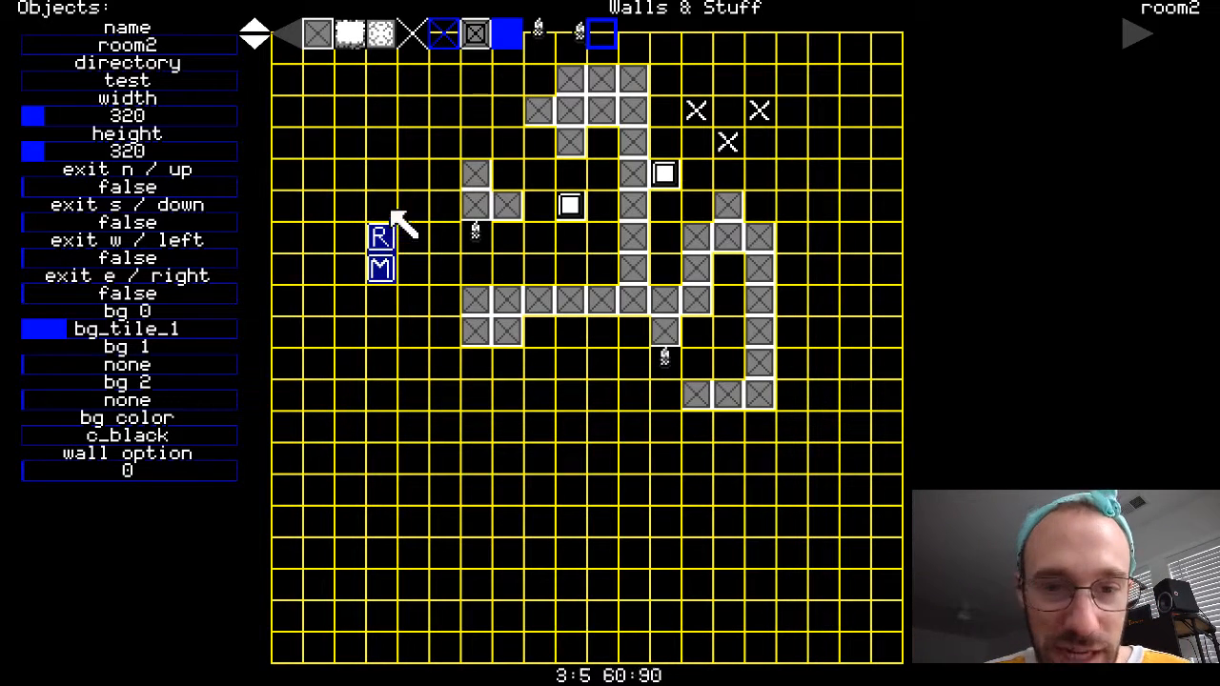
mouse_move(511, 258)
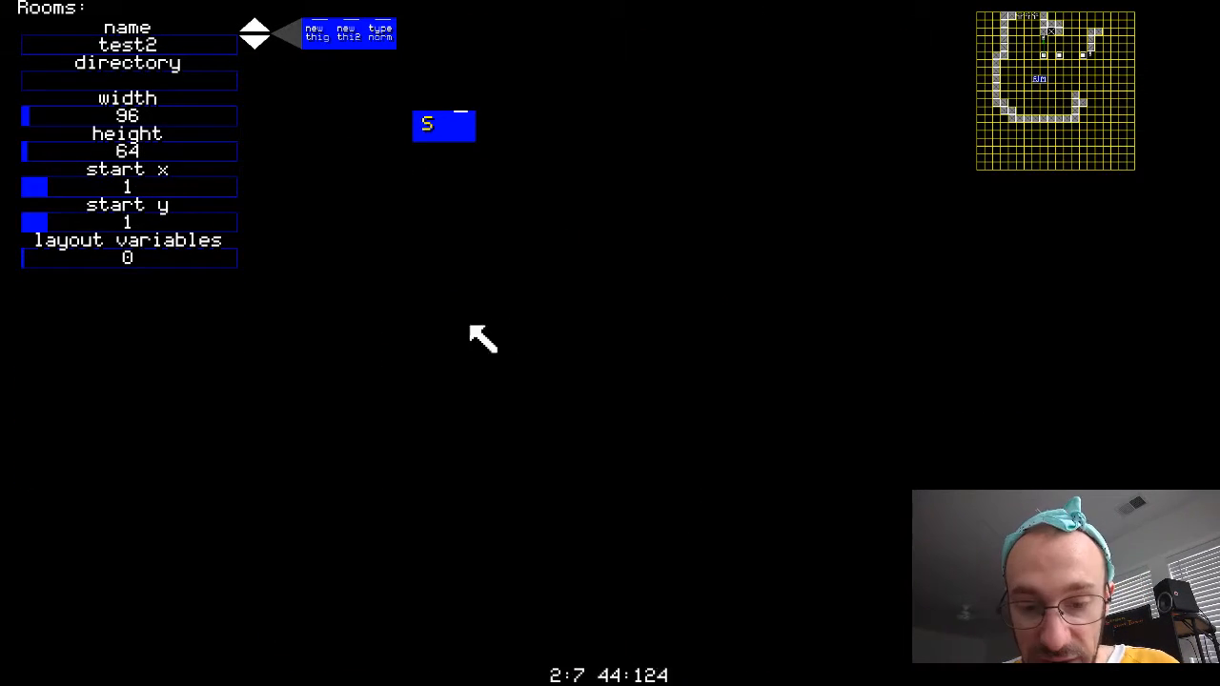
mouse_move(487, 152)
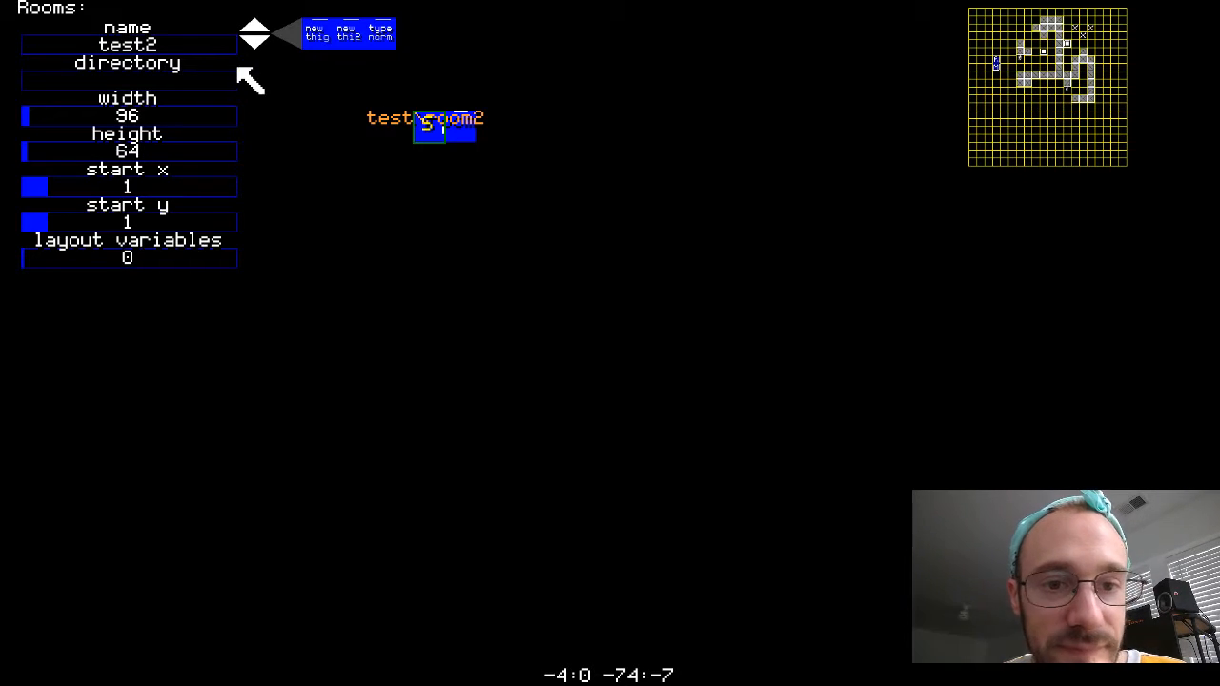
- Launch the game from the layout editor to reach the title menu
left_click(347, 34)
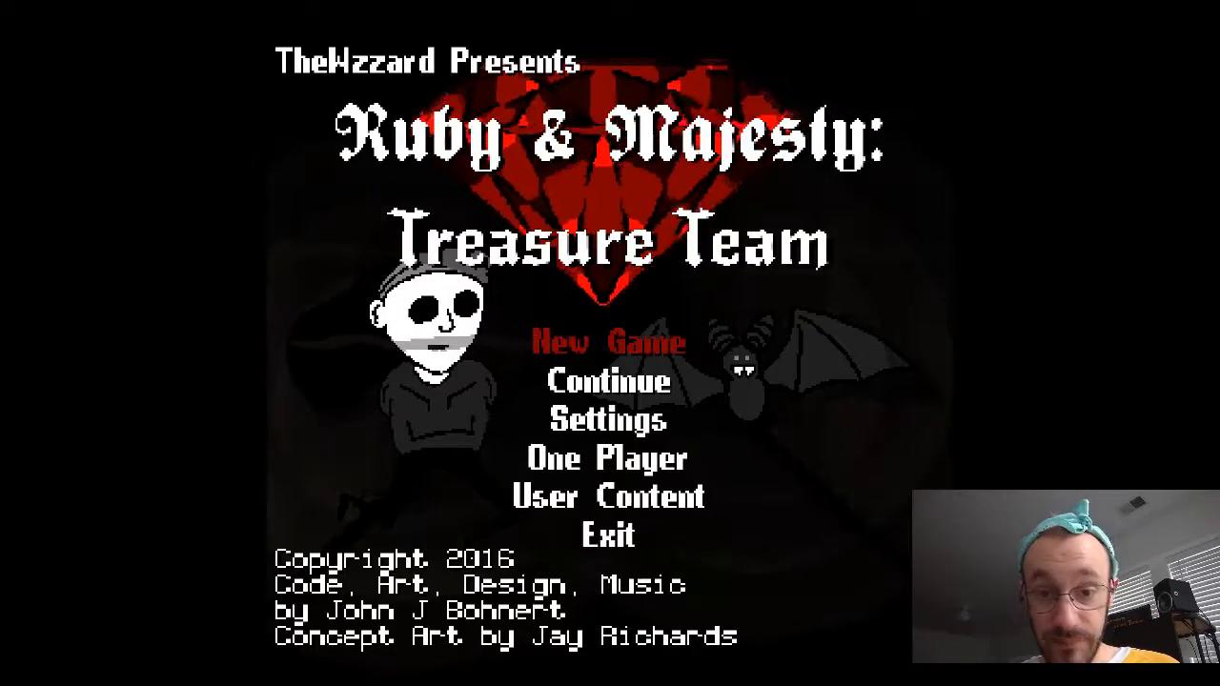
- Start a new game in slot 1
left_click(606, 343)
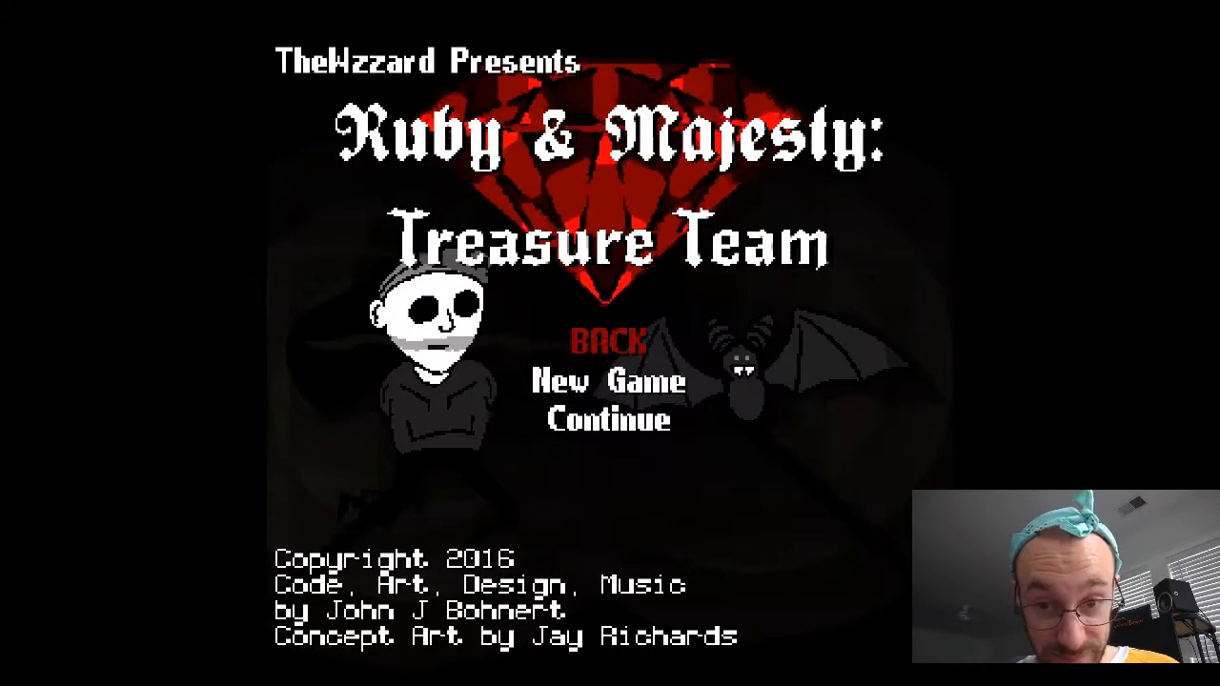
left_click(608, 382)
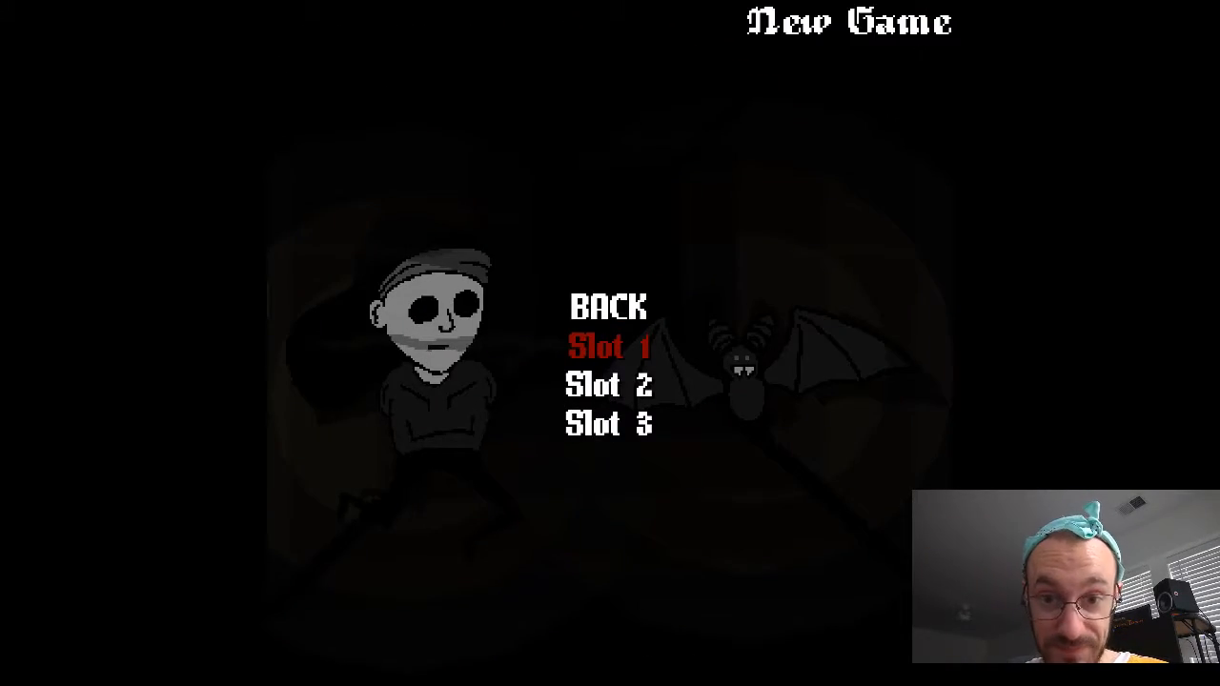
left_click(609, 347)
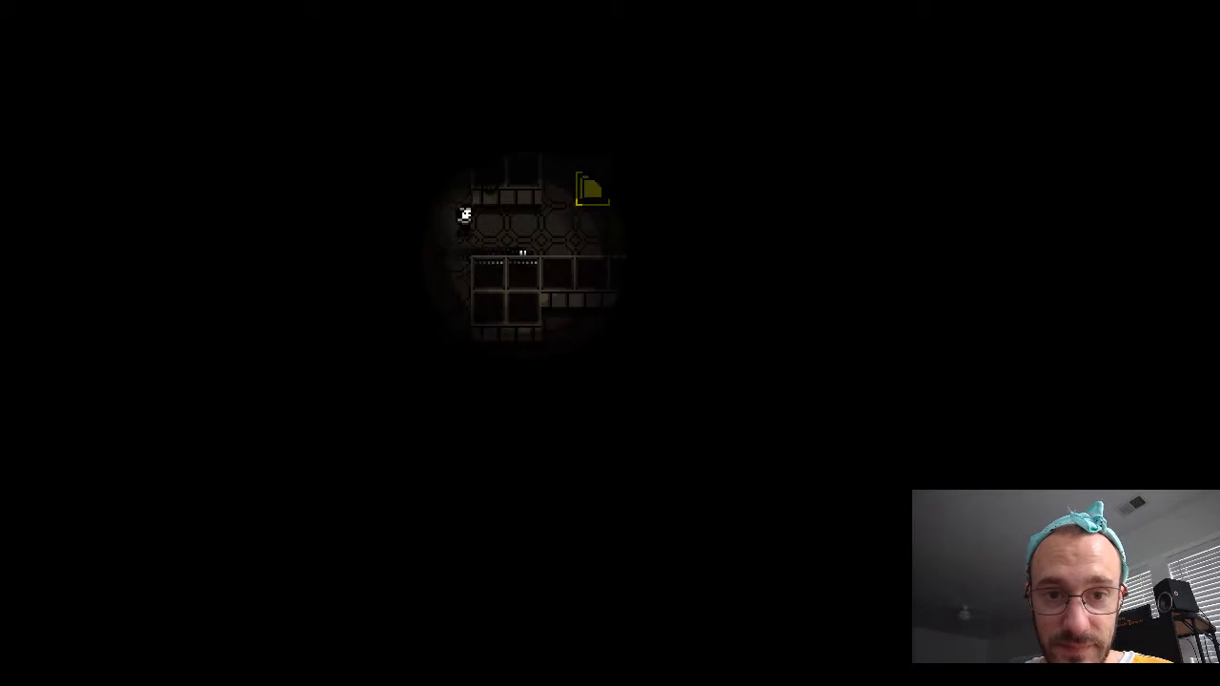